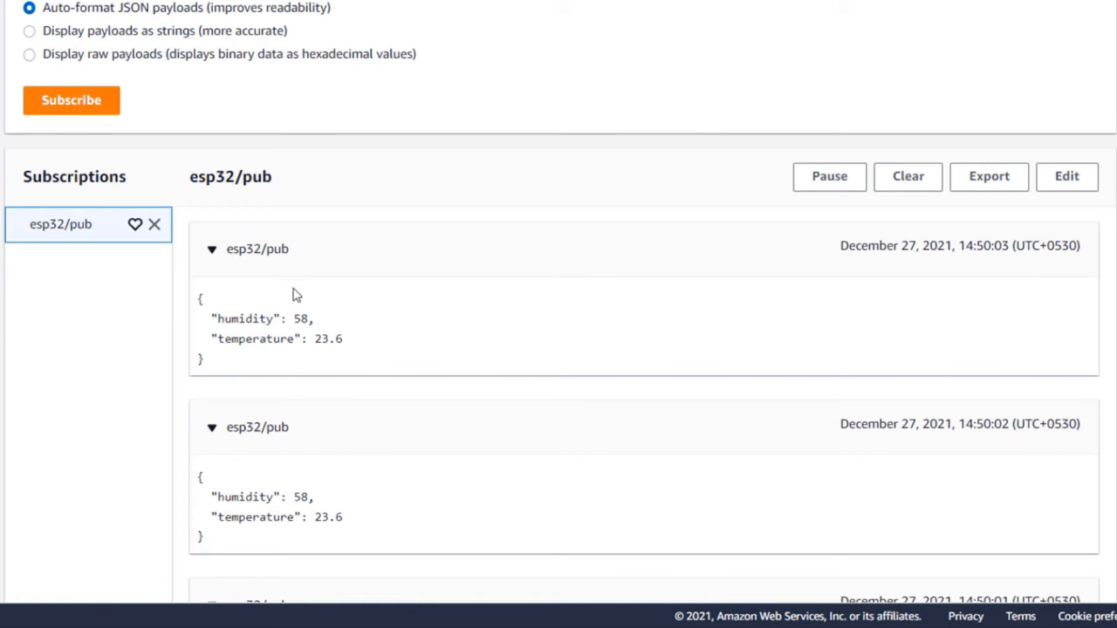
Keep the board quantity at 10 in the PCB Calculator and choose the United Kingdom shipping carrier.
scroll(up, 3)
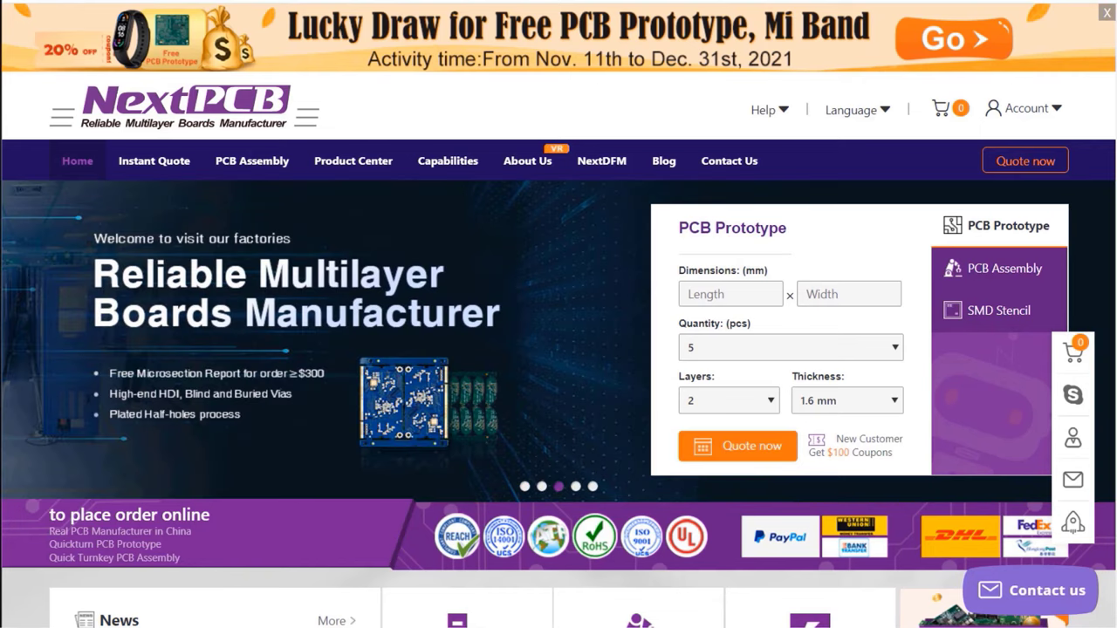
mouse_move(534, 317)
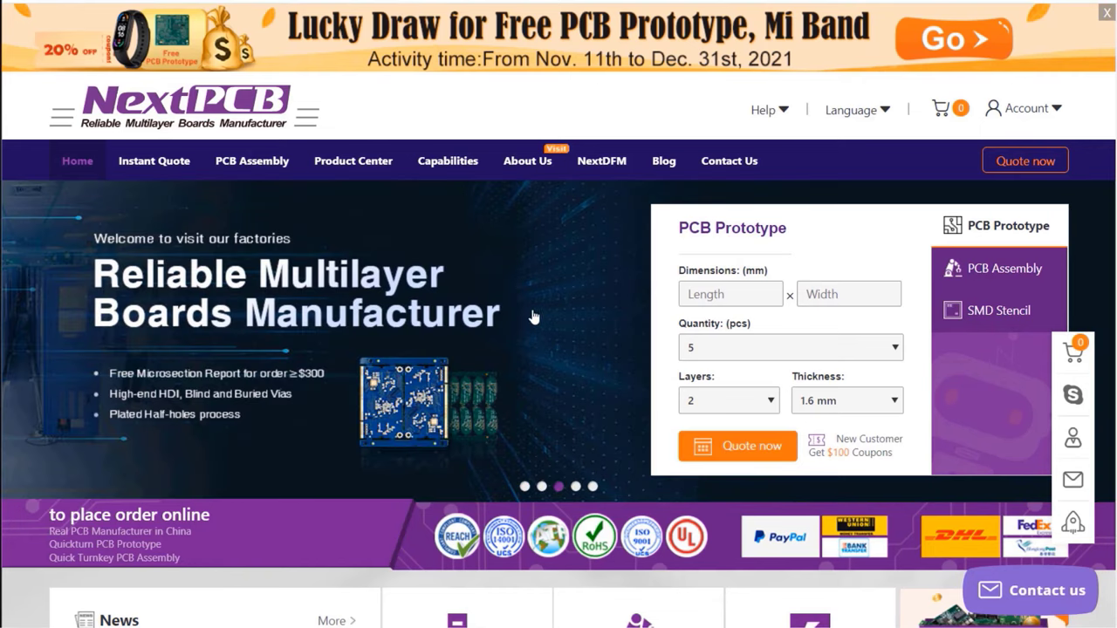
scroll(down, 3)
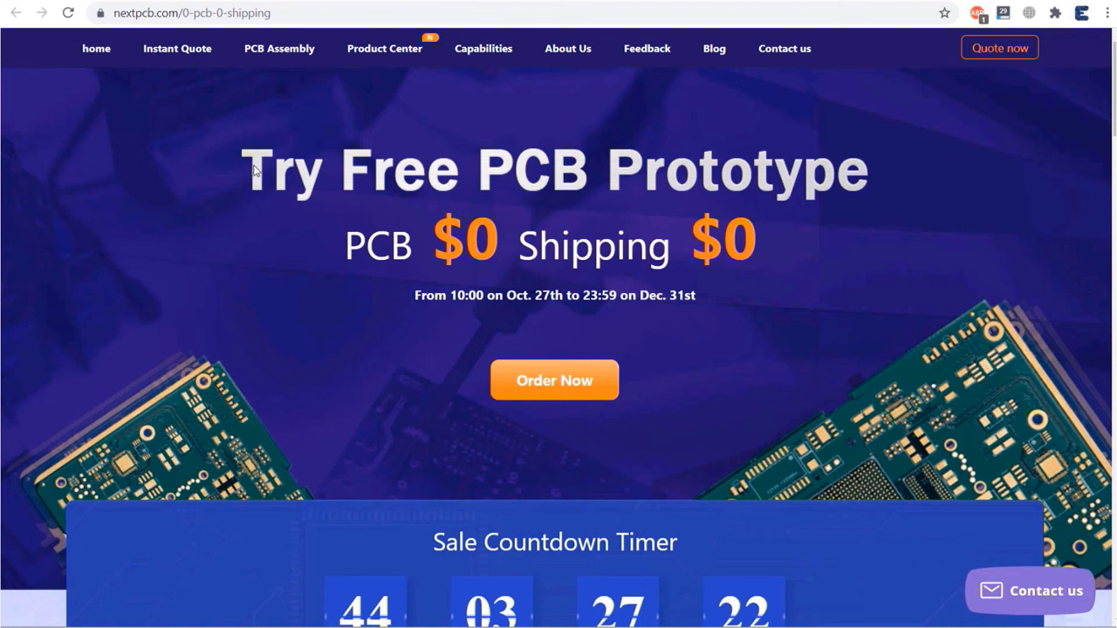
scroll(down, 3)
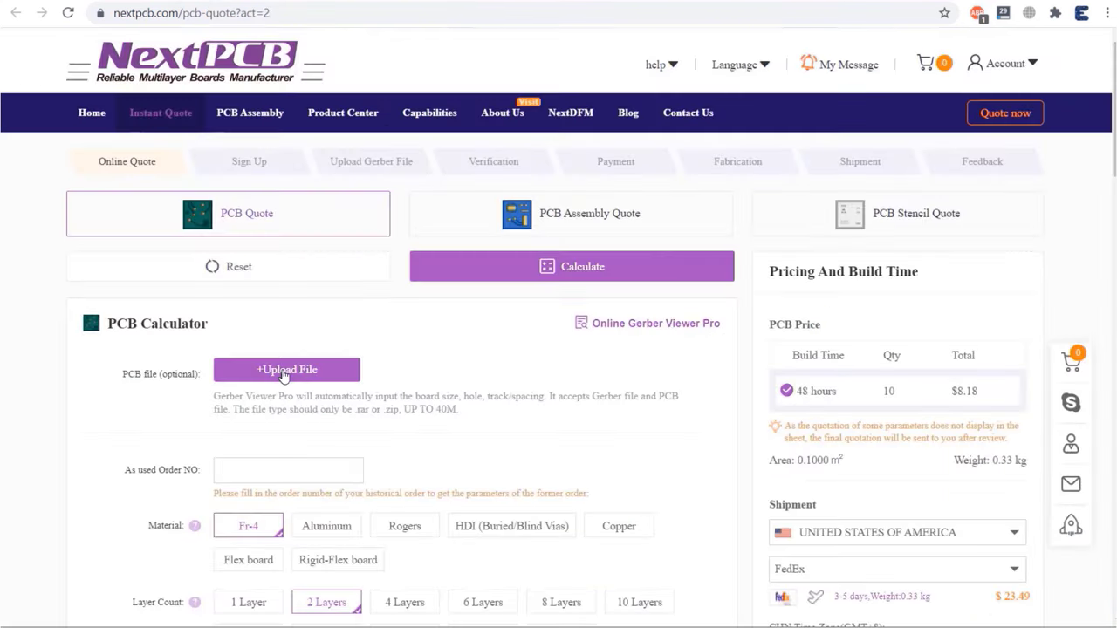
scroll(down, 3)
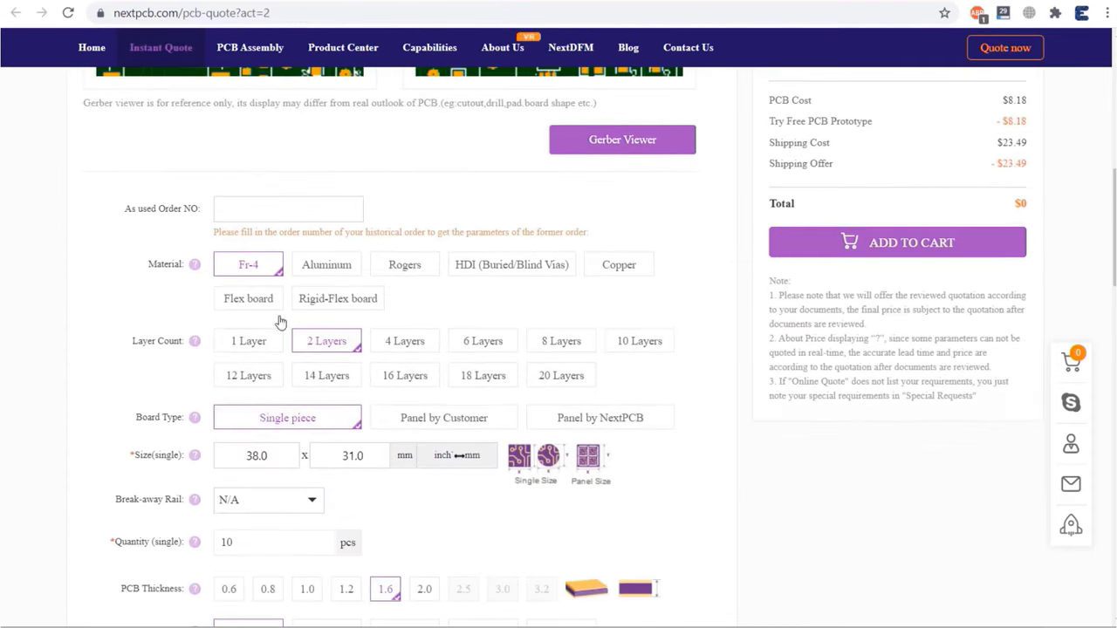
click(271, 541)
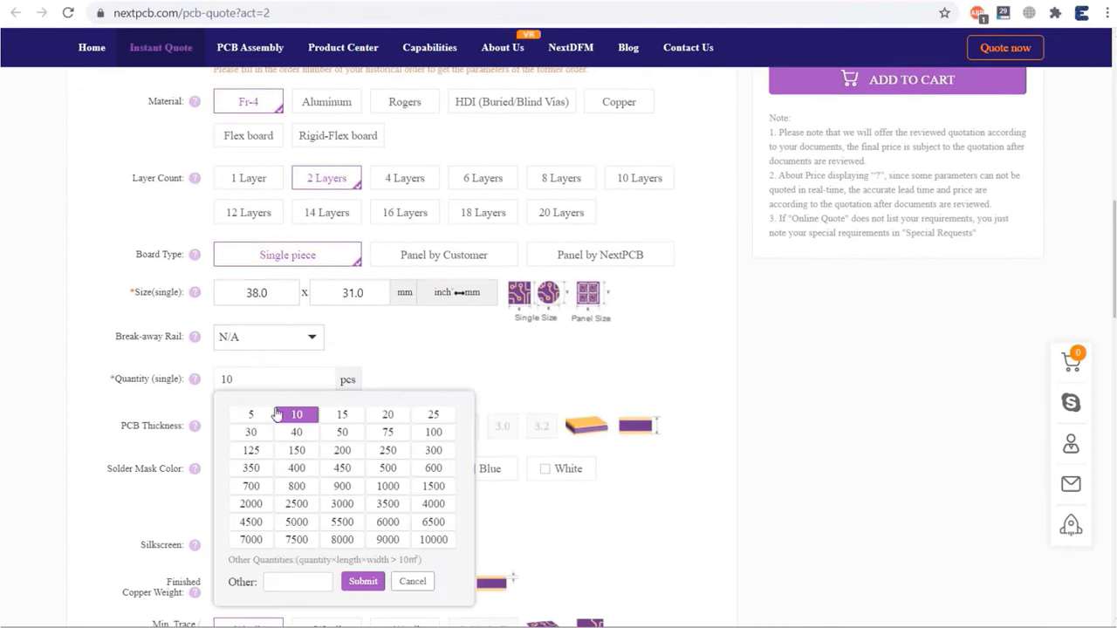
click(296, 413)
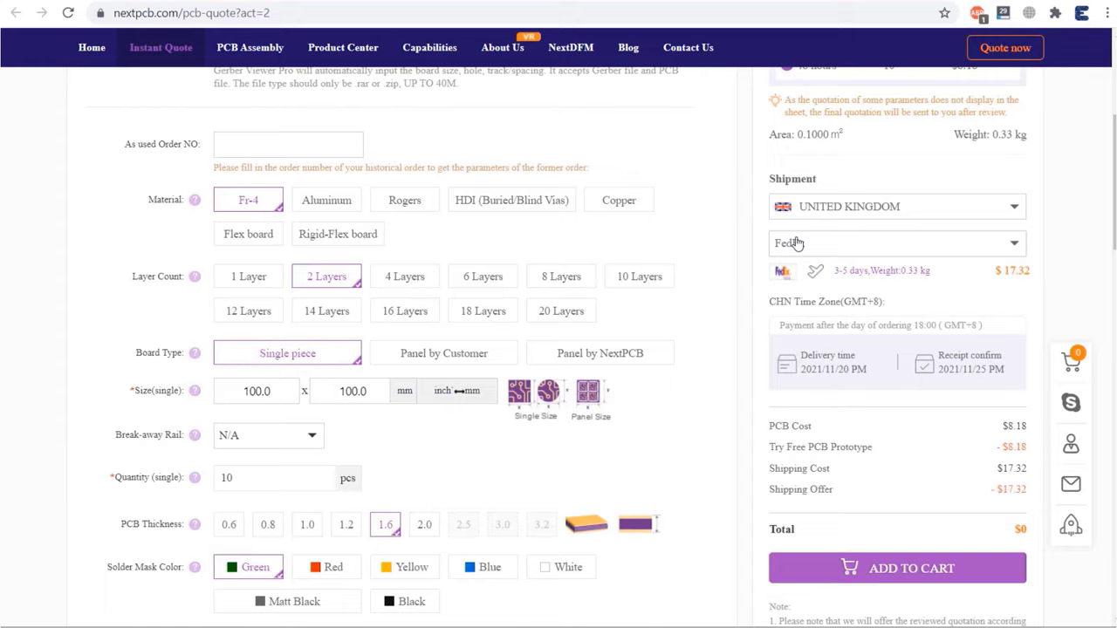
click(897, 243)
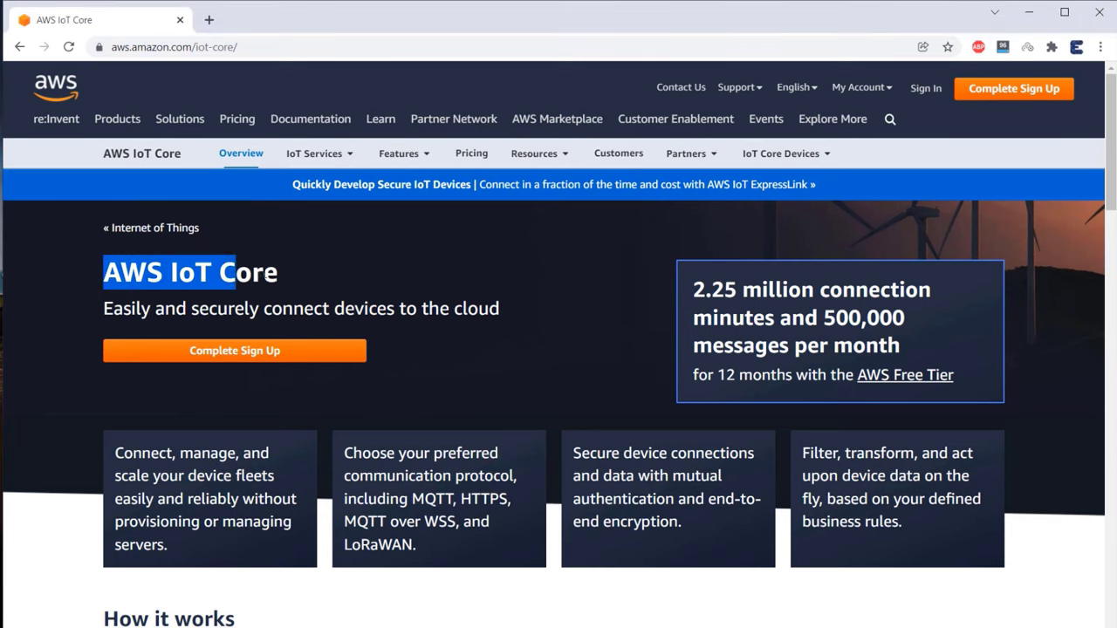
click(201, 47)
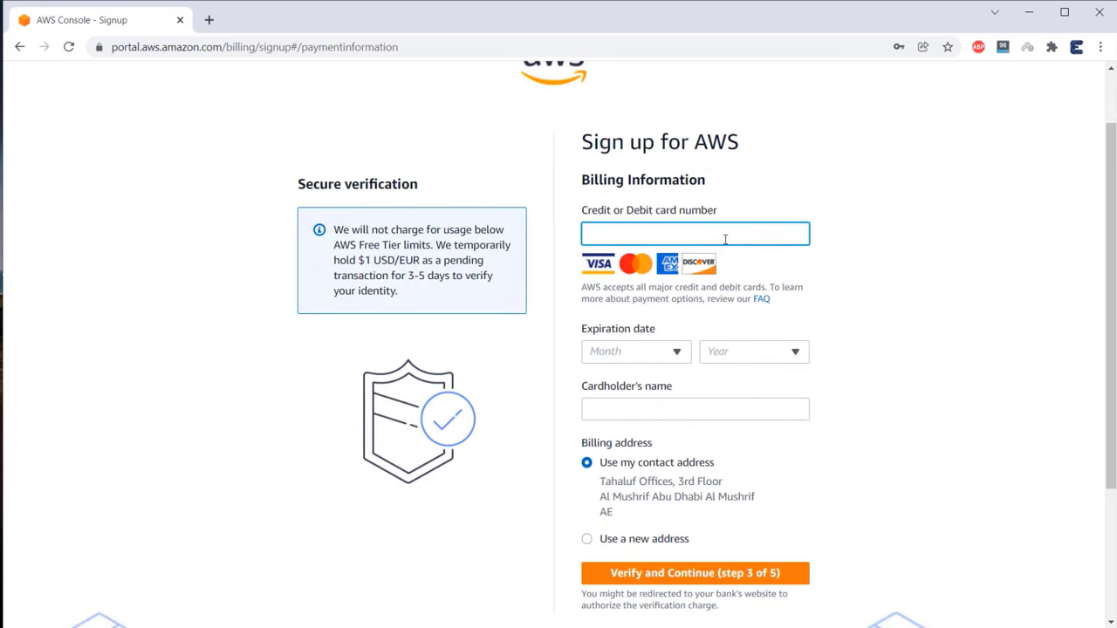
click(695, 234)
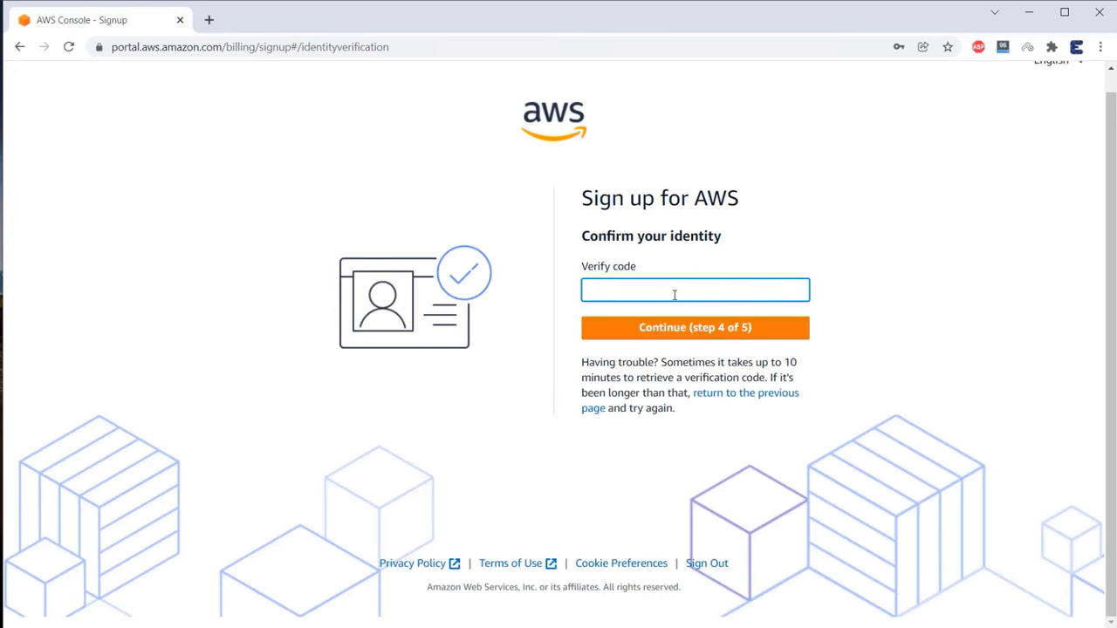
text(8310)
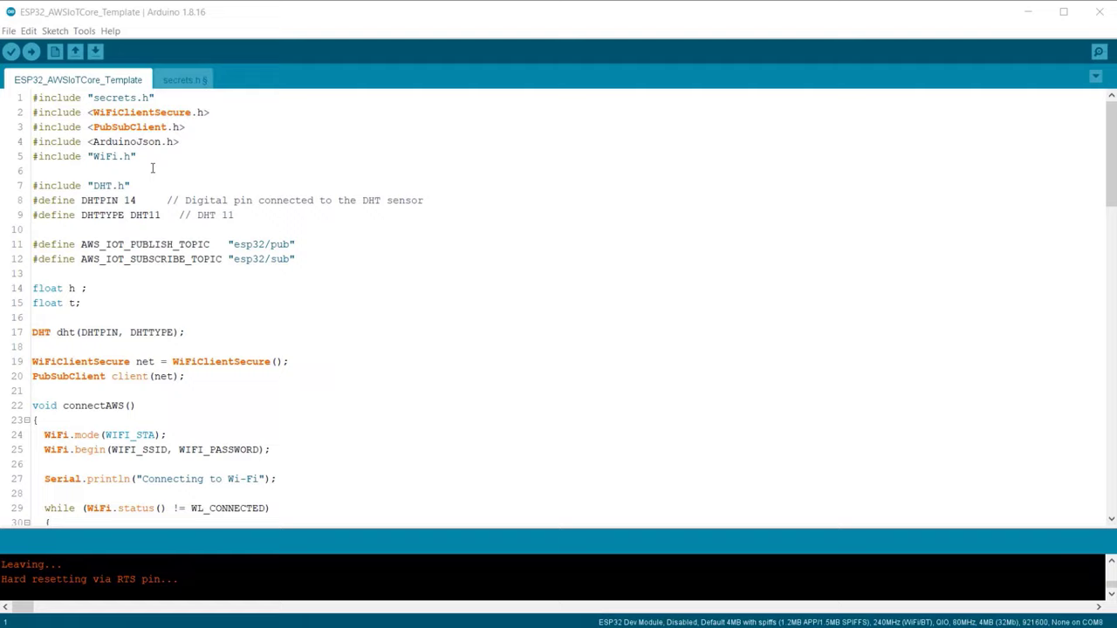
mouse_move(136, 185)
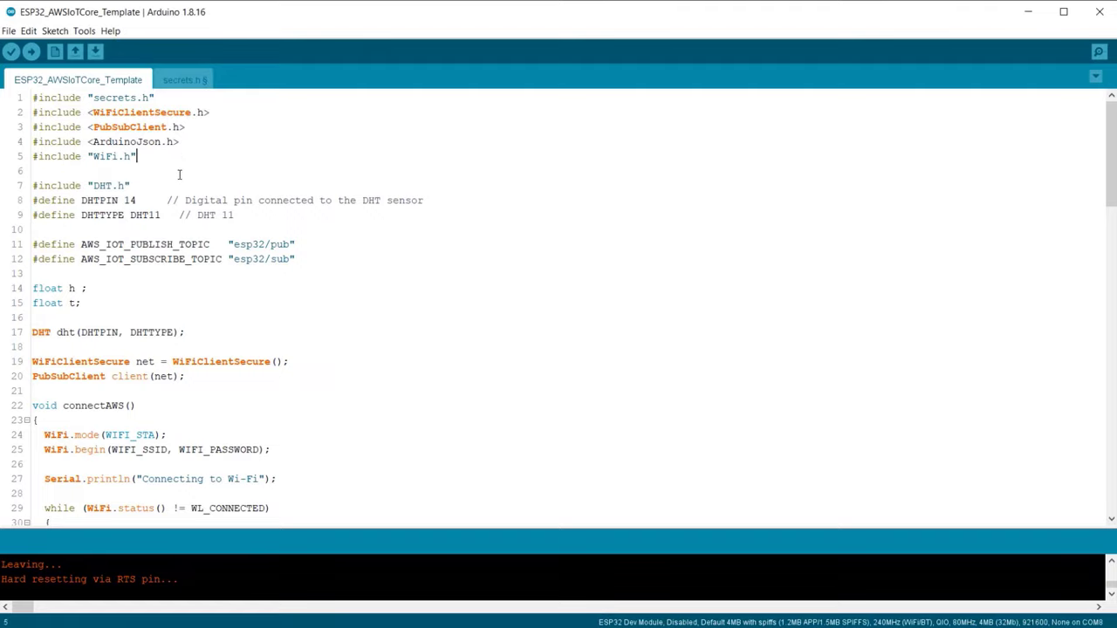
Review the ESP32_AWSIoTCore_Template sketch, then view secrets.h with its empty certificate and key placeholders.
scroll(down, 3)
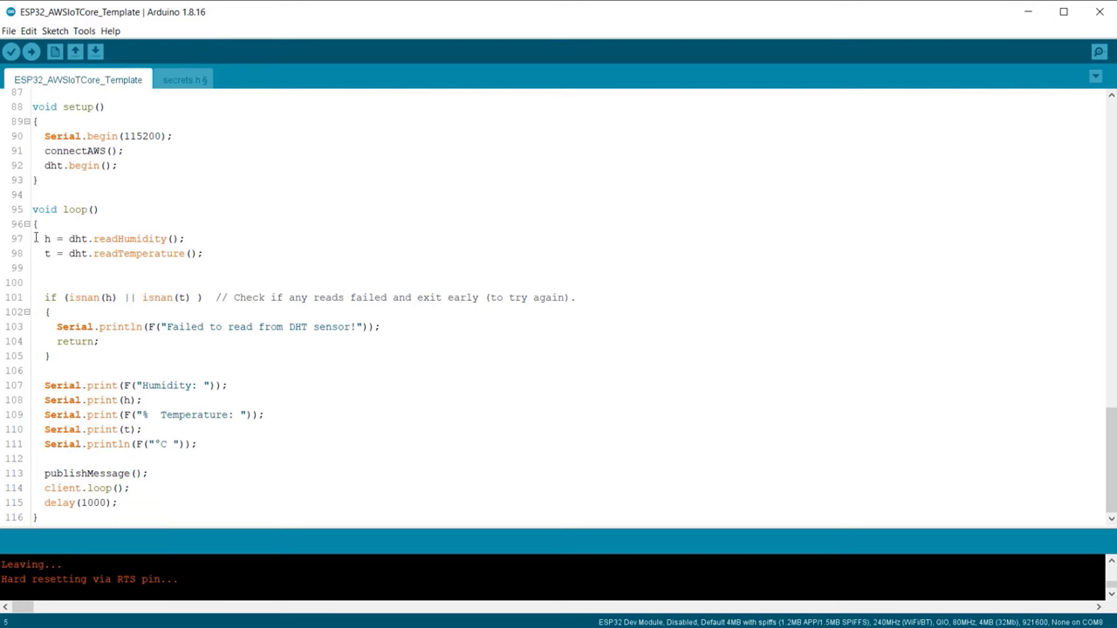
scroll(up, 3)
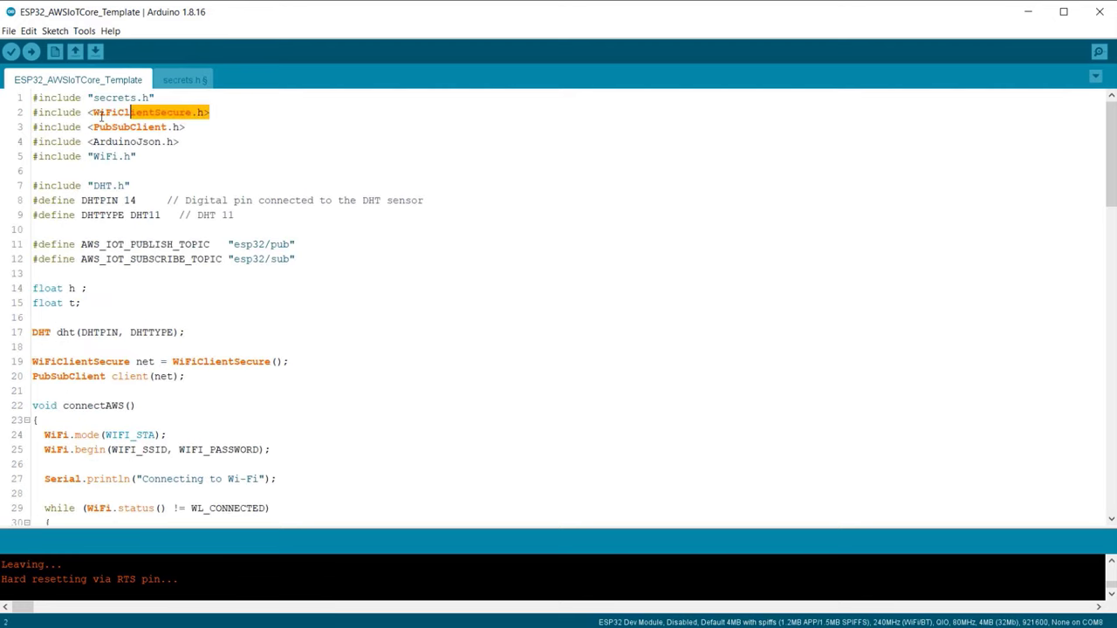
click(185, 125)
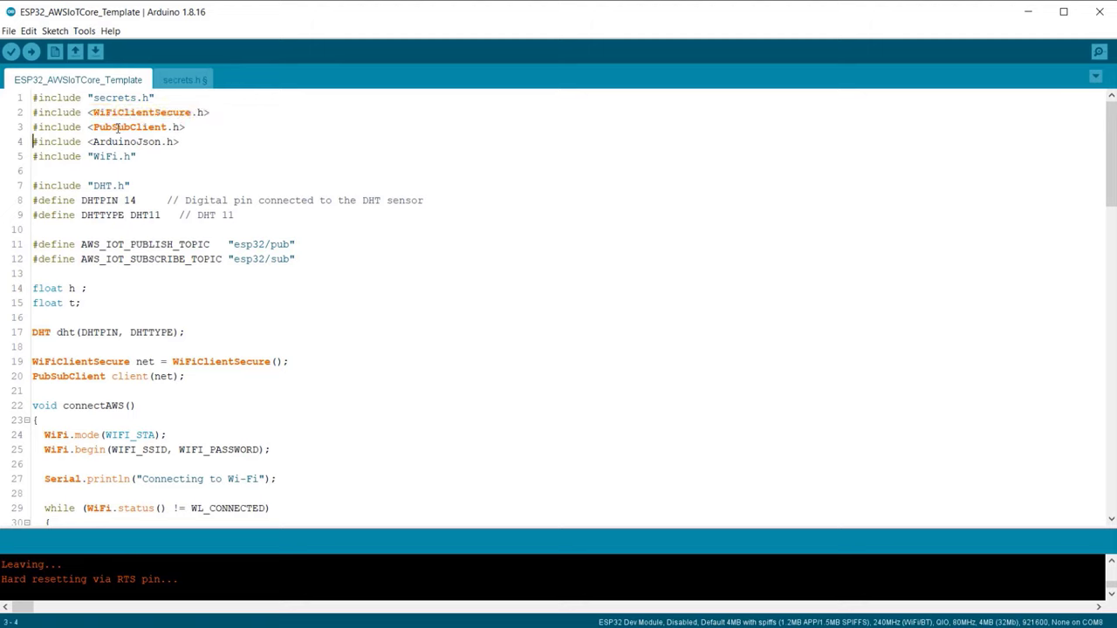
double_click(105, 142)
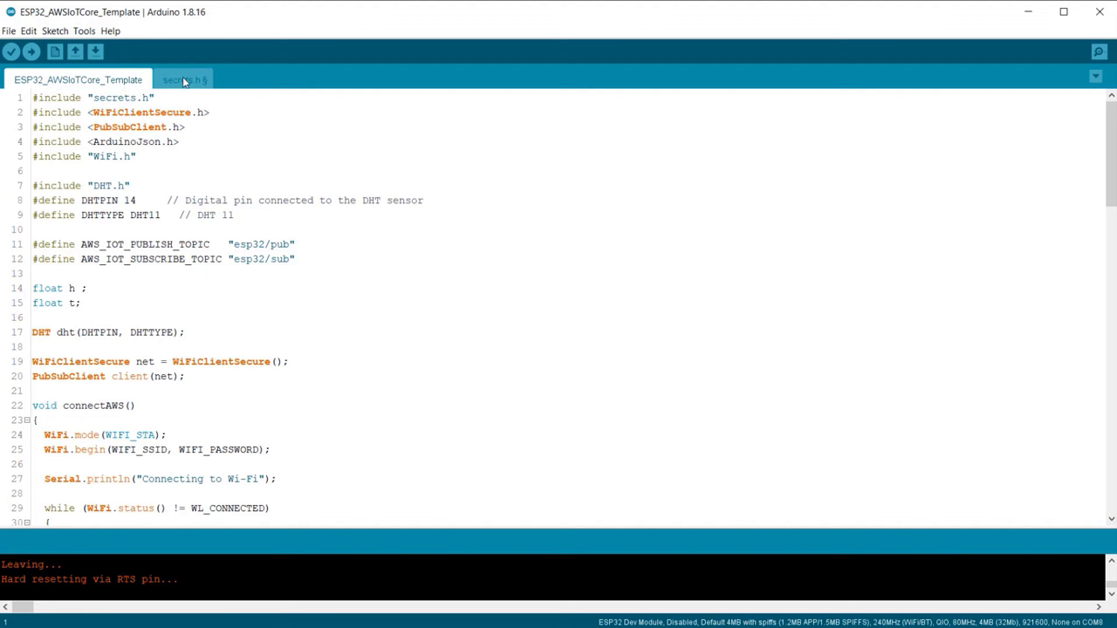
click(183, 81)
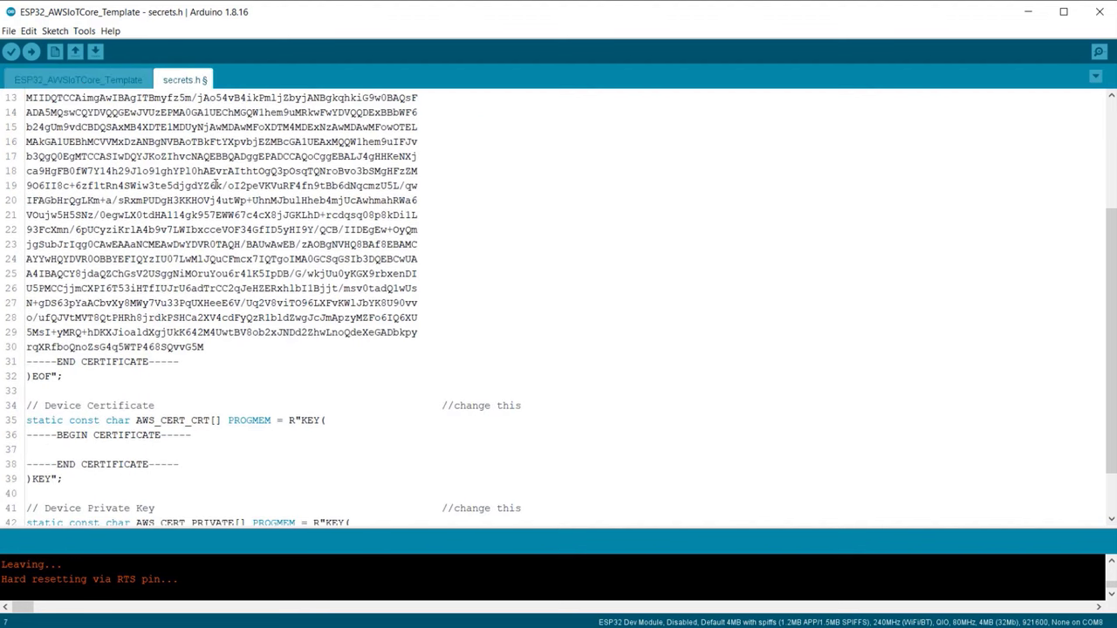
scroll(down, 3)
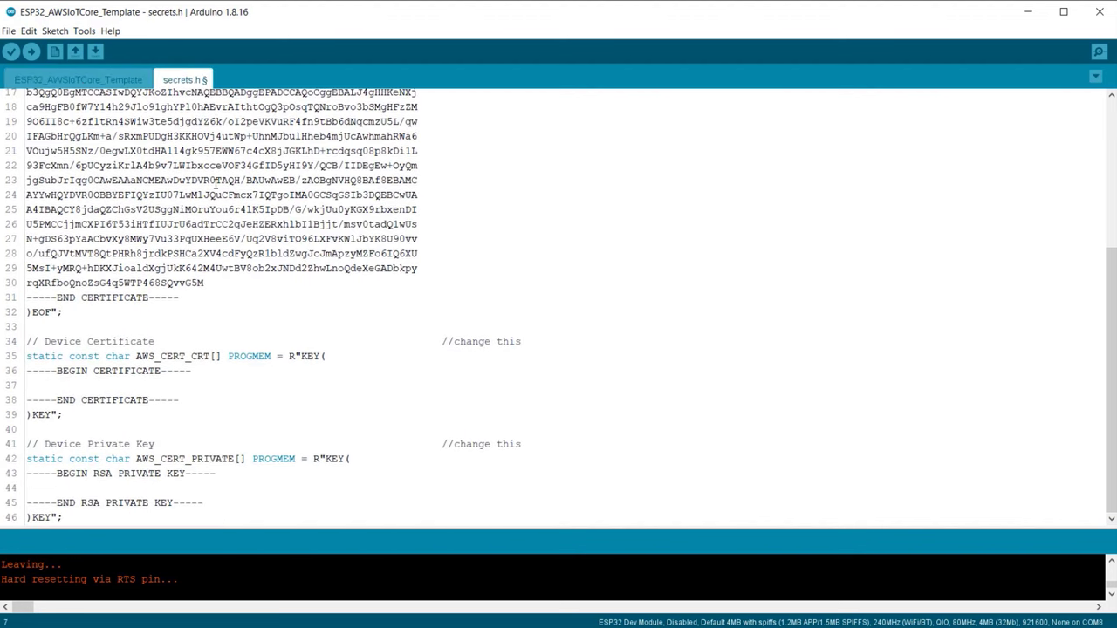
scroll(up, 3)
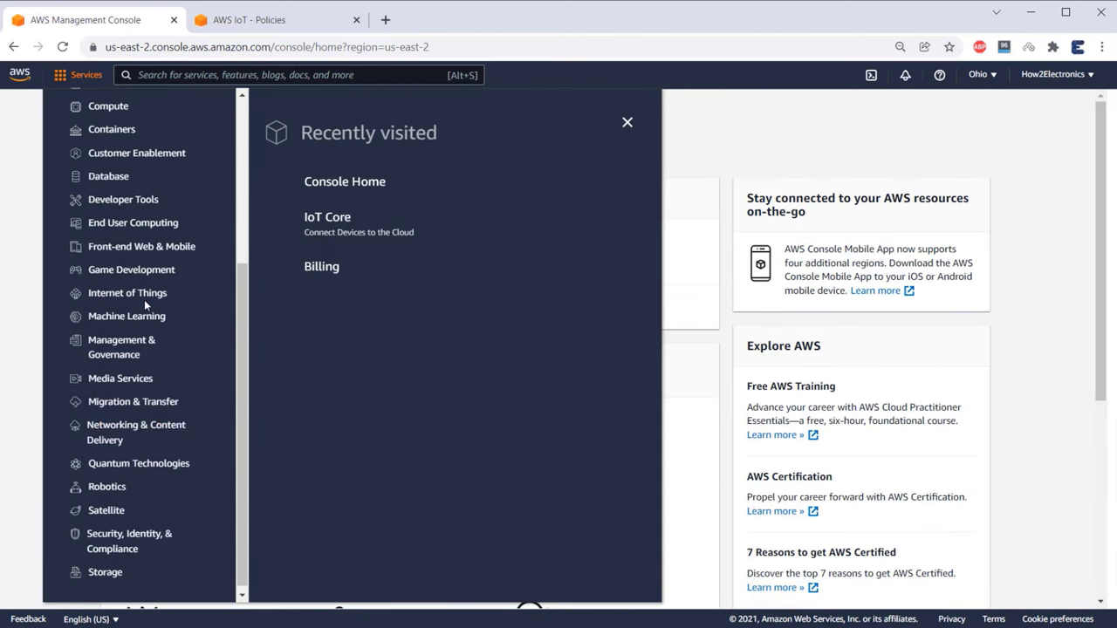
Go to the IoT Core service from the console's recently visited services.
scroll(up, 3)
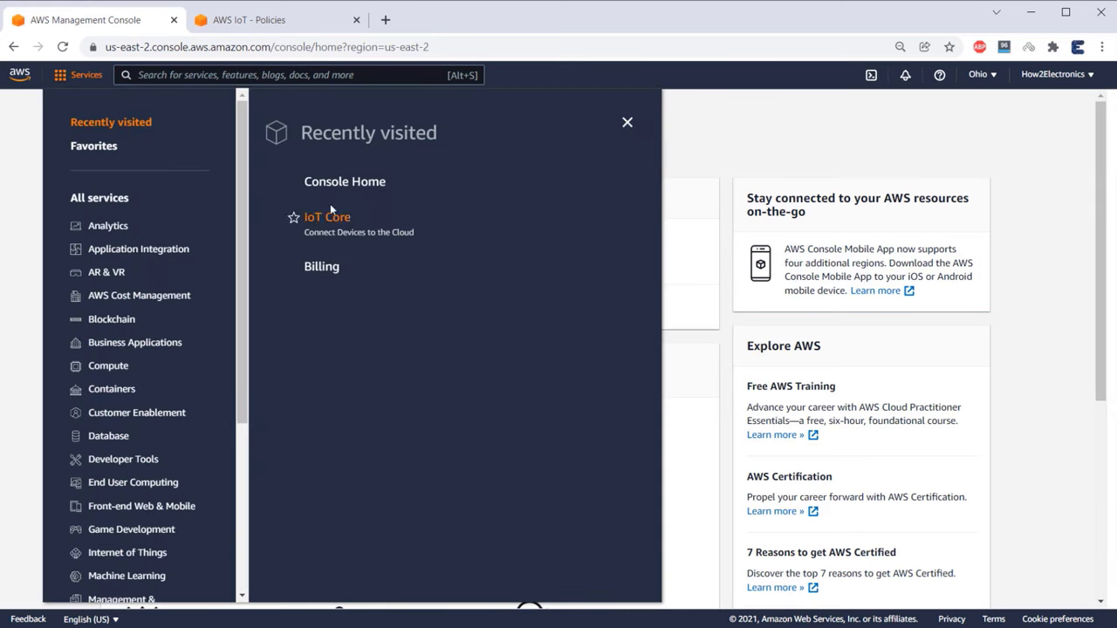
click(327, 217)
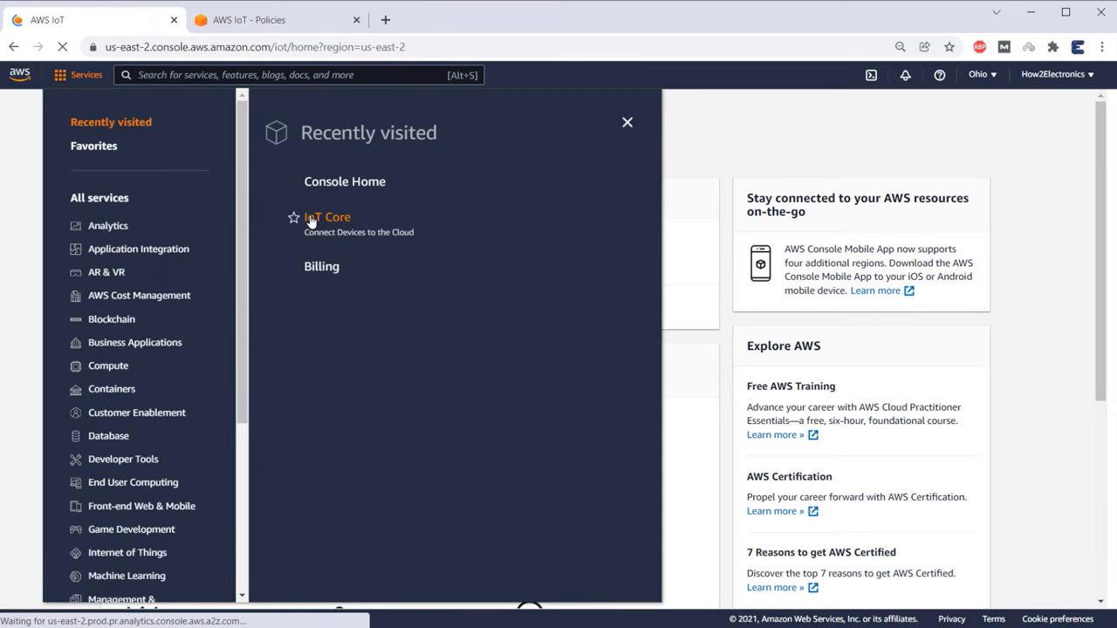
click(326, 216)
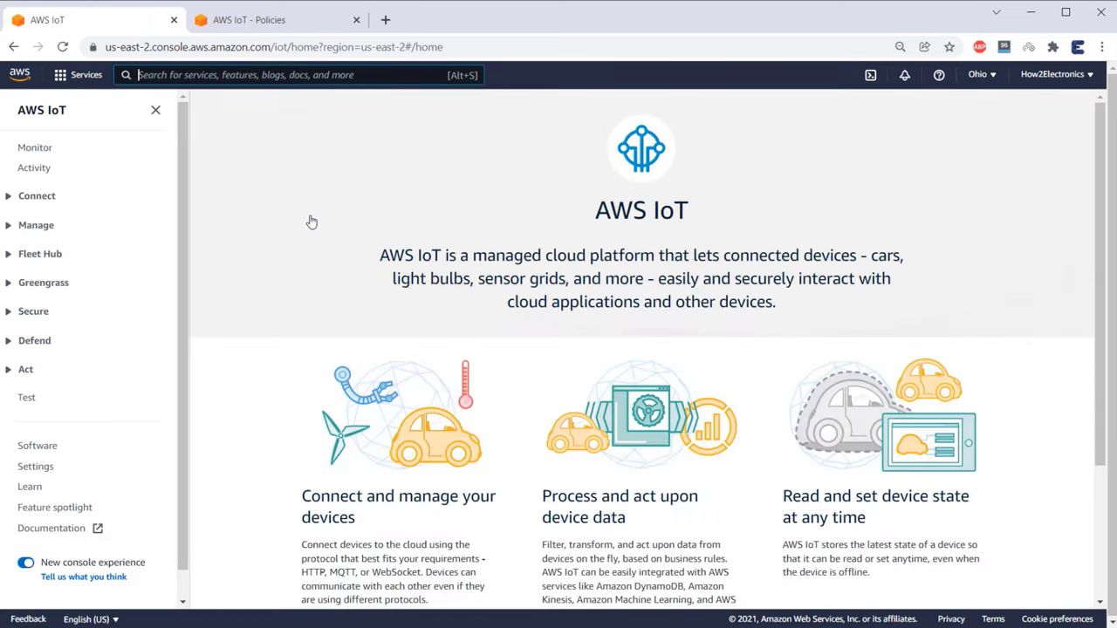
scroll(down, 3)
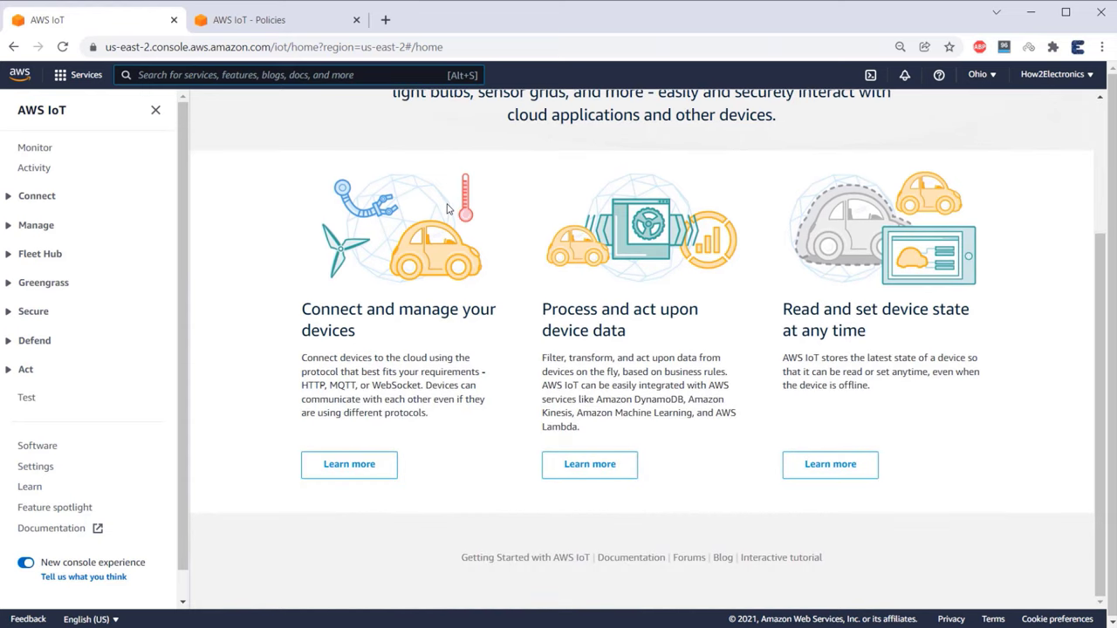
scroll(up, 3)
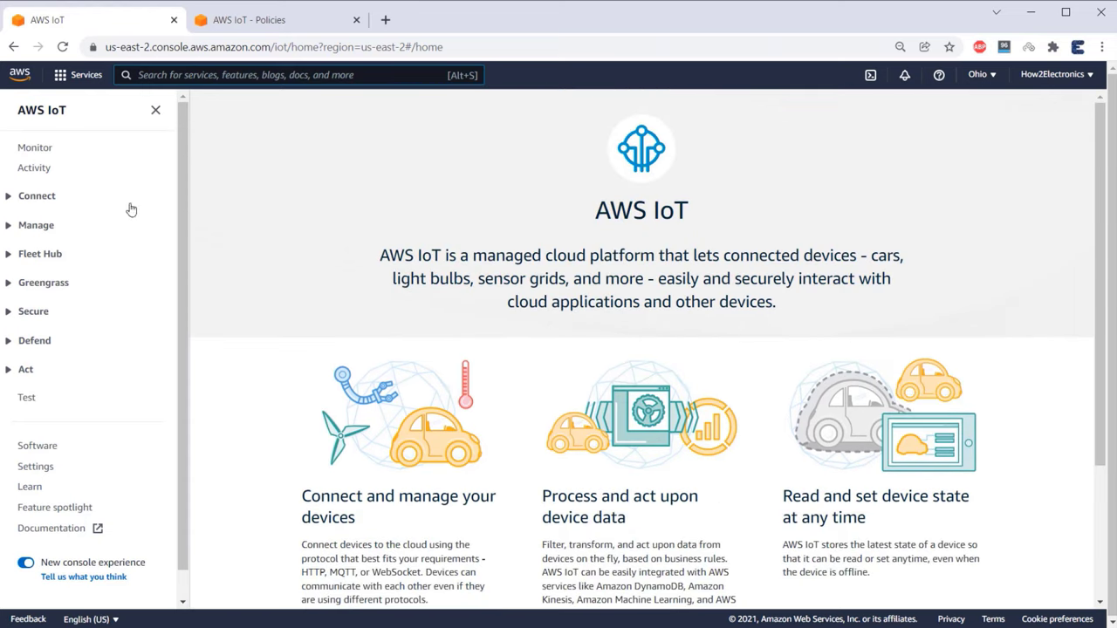
Expand the Manage section in the AWS IoT navigation pane to reveal its Things entry.
click(36, 195)
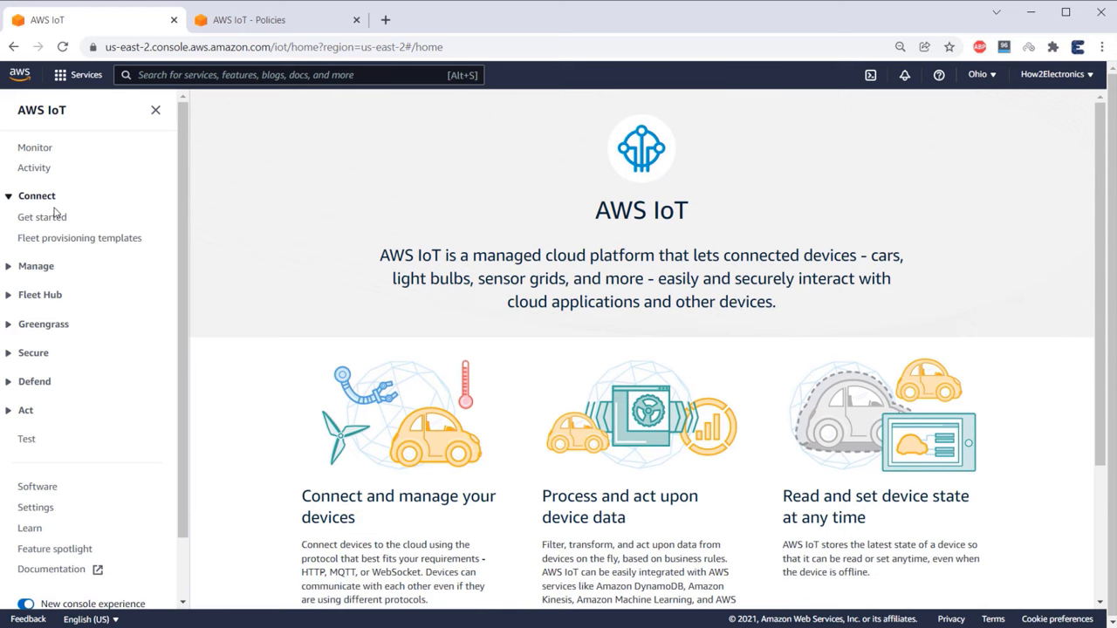
click(36, 195)
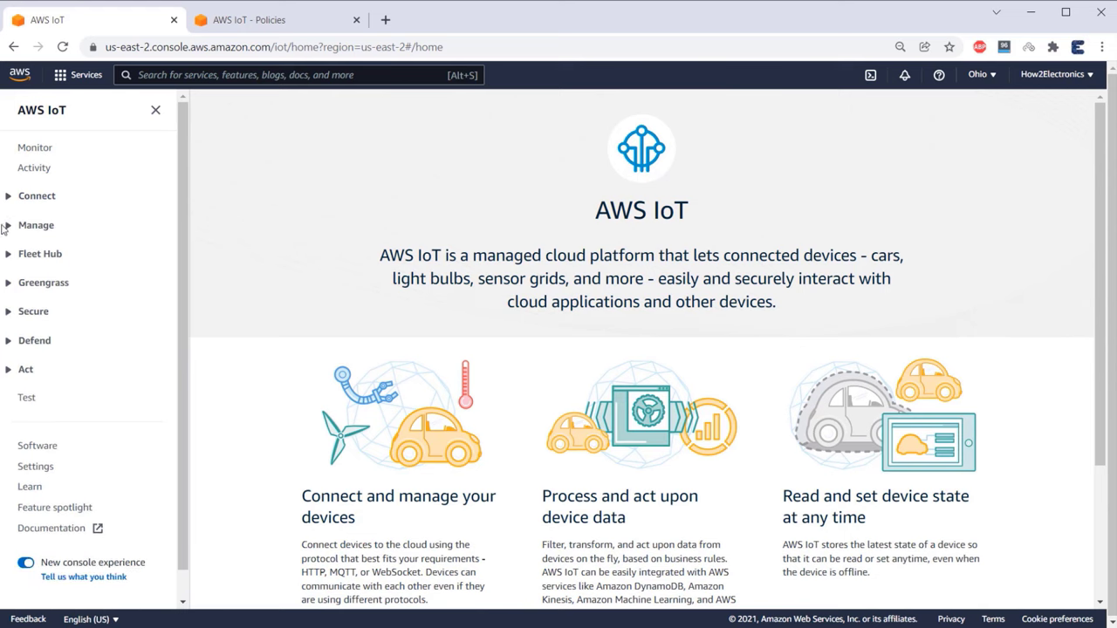
click(35, 225)
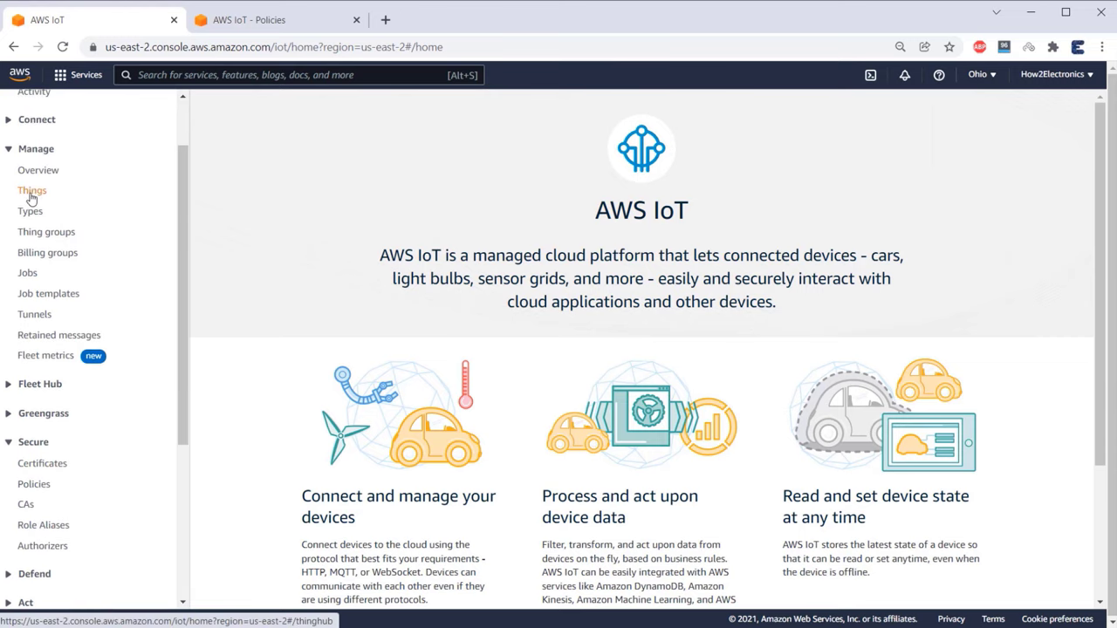
From Manage > Things, start creating a single thing and continue to its properties.
click(32, 190)
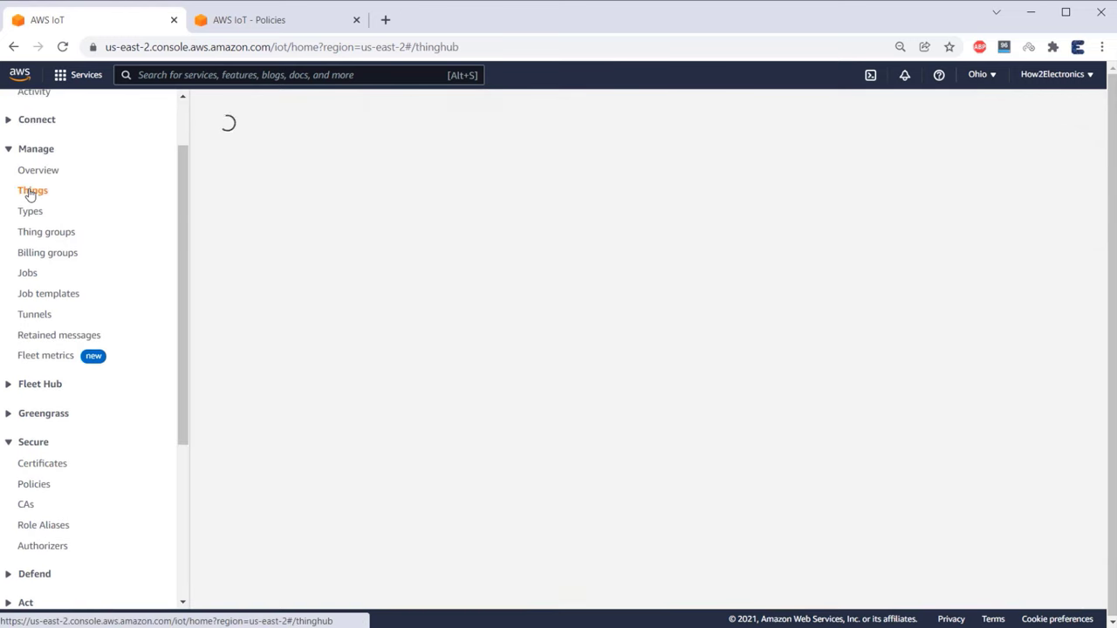
click(31, 190)
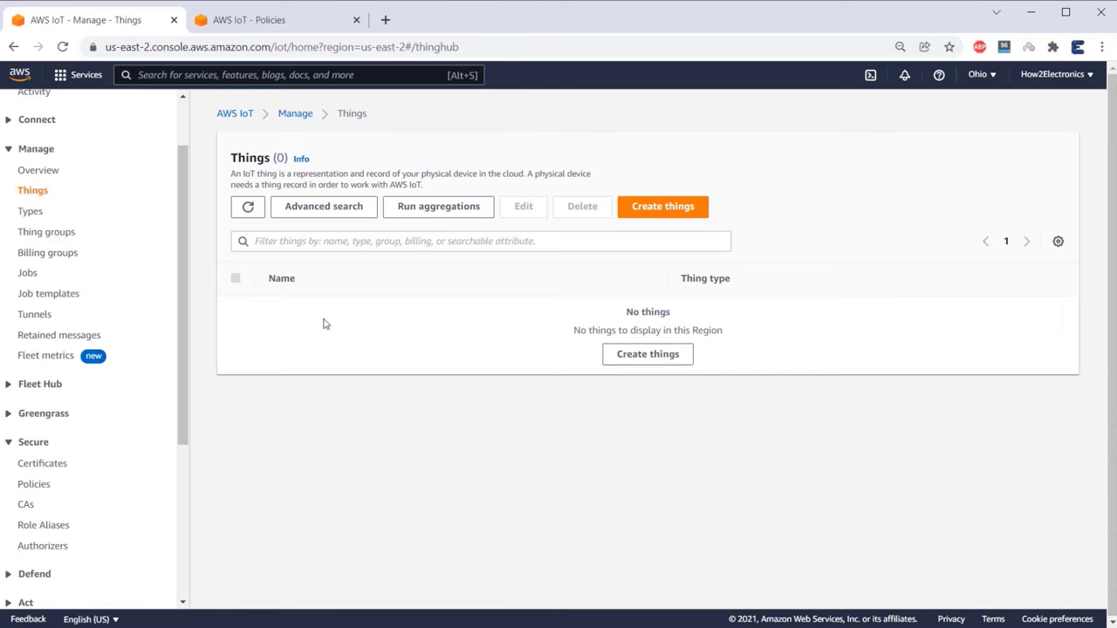
click(648, 353)
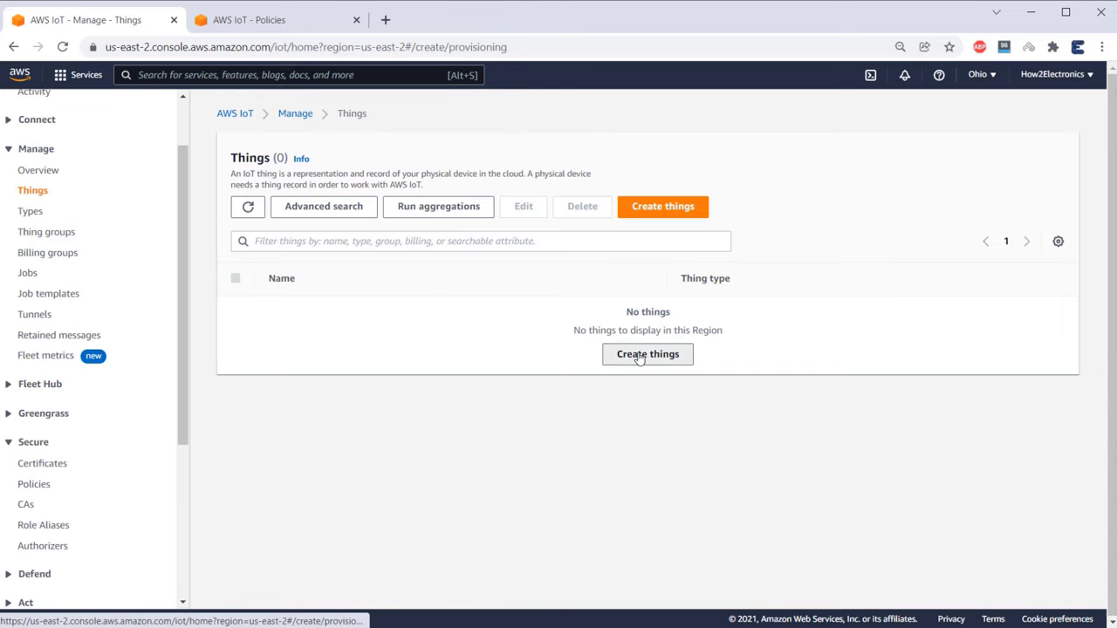
click(648, 352)
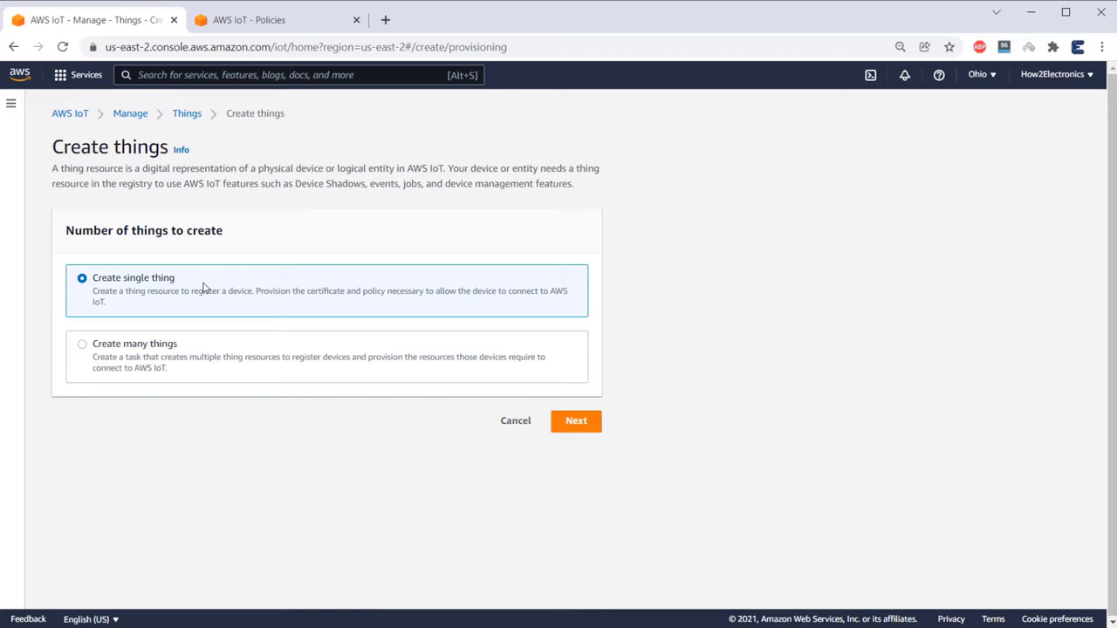
click(82, 342)
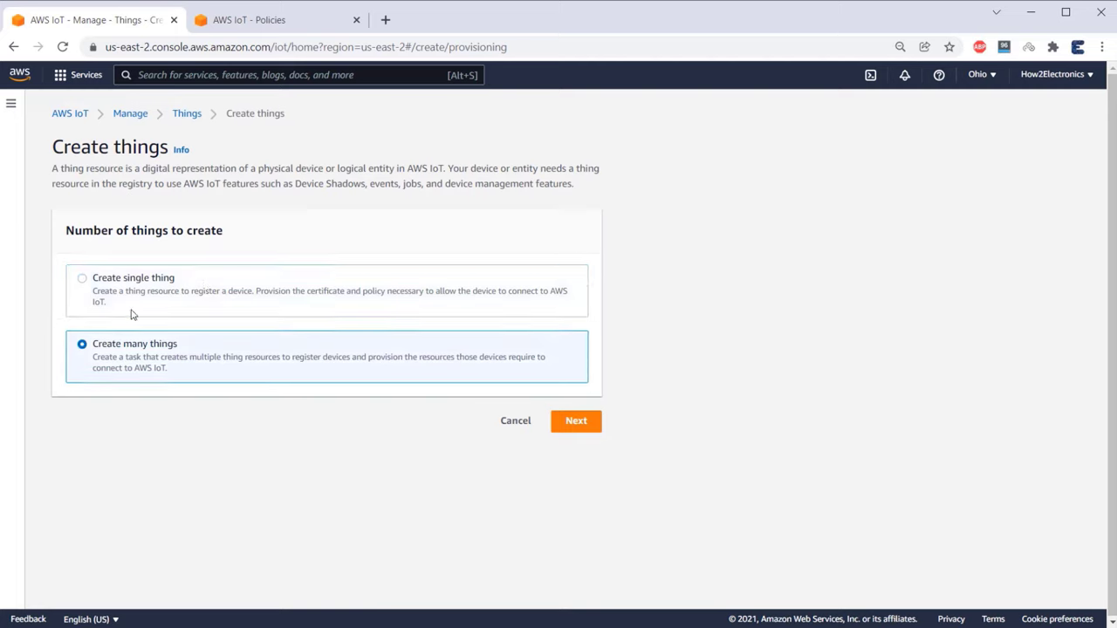
mouse_move(136, 284)
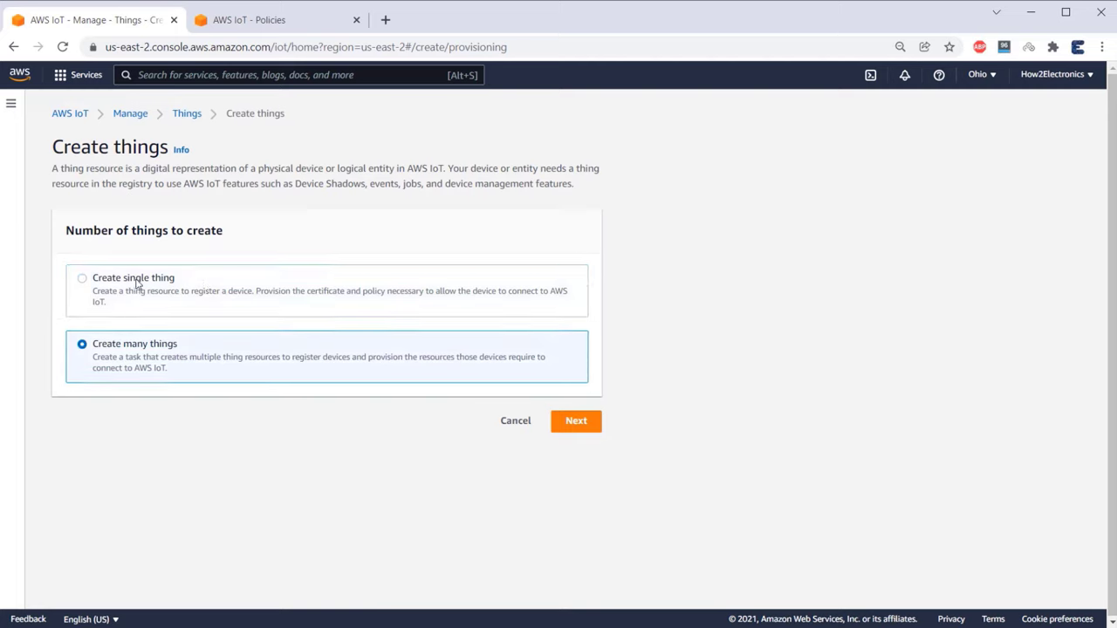
click(82, 277)
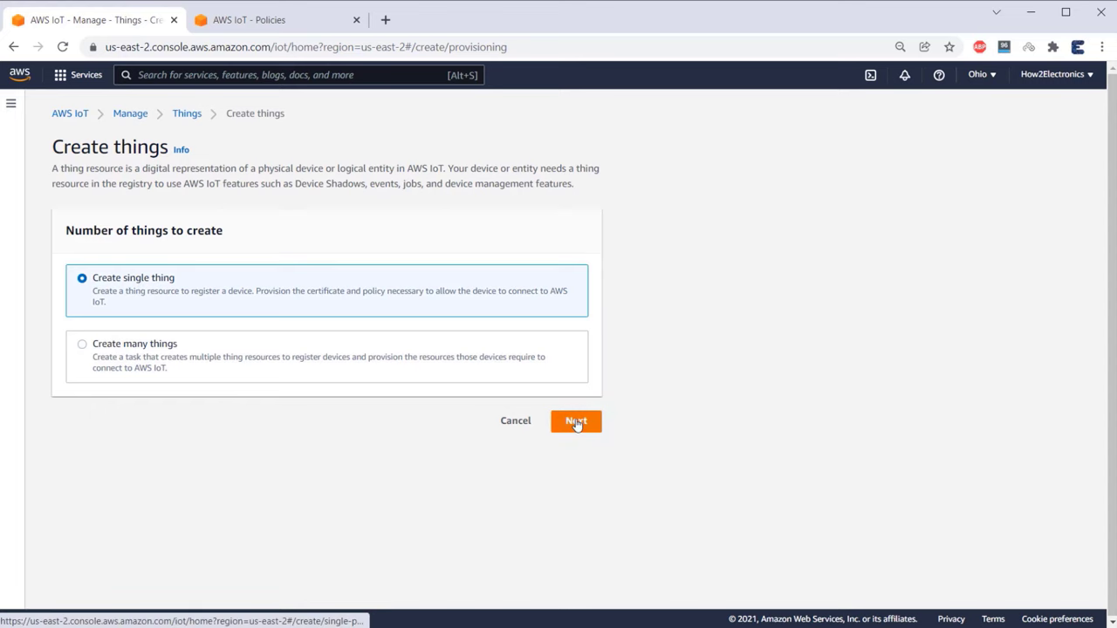
click(576, 421)
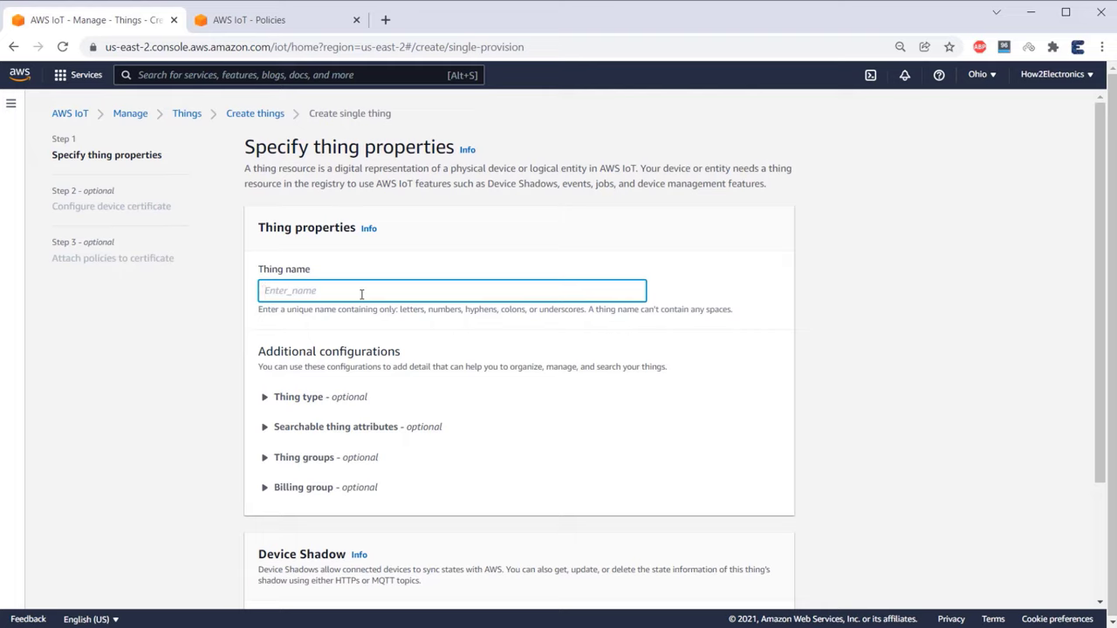
Name the thing ESP32_DHT11 and keep it with no device shadow.
text(ESP32)
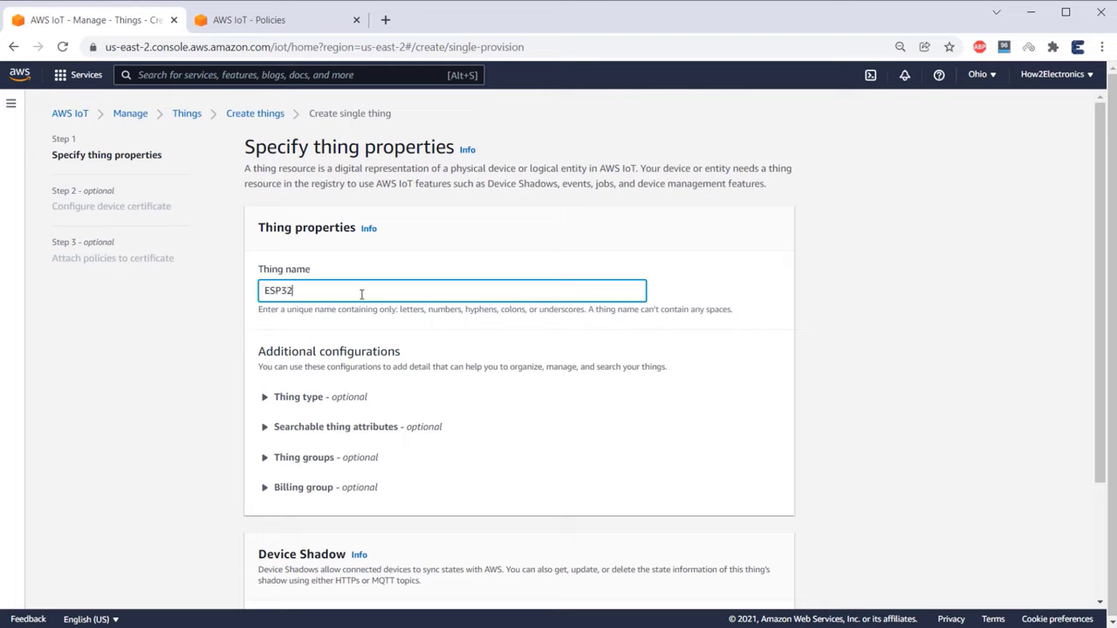
text(_)
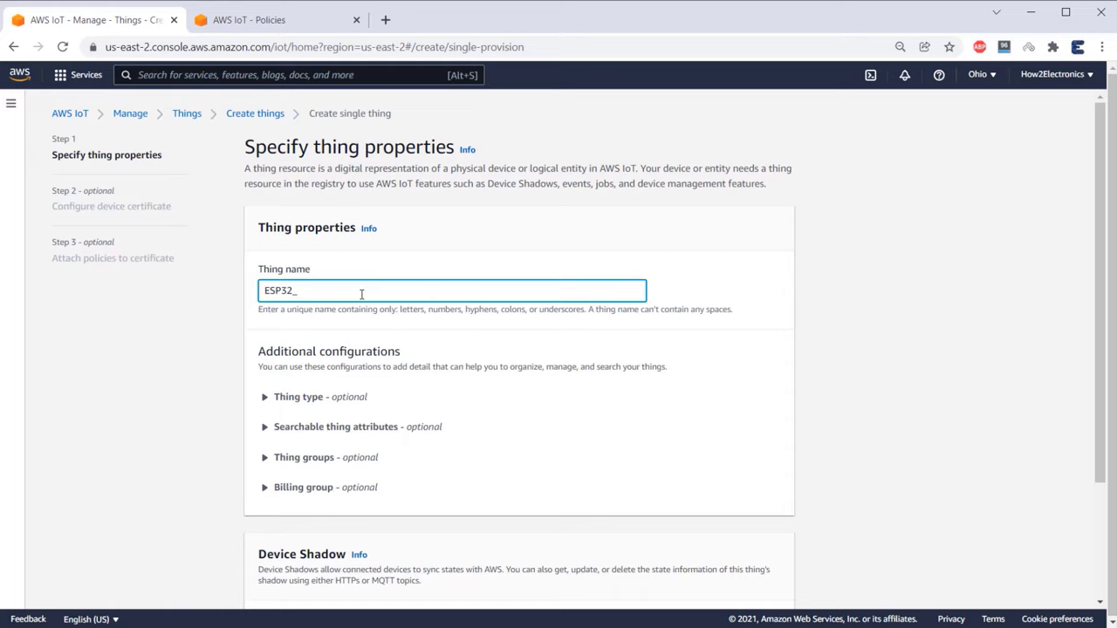
text(DHT)
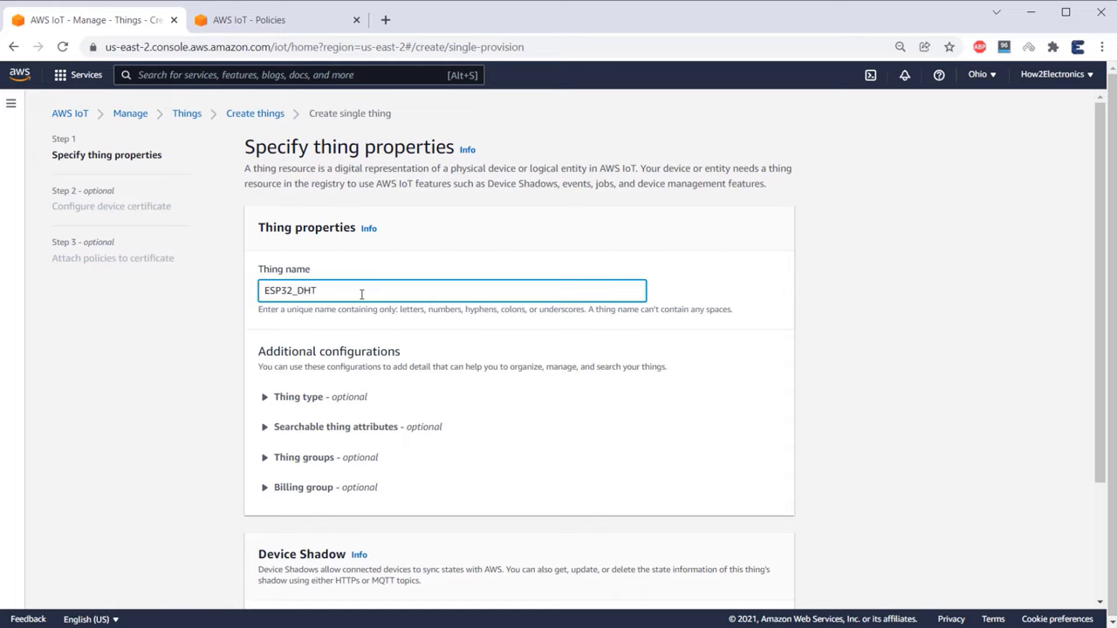
text(11)
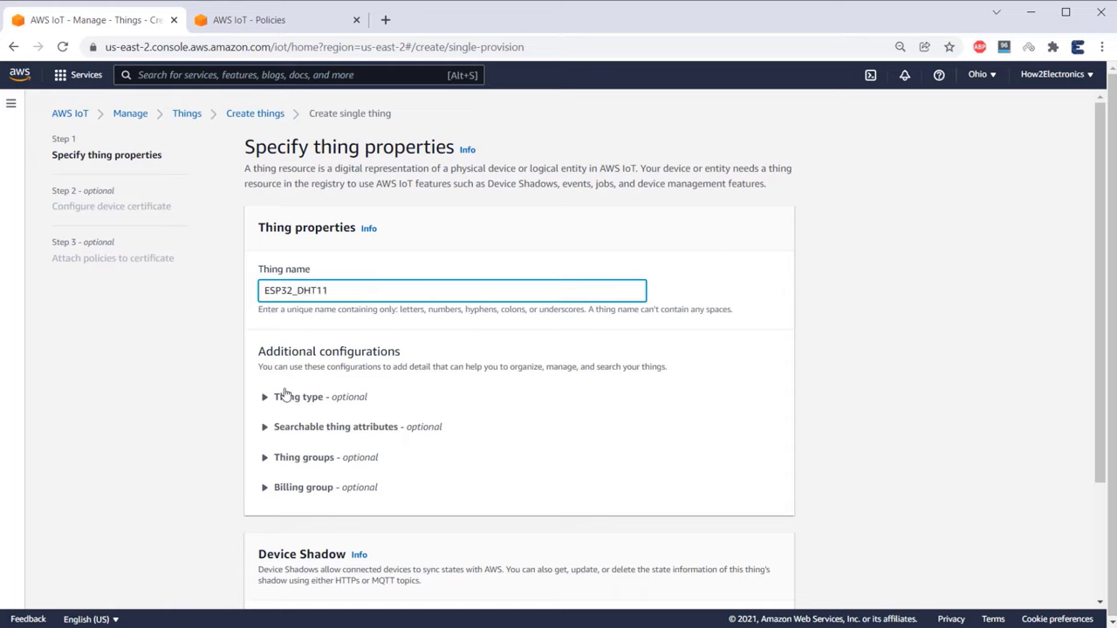
click(265, 426)
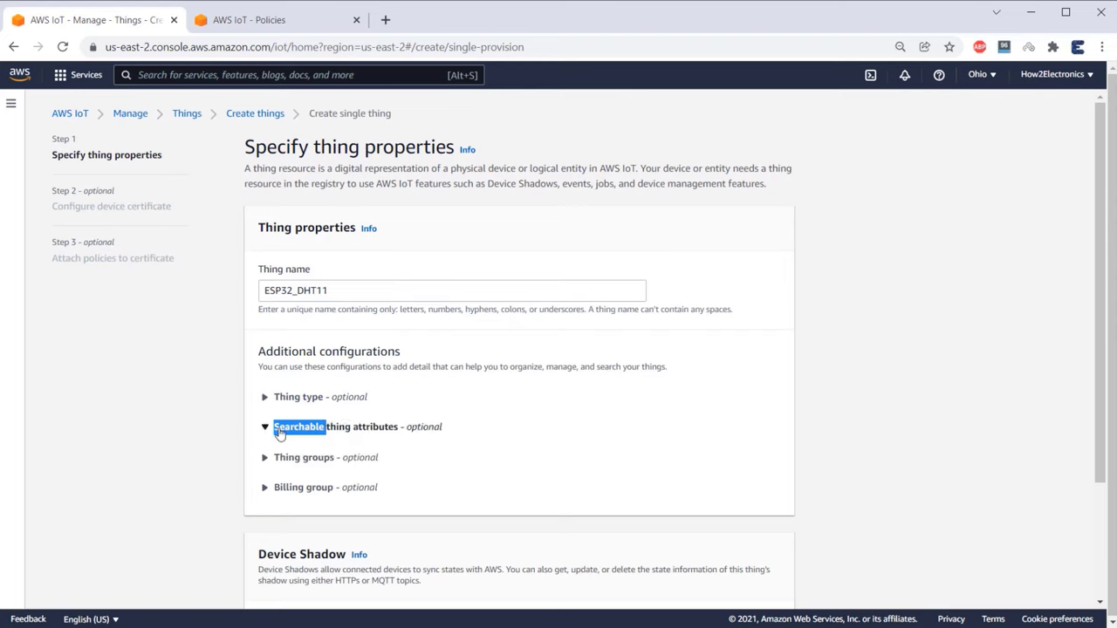
click(265, 426)
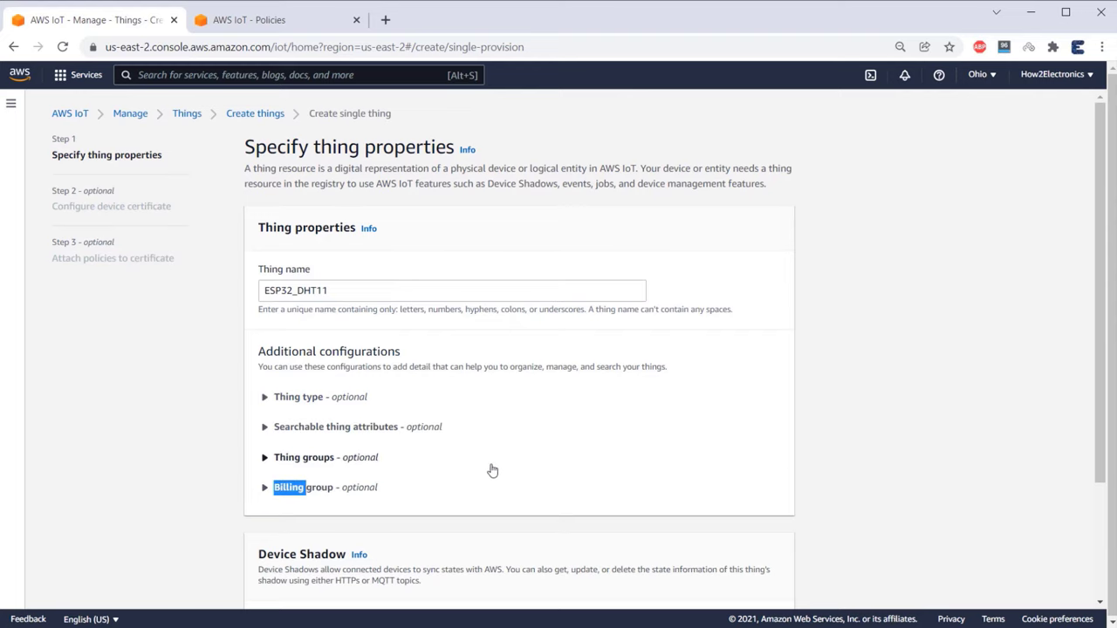
scroll(down, 3)
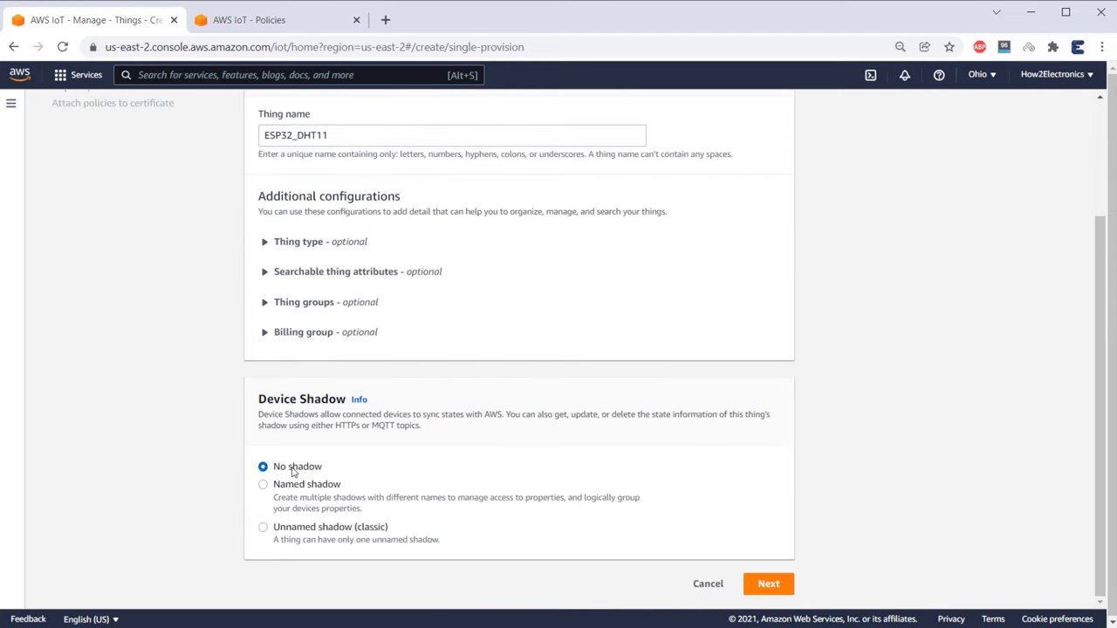
double_click(300, 398)
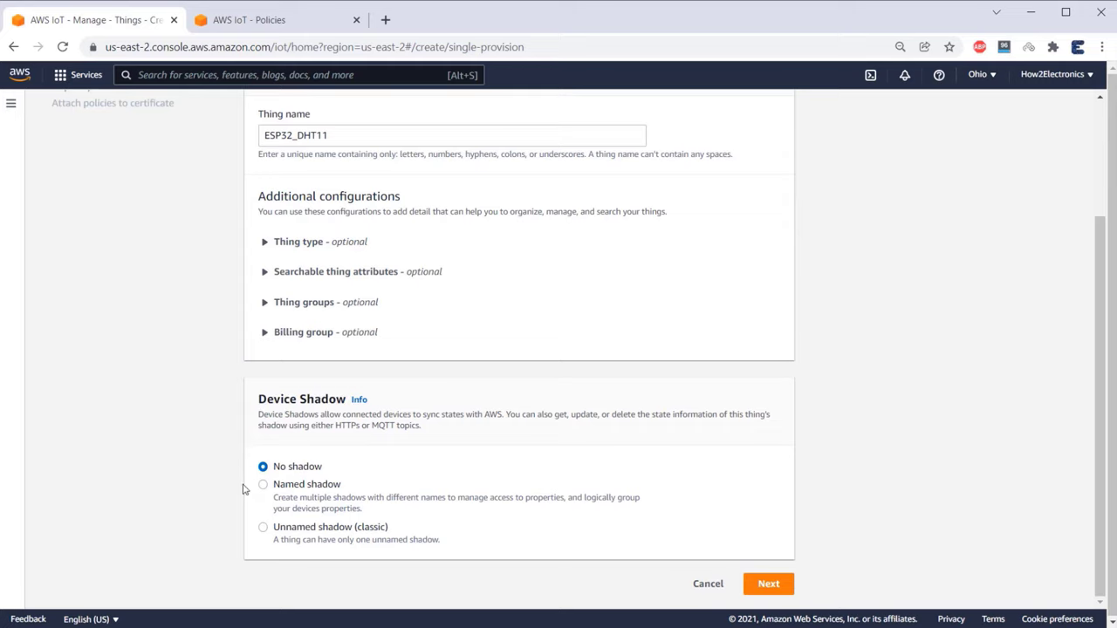
Move to the device certificate step, review the options and choose auto-generating a new certificate.
click(768, 583)
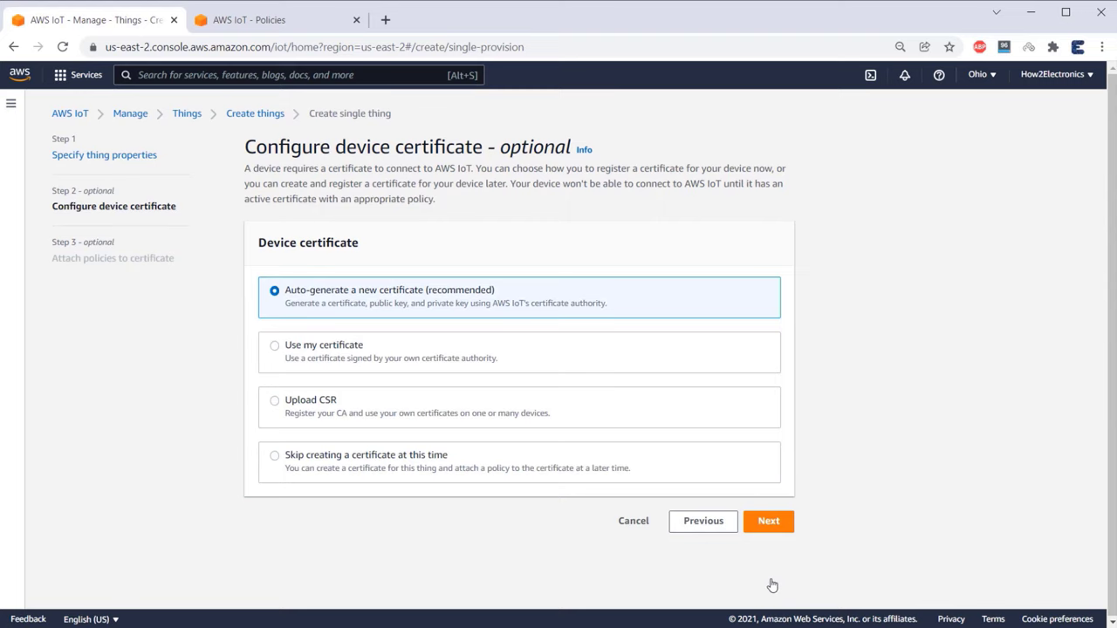
mouse_move(283, 370)
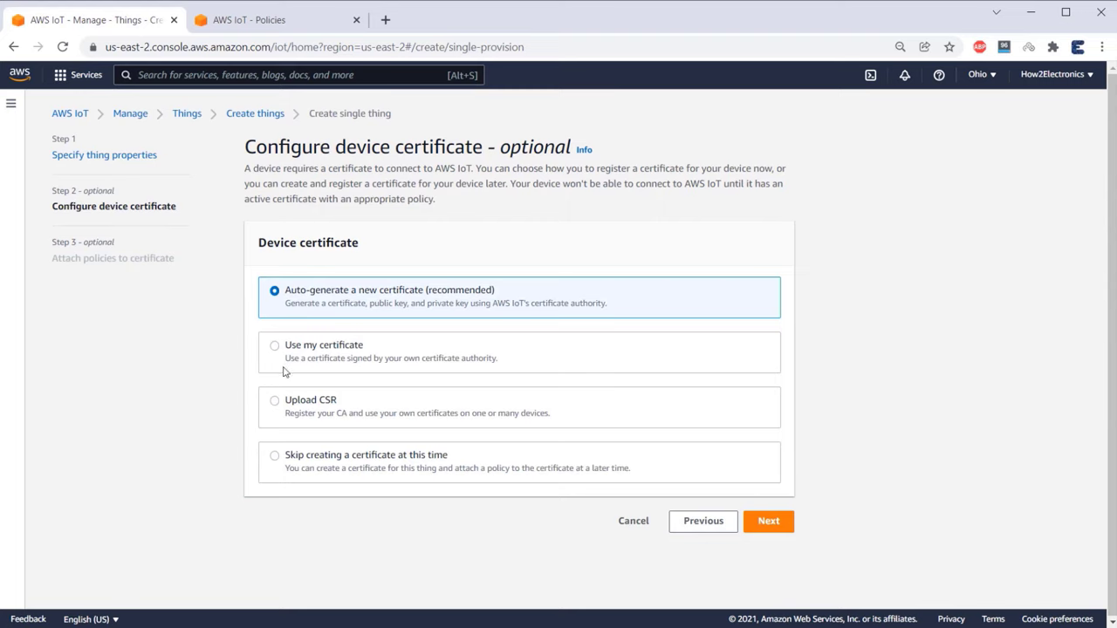
click(274, 345)
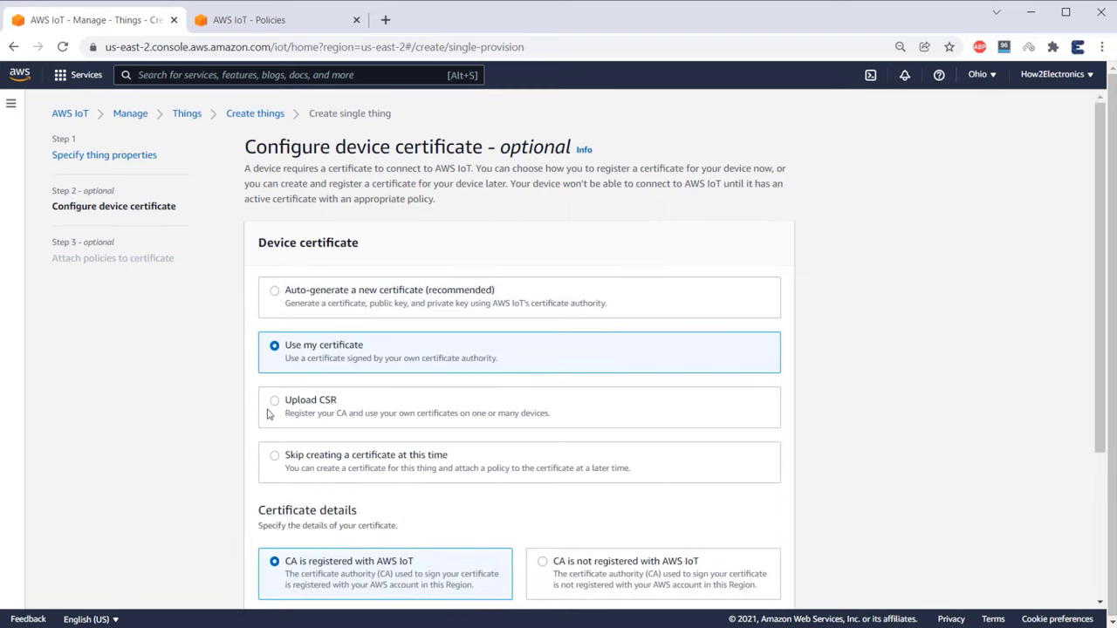
click(274, 399)
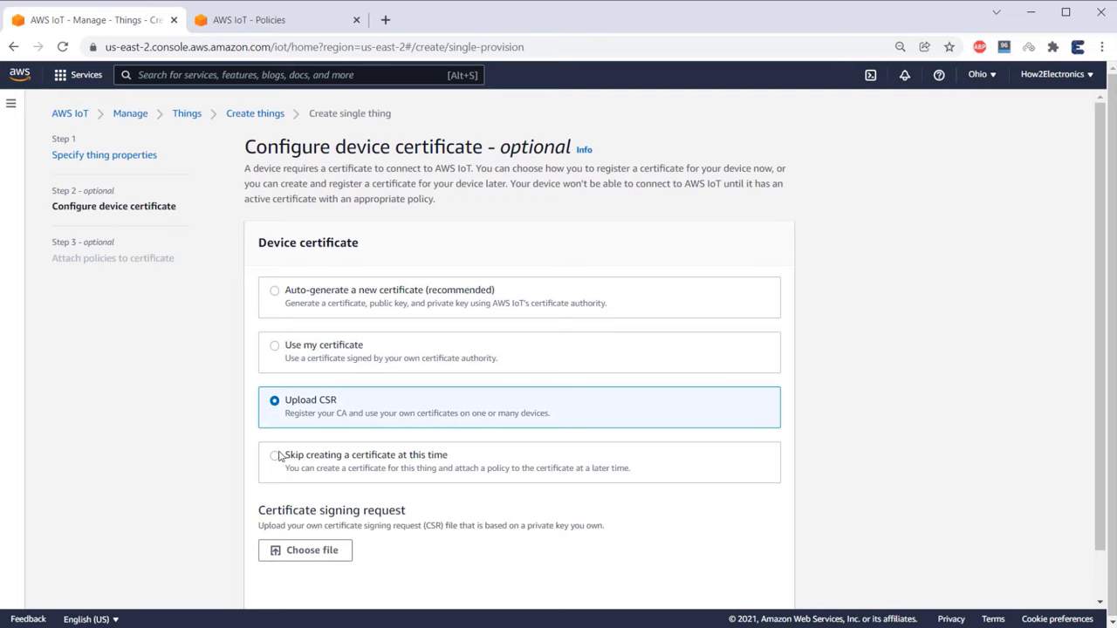
click(274, 454)
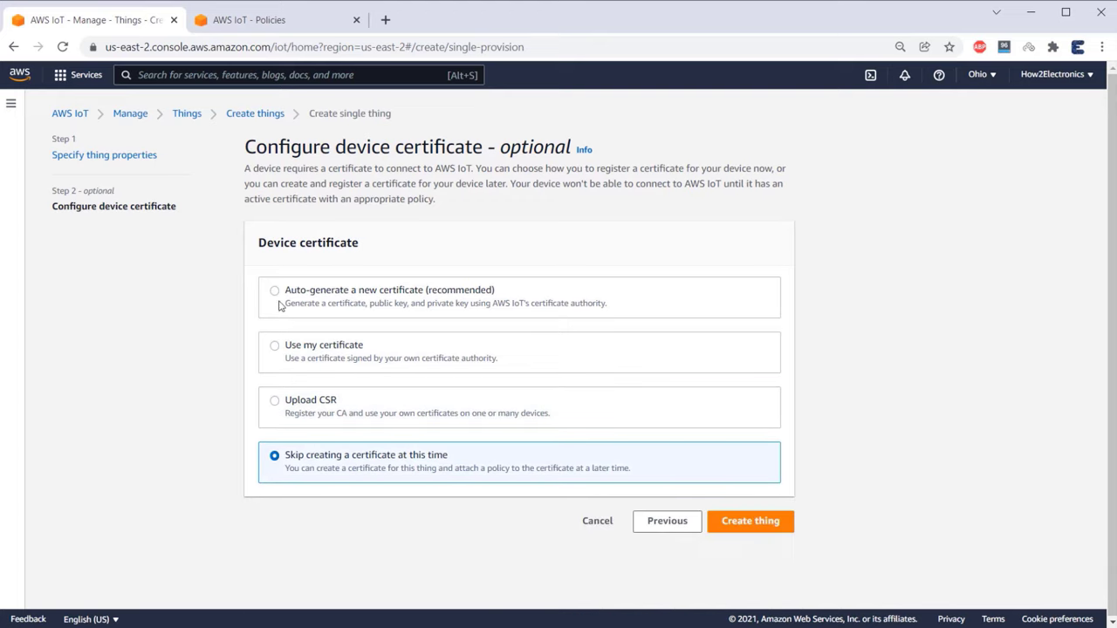
click(274, 289)
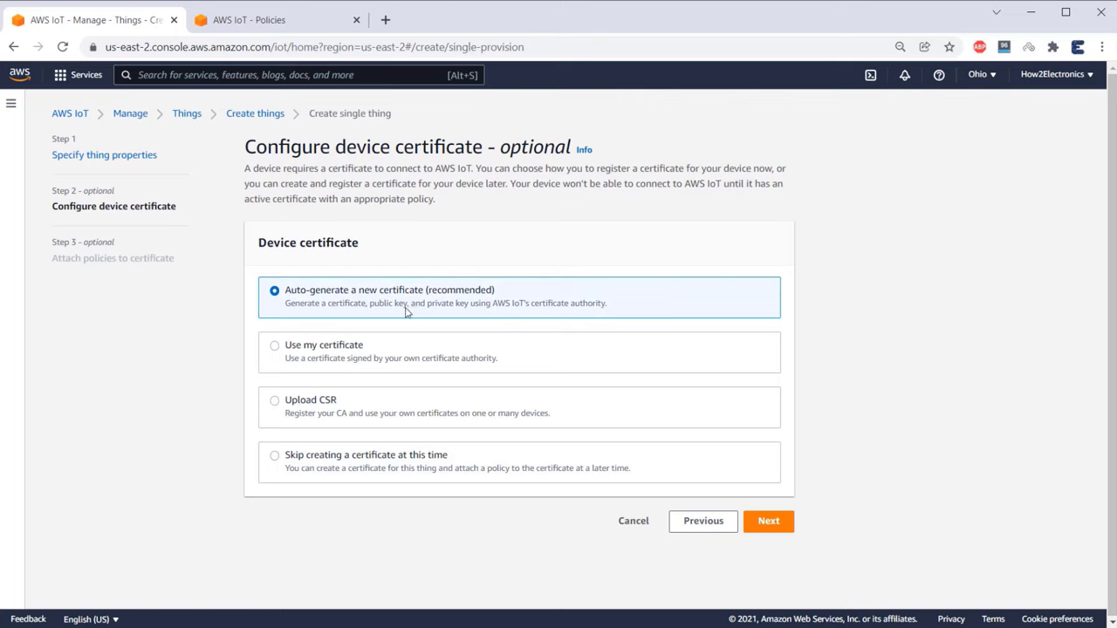
mouse_move(620, 313)
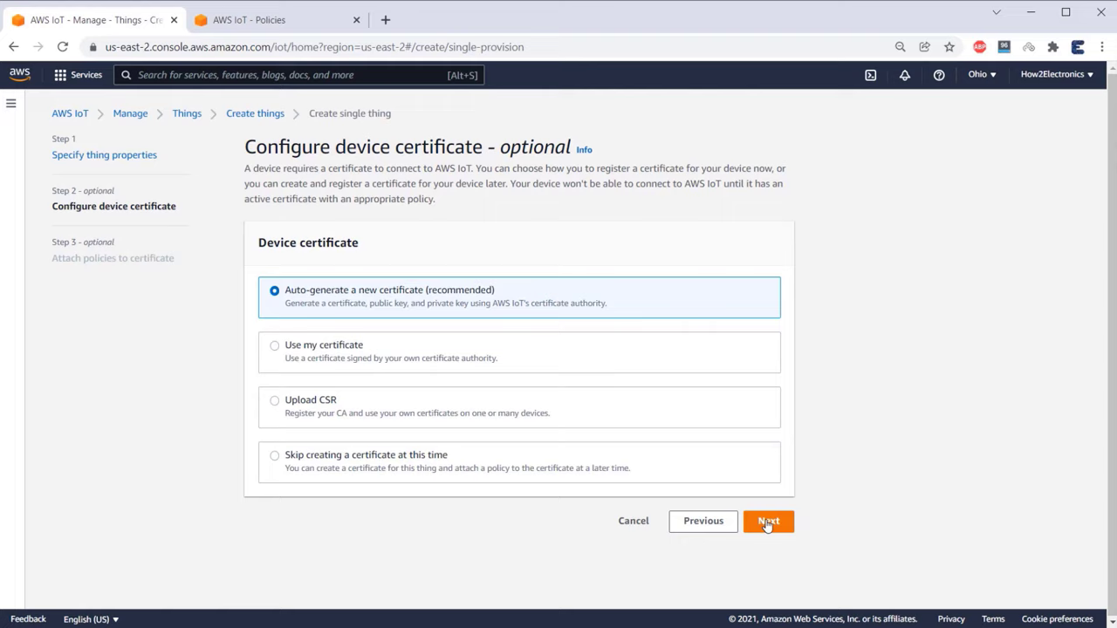
Advance to attaching policies to the certificate and focus the empty policy filter.
click(768, 520)
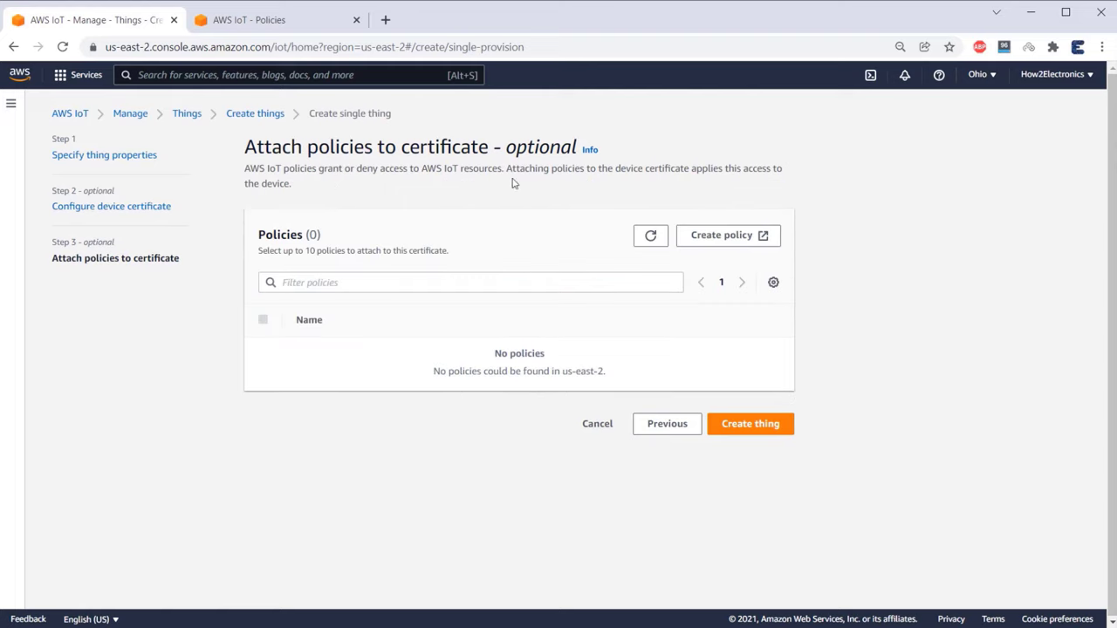
mouse_move(555, 300)
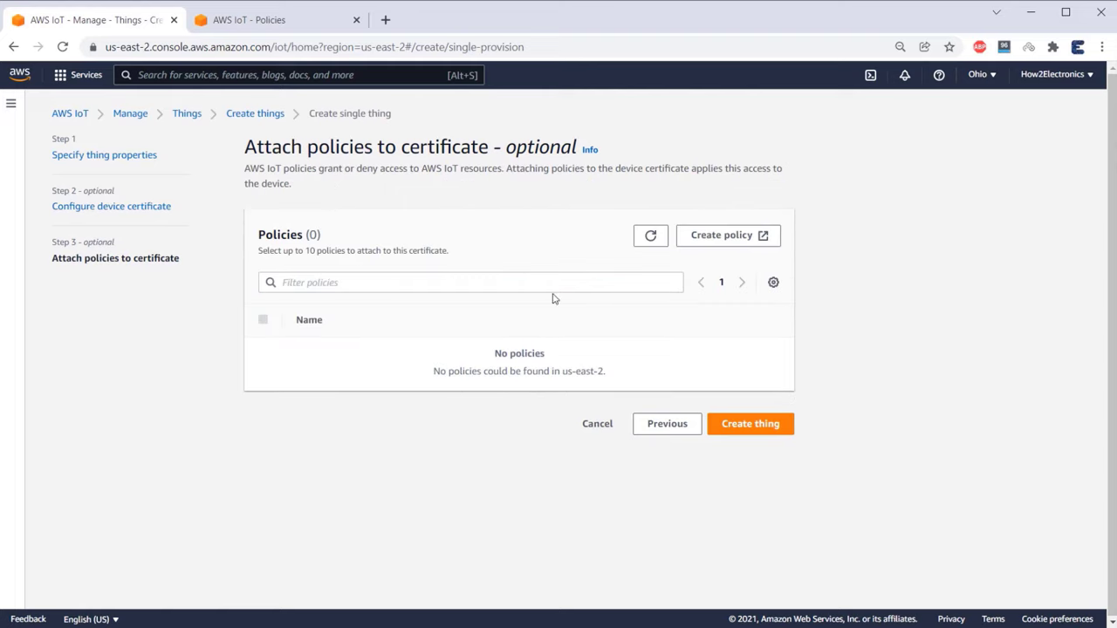
click(471, 282)
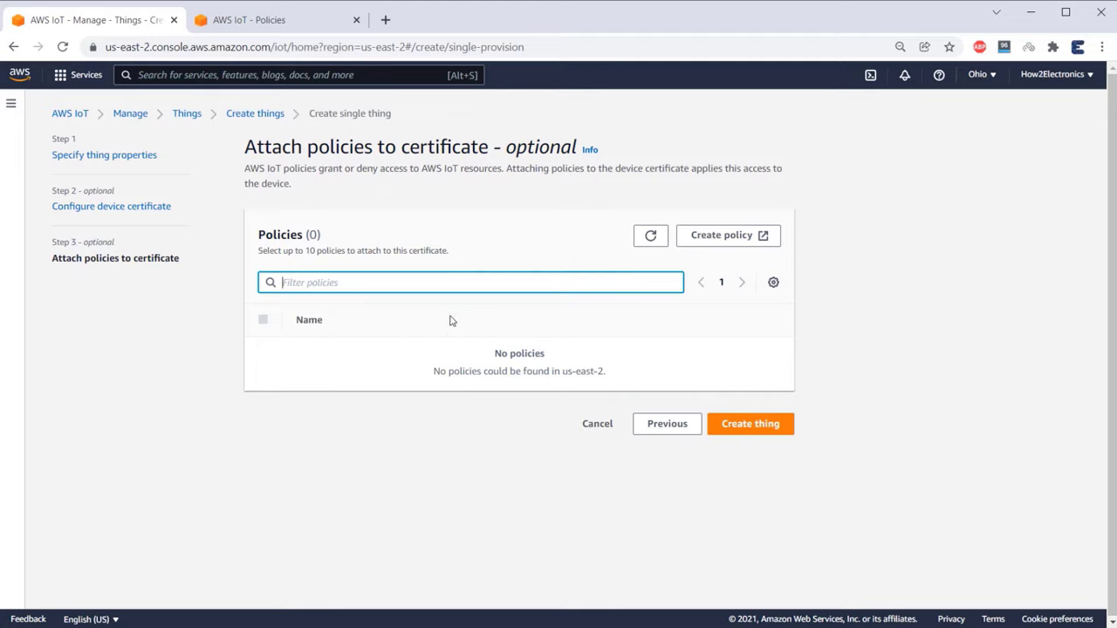
mouse_move(367, 330)
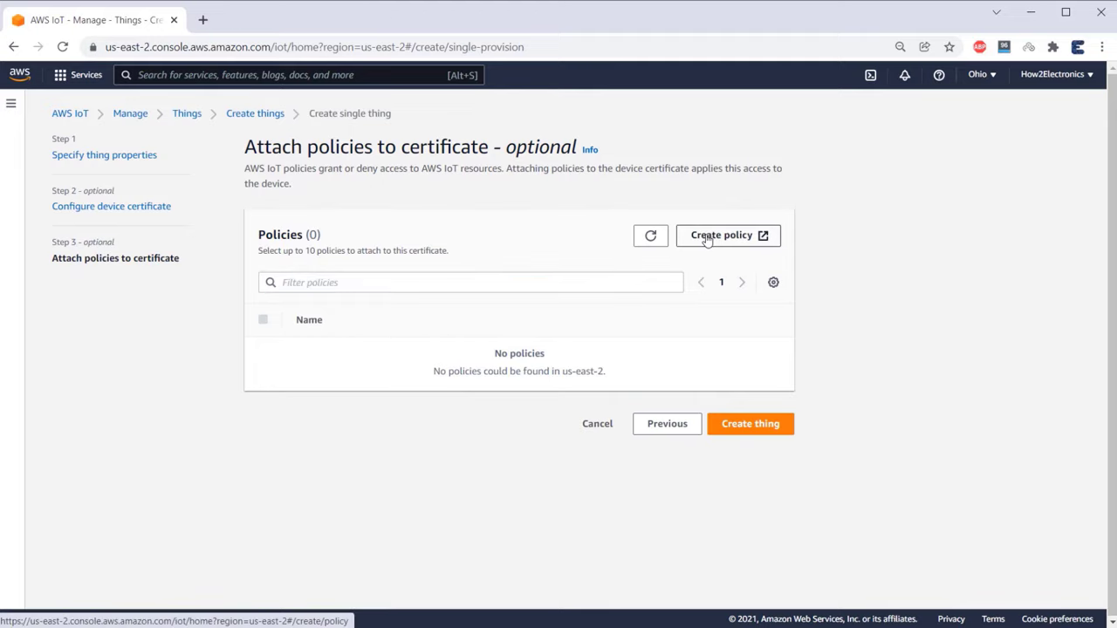
Create a new policy named ESP32_POLICY and search IOT actions for its first statement.
click(728, 234)
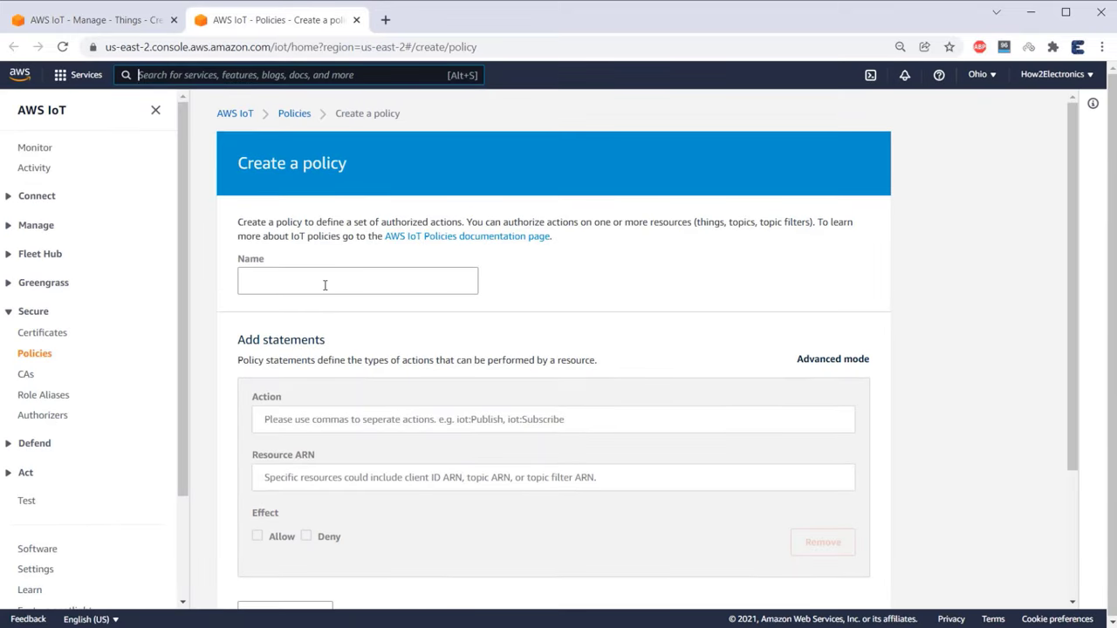
text(ESP32)
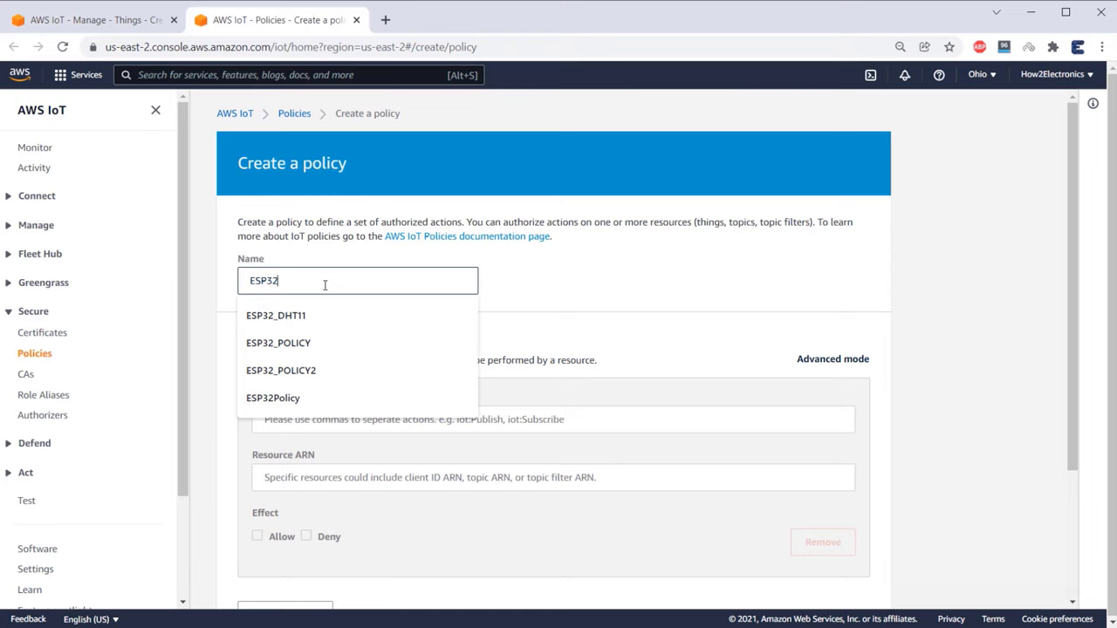
text(_POLICY)
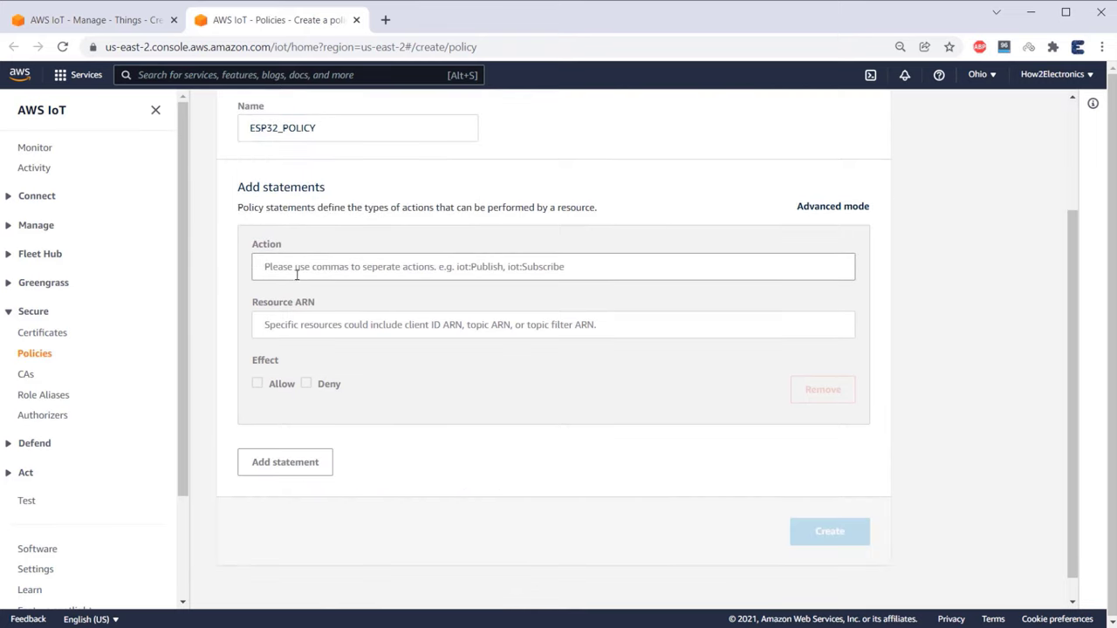
click(554, 266)
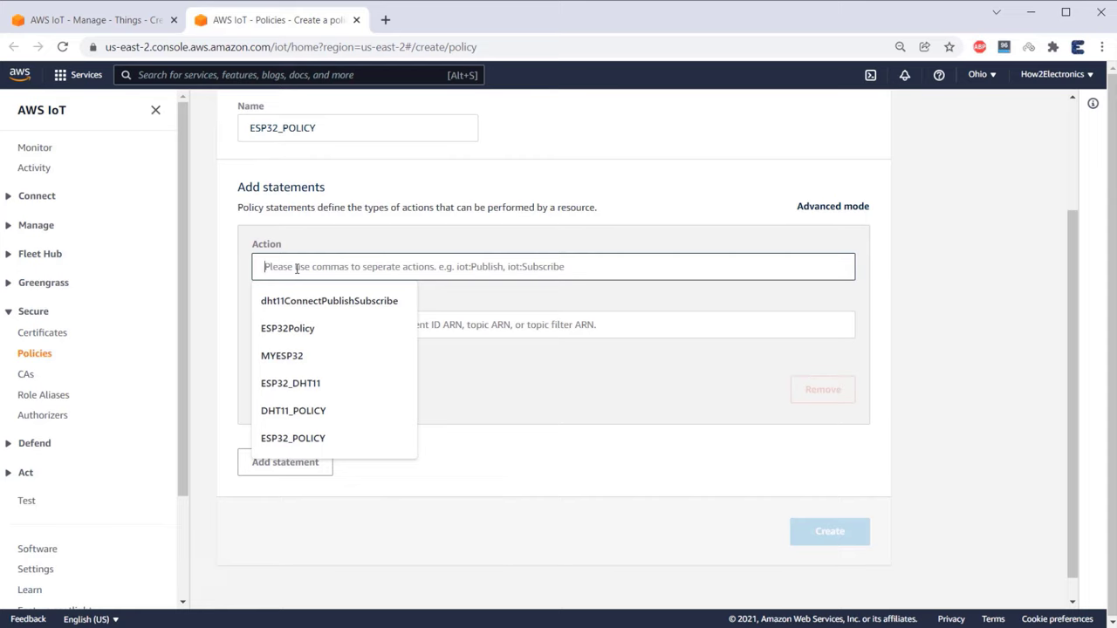
text(IOT)
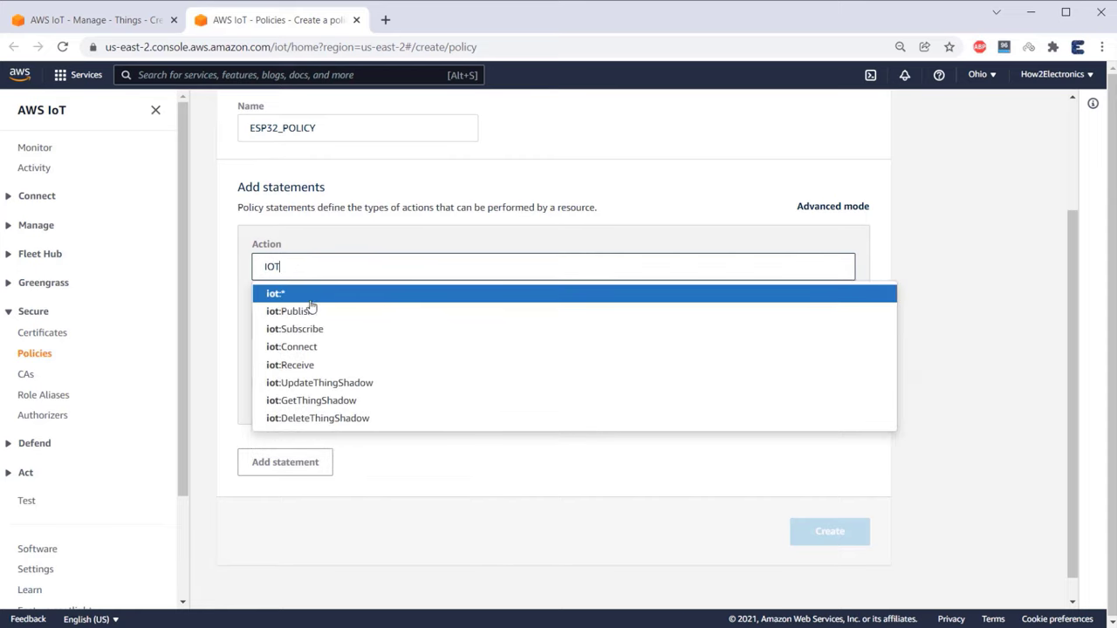
mouse_move(330, 346)
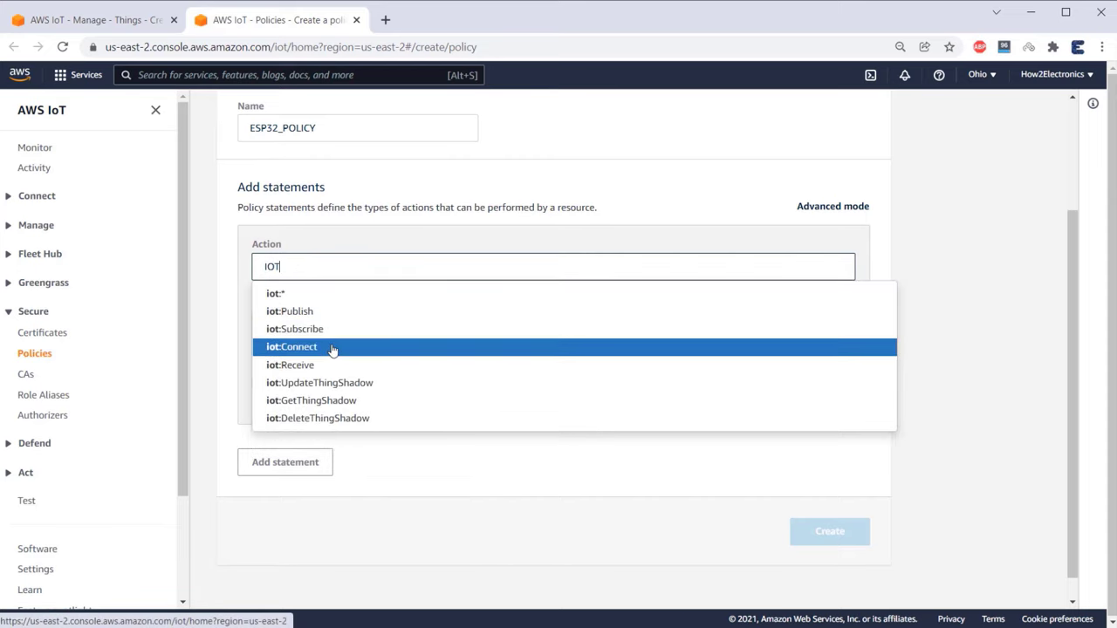
mouse_move(297, 311)
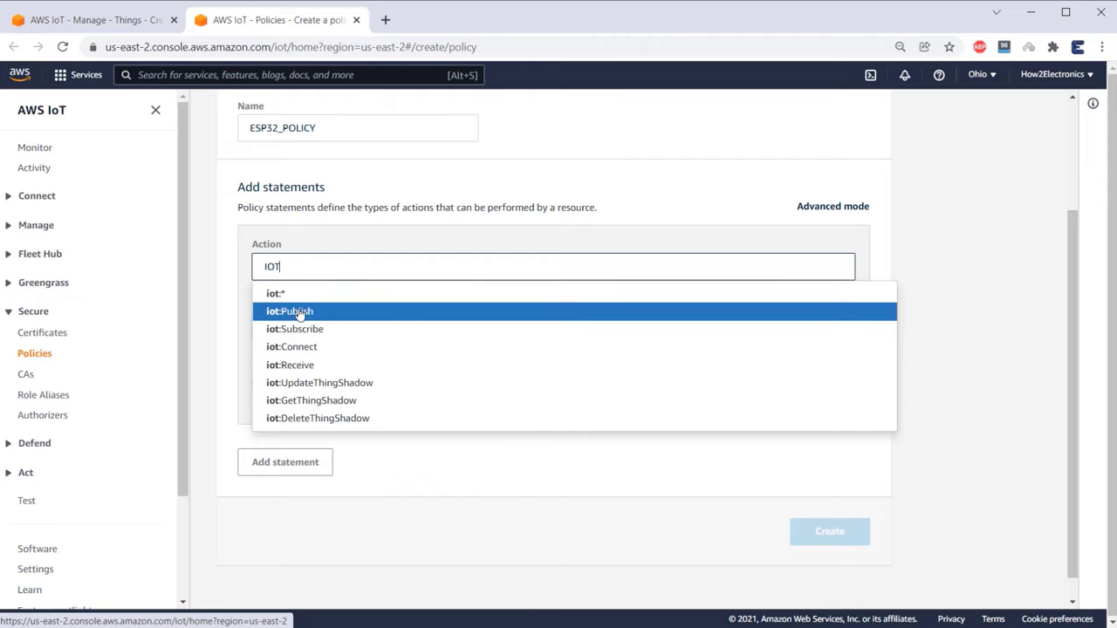
mouse_move(290, 311)
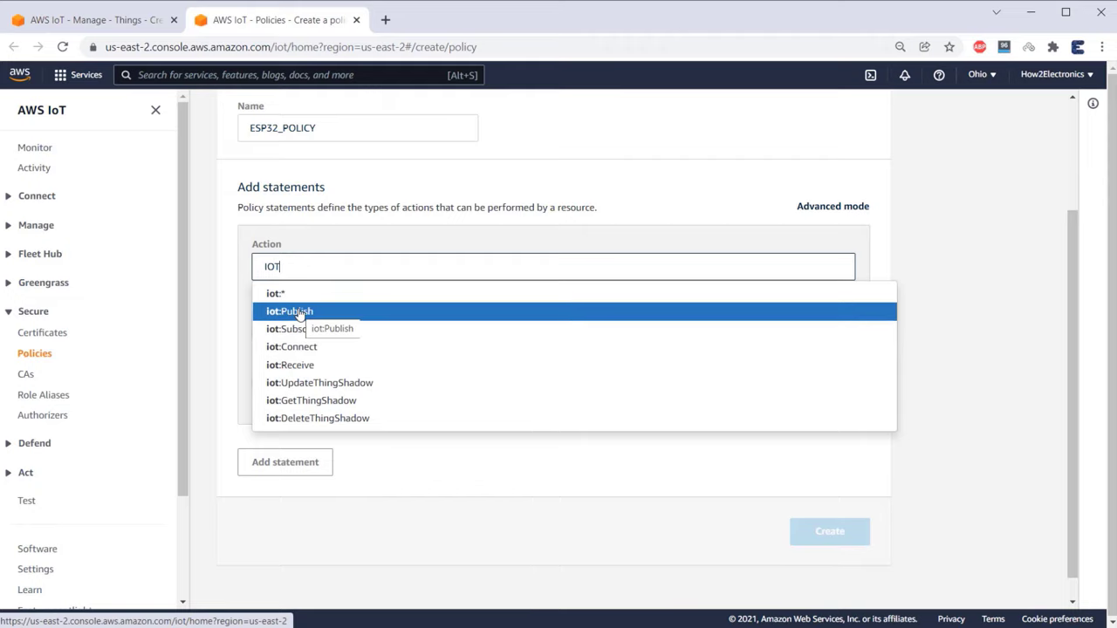
mouse_move(341, 329)
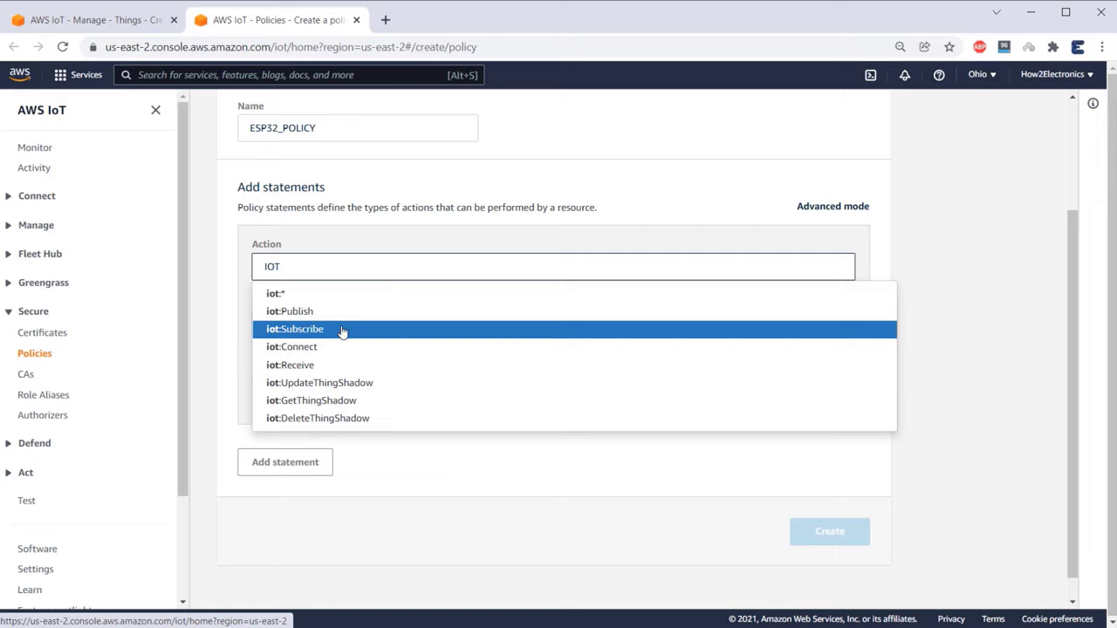
mouse_move(294, 345)
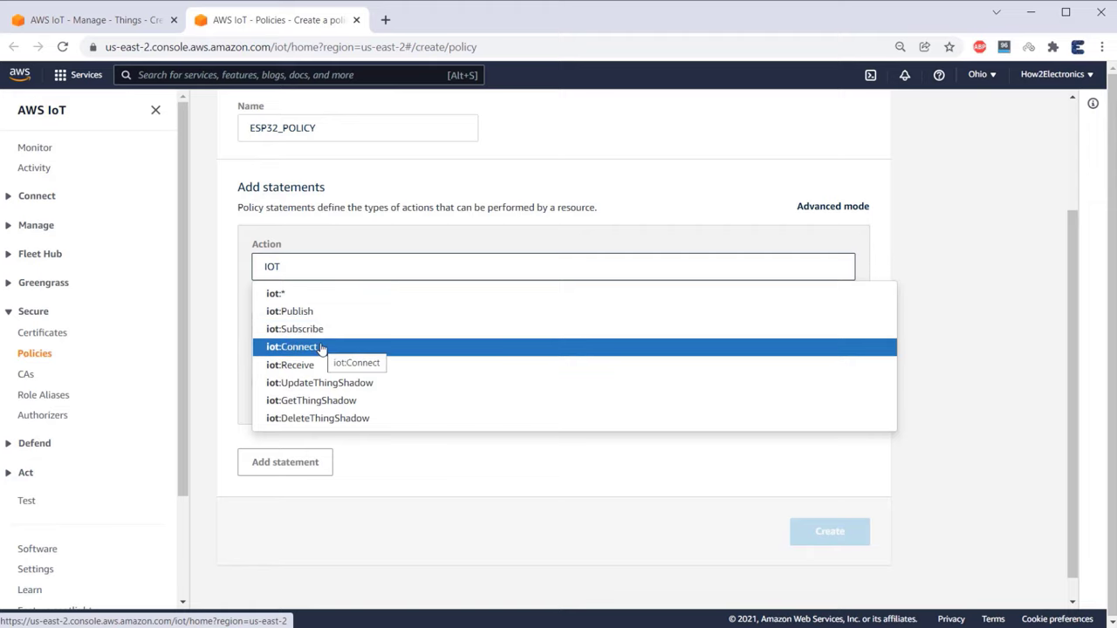
Allow iot:Connect for client ESP32_DHT11 in the first statement and add a second statement.
click(291, 346)
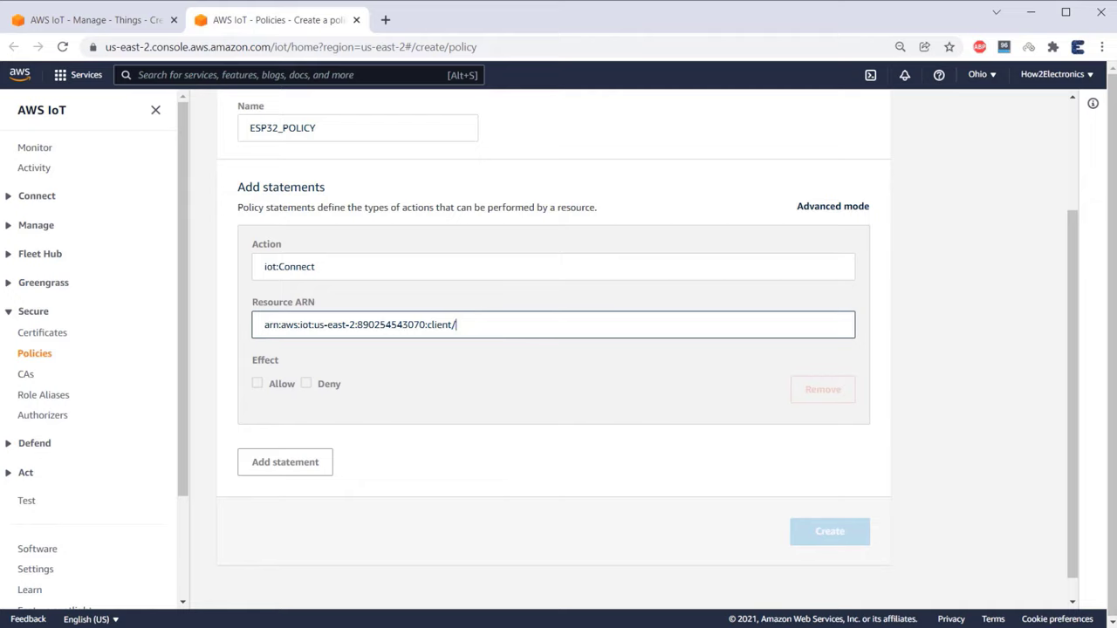
text(ESP)
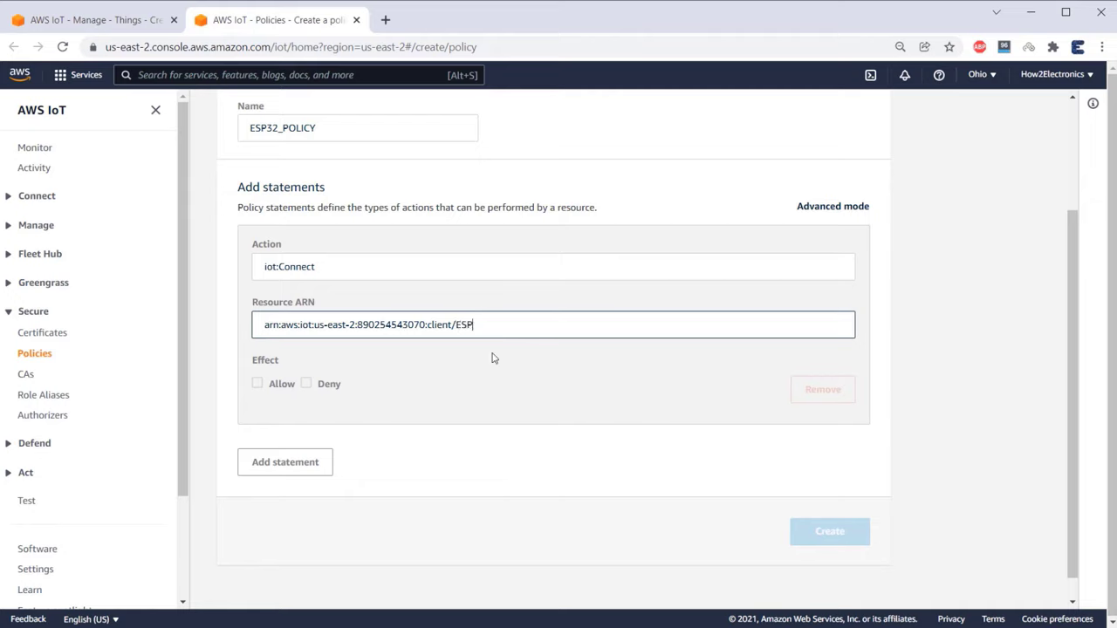
text(32_)
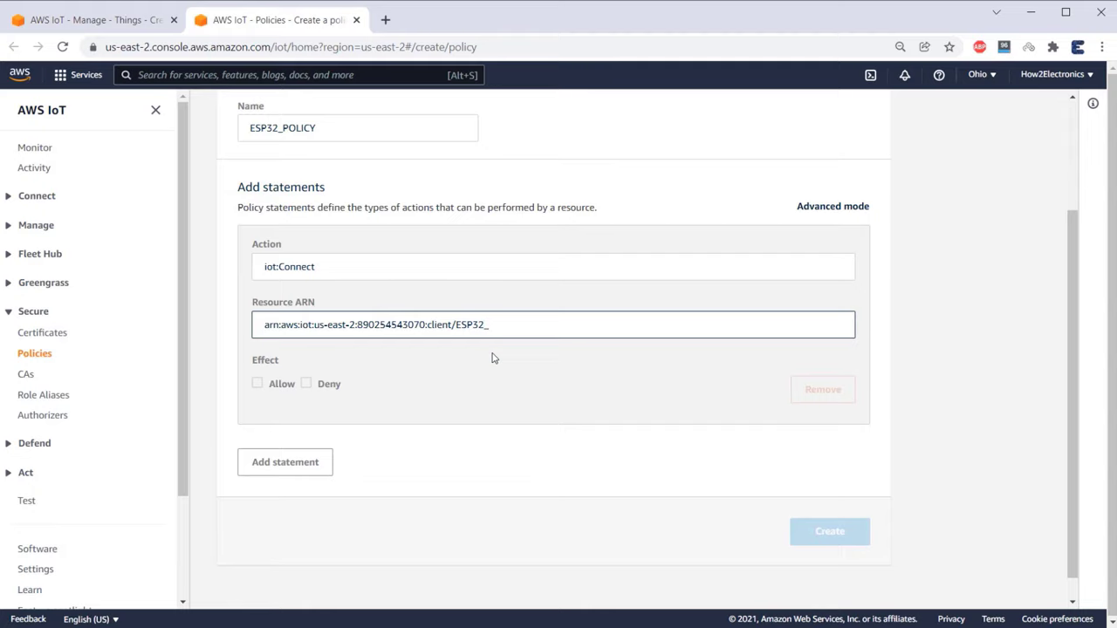
text(DHT11)
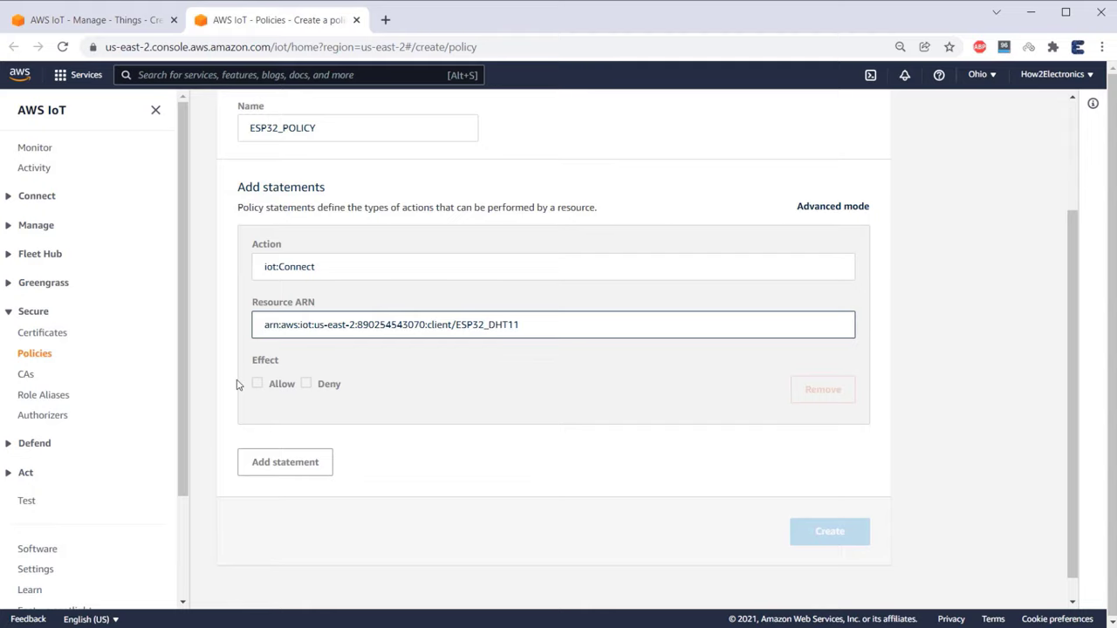
click(257, 384)
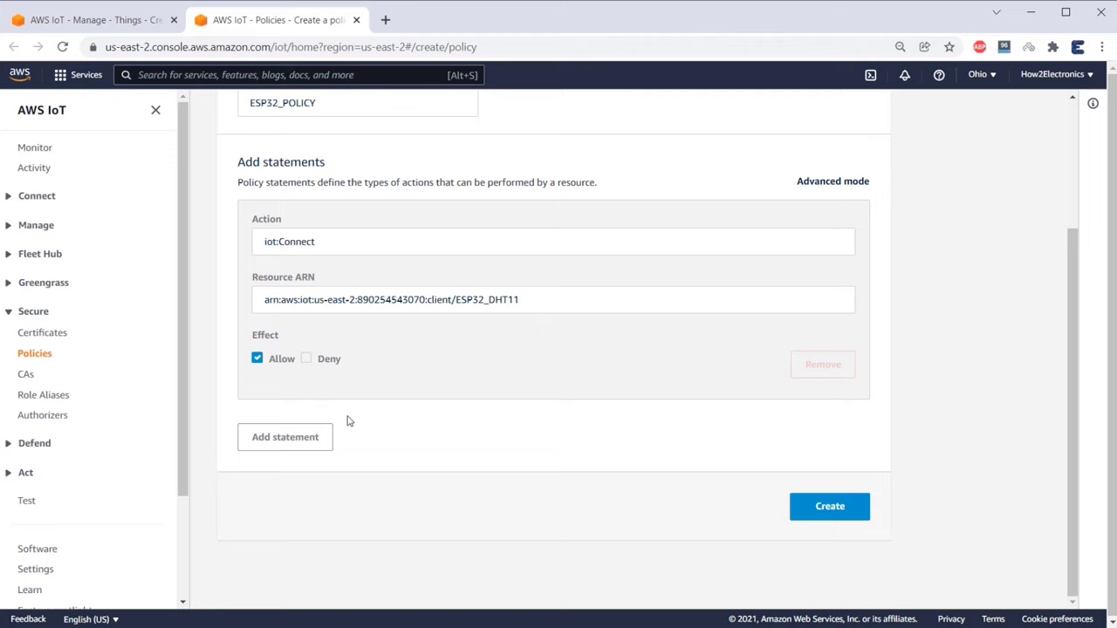
click(284, 437)
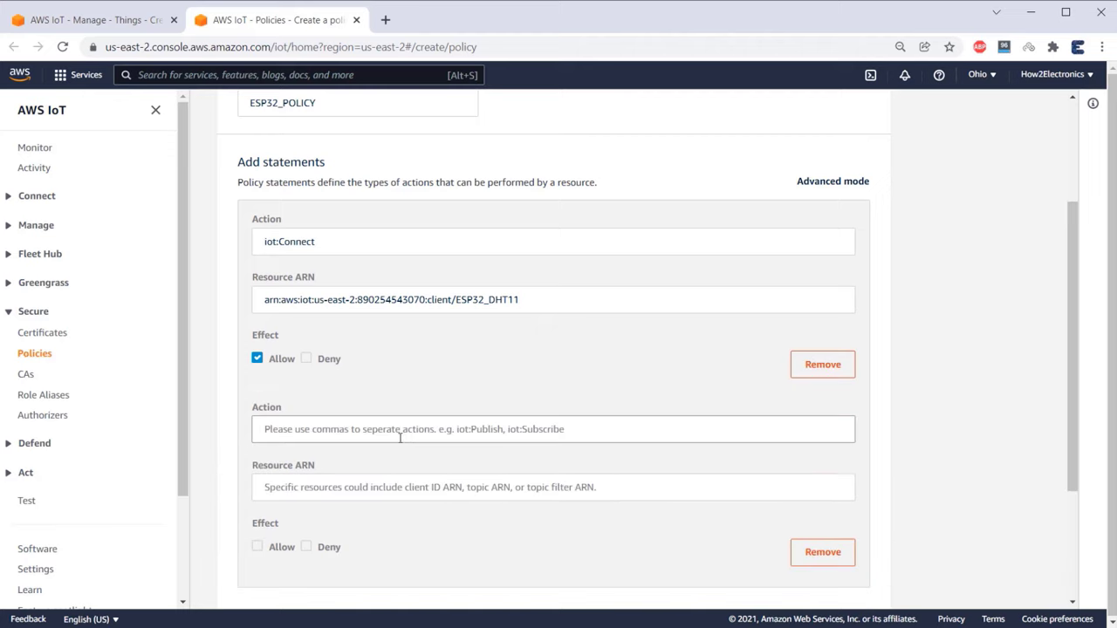
Set the second statement to iot:Publish and replace its topic placeholder with esp32/pub from the sketch.
text(IOT)
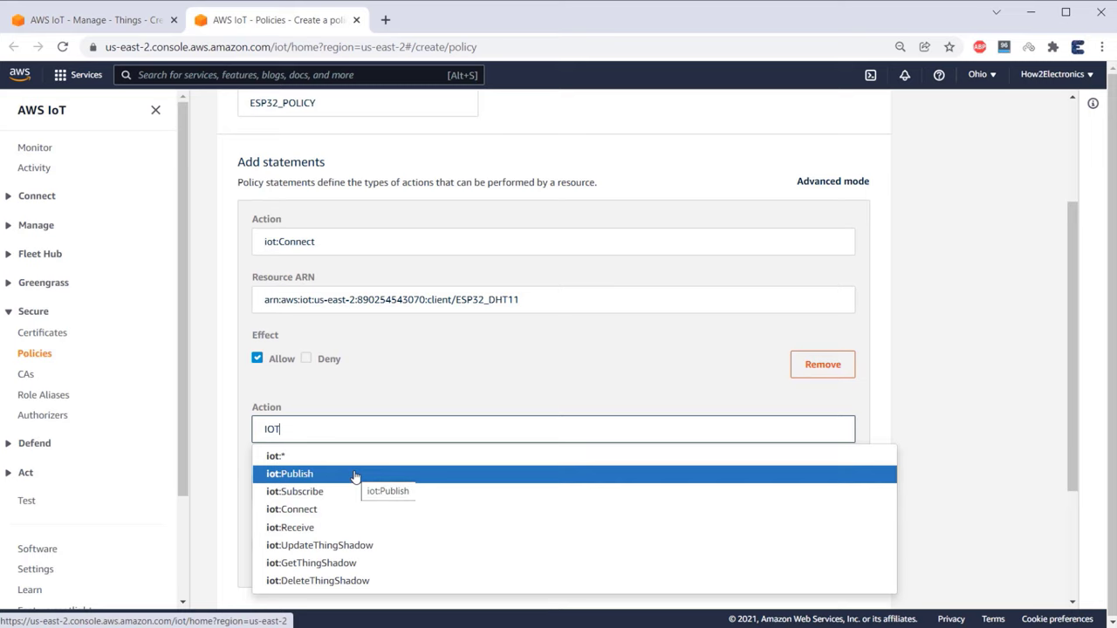
click(290, 473)
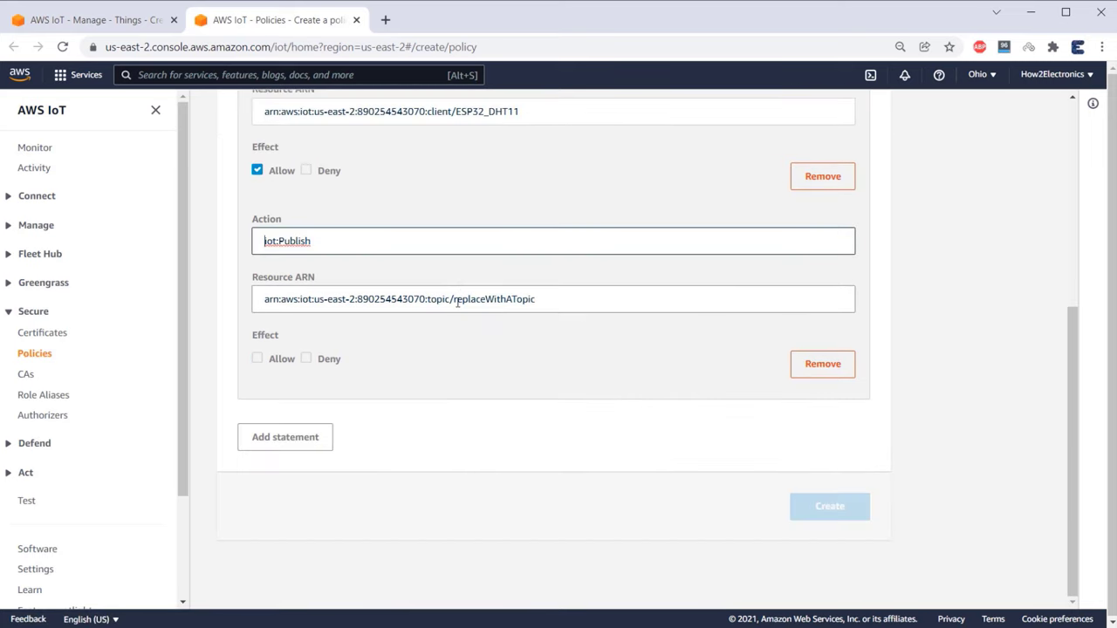
double_click(494, 299)
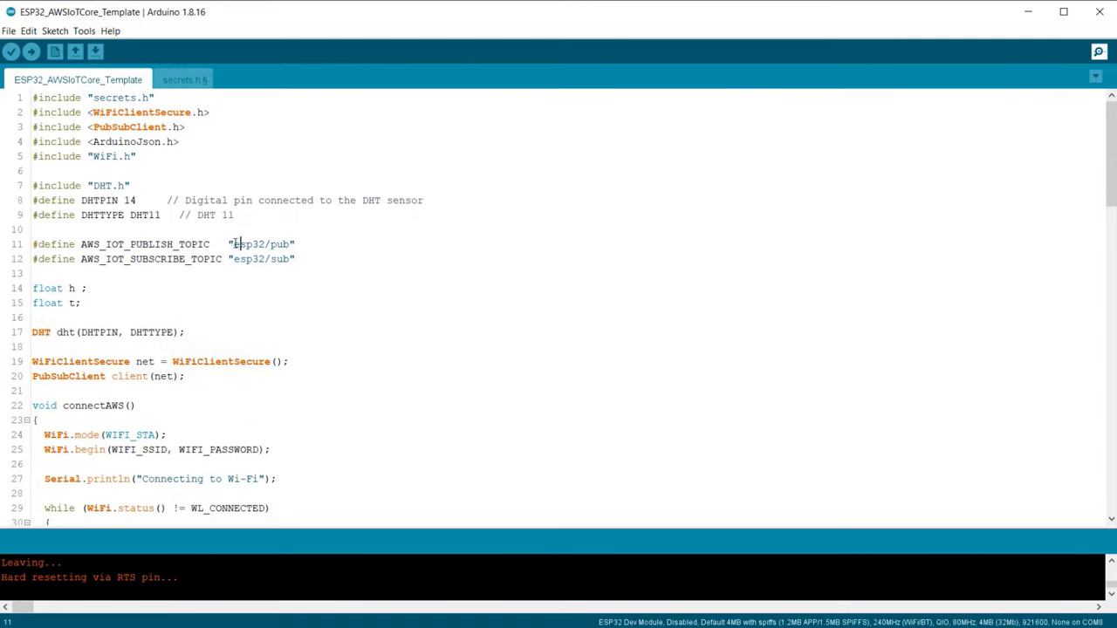
double_click(258, 244)
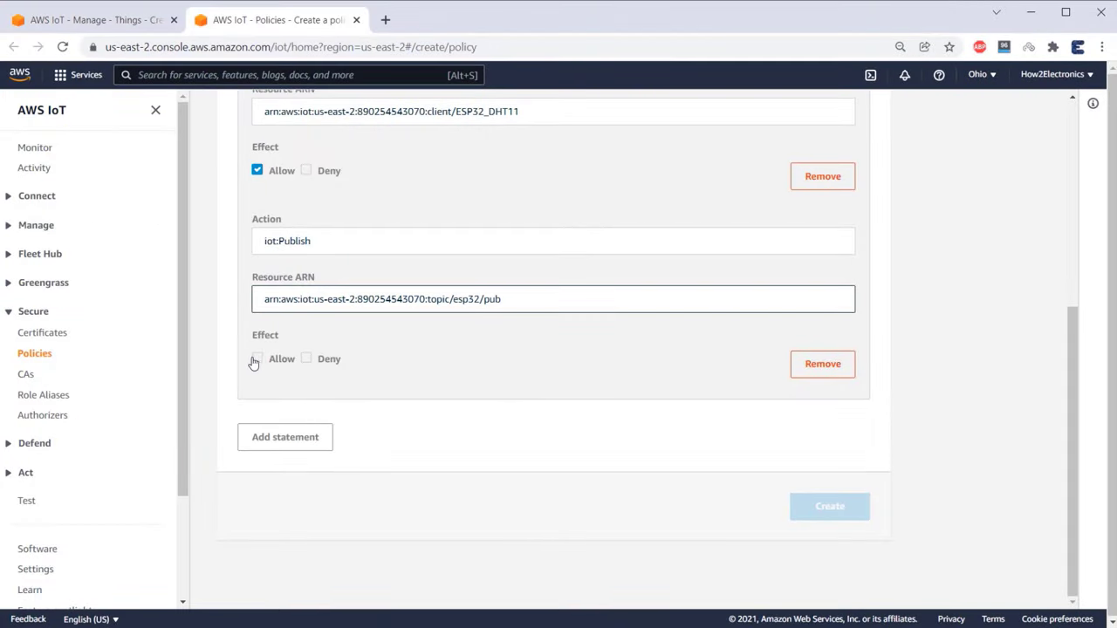
Allow the publish statement and add an allowed iot:Subscribe statement on topic filter esp32/sub.
click(257, 360)
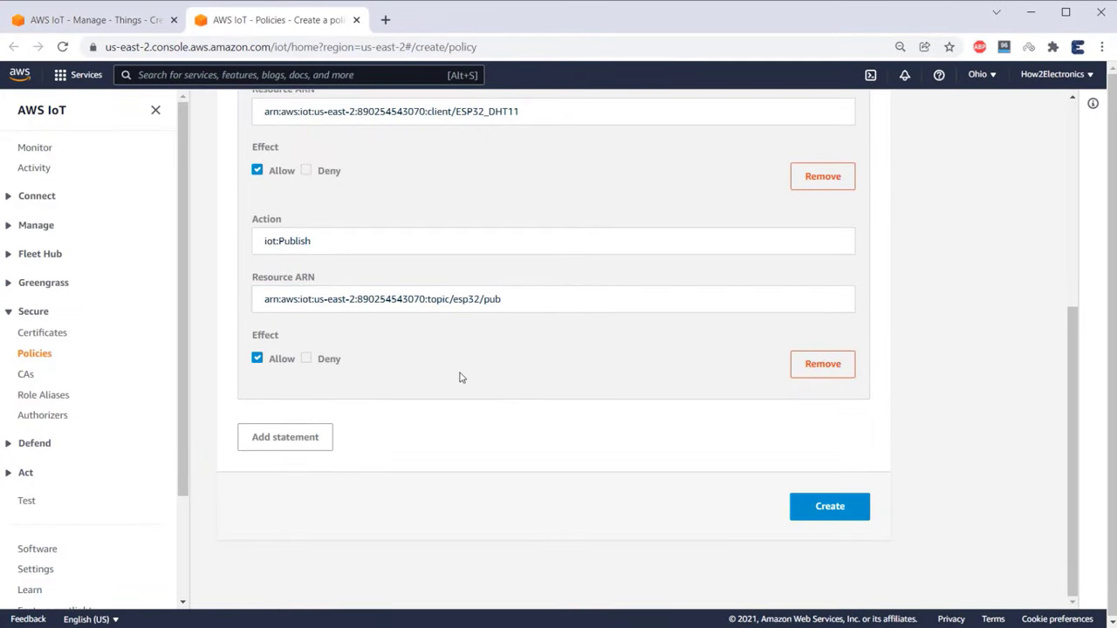
click(284, 437)
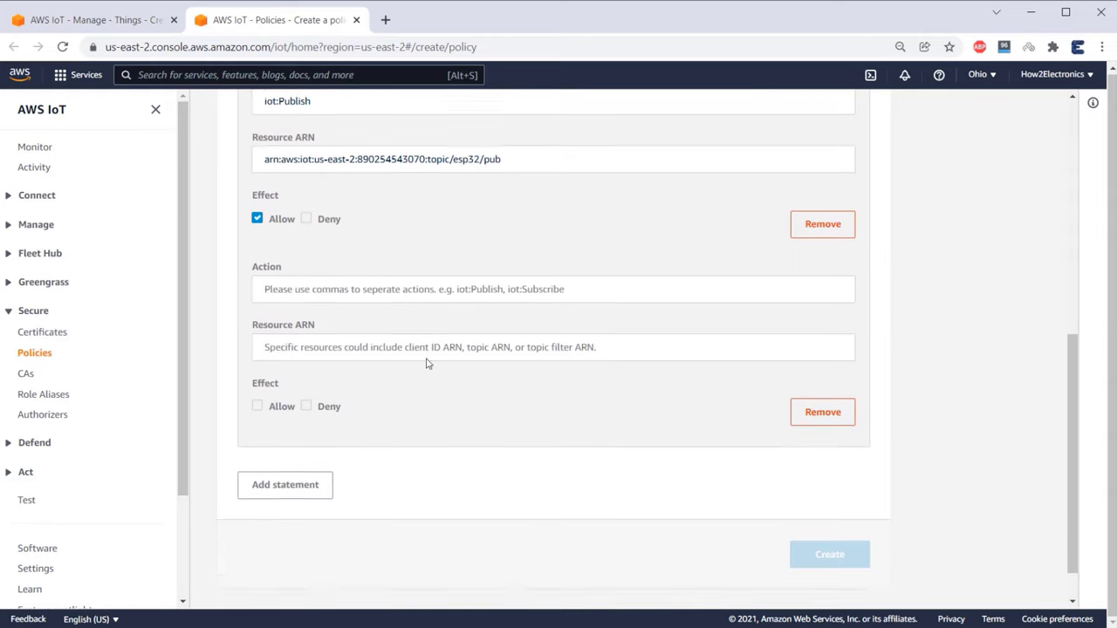
text(IOT)
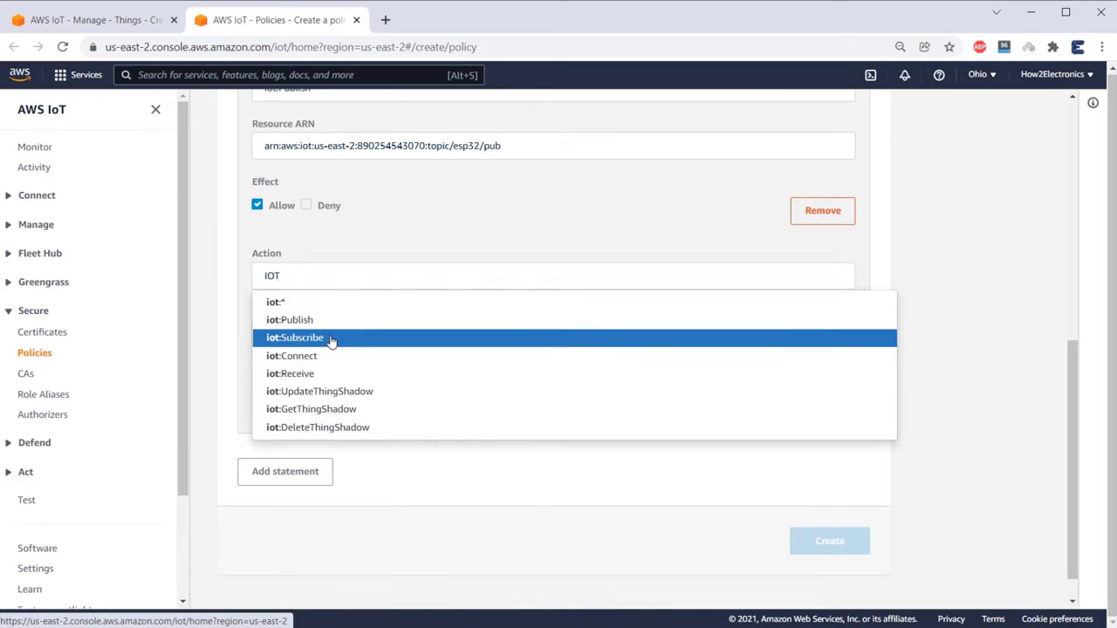
click(293, 339)
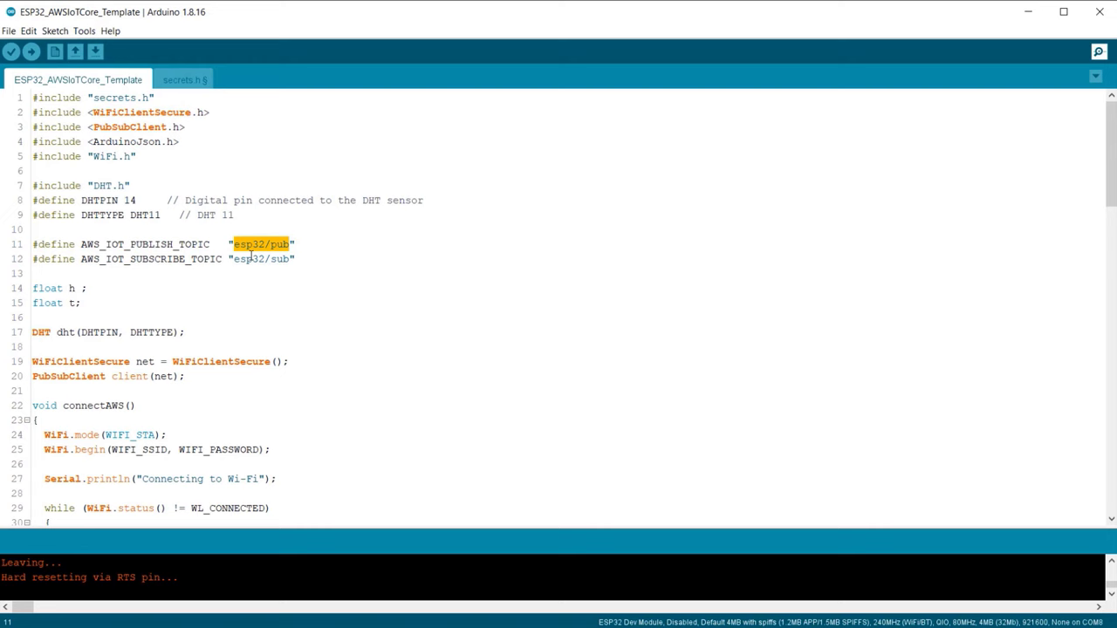
double_click(261, 258)
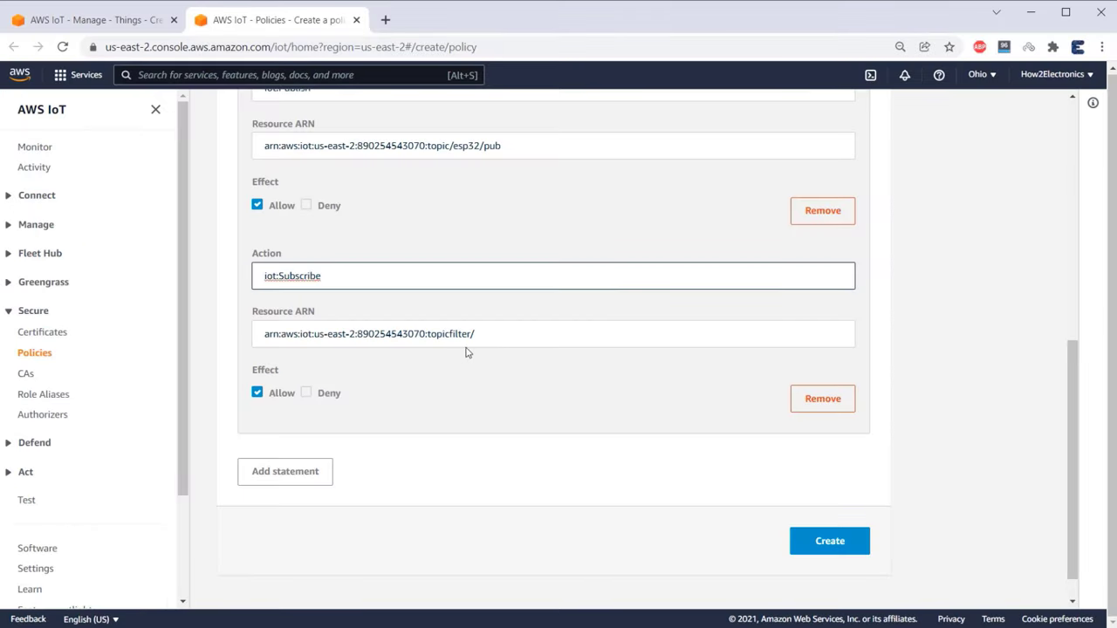
text(esp32/sub)
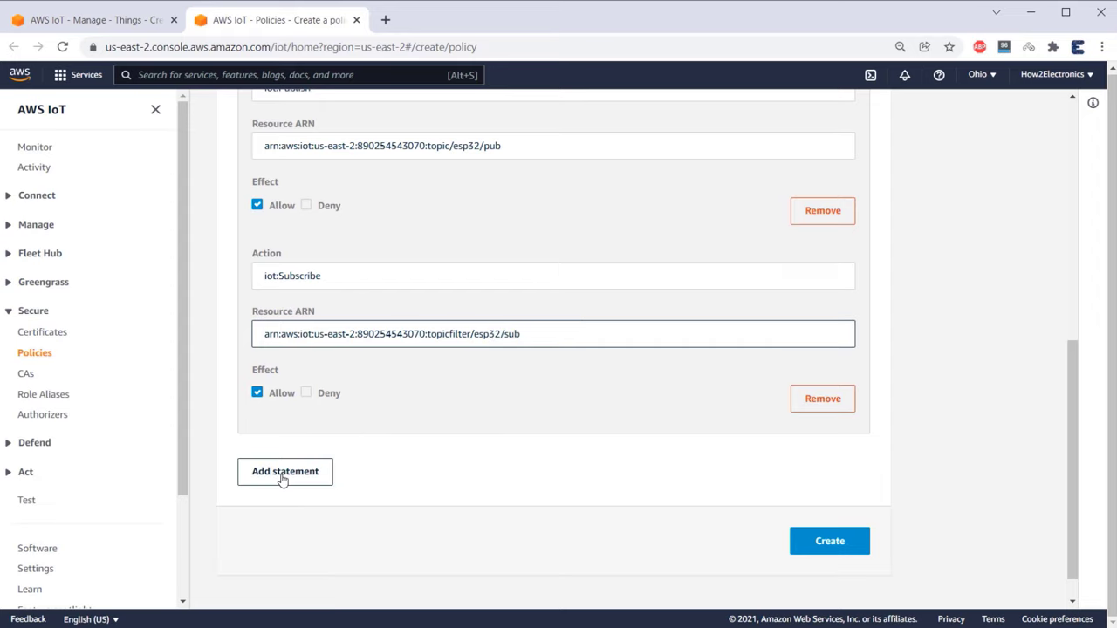
Add an allowed iot:Receive statement on topic esp32/sub and create ESP32_POLICY.
click(284, 472)
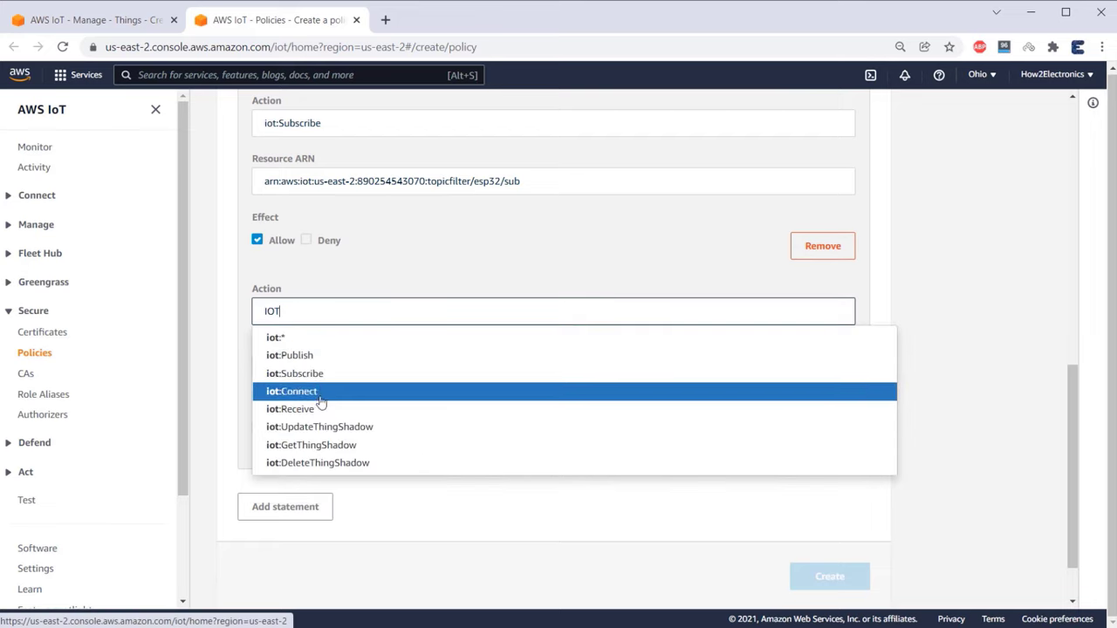
click(290, 408)
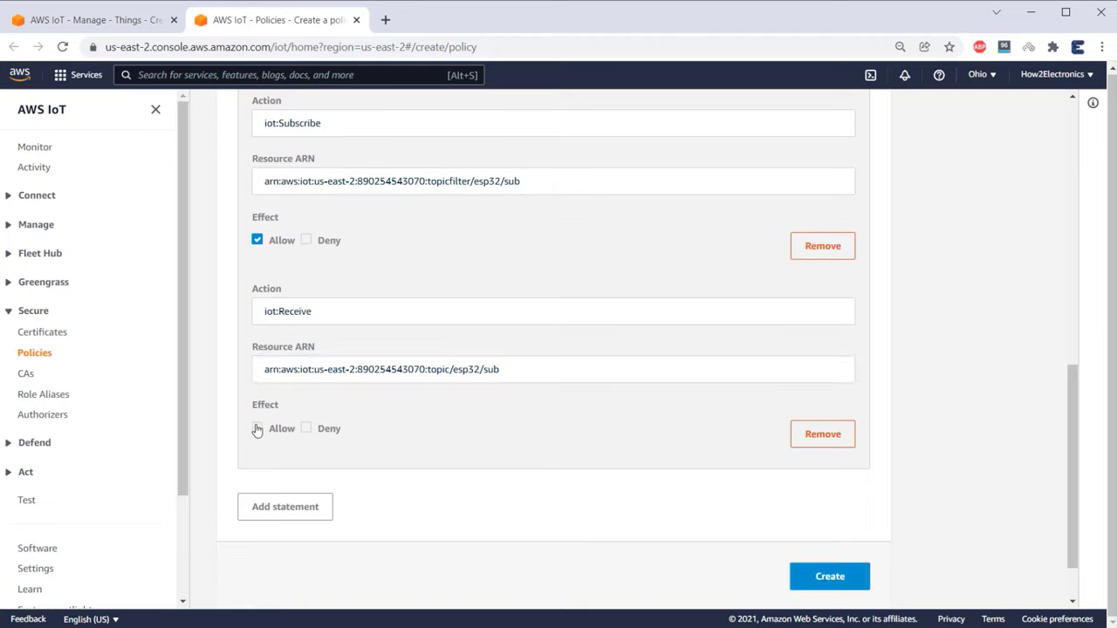
click(256, 428)
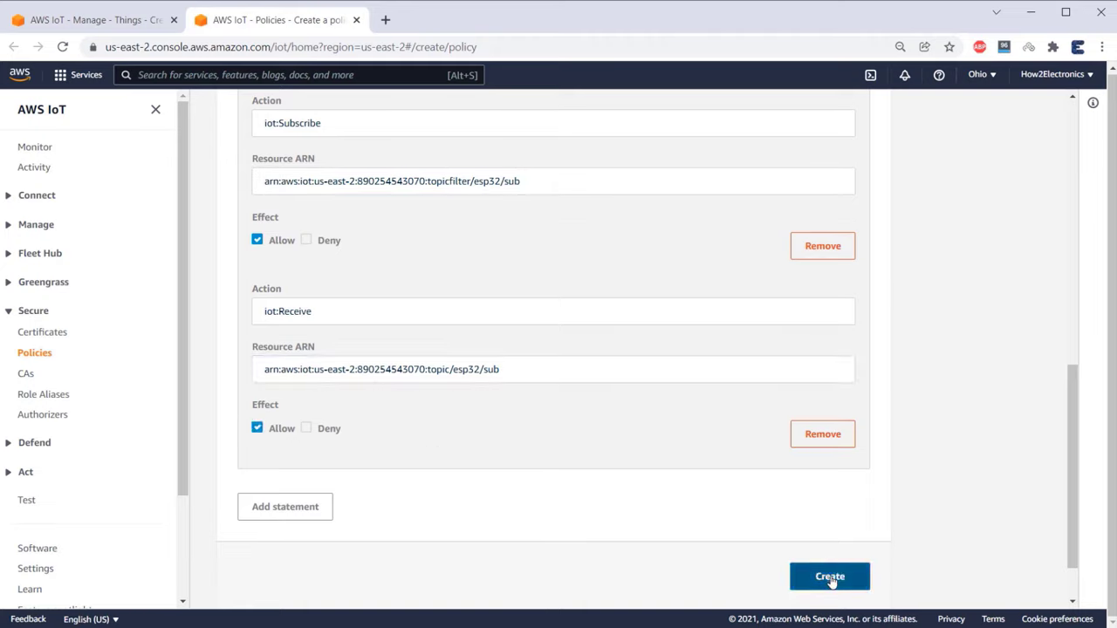
click(830, 576)
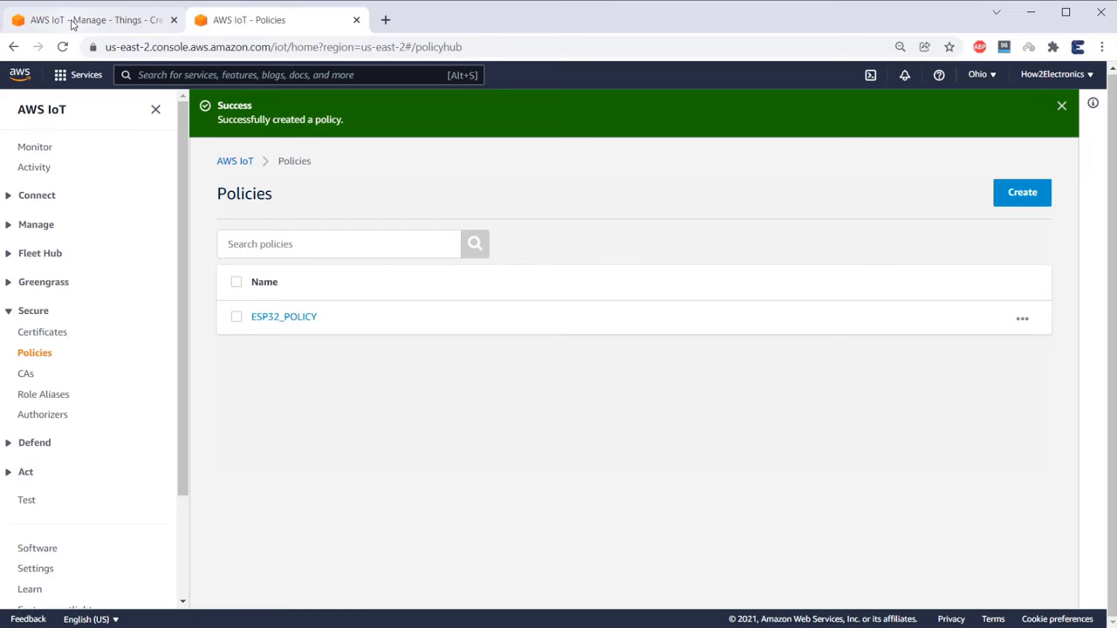
Attach ESP32_POLICY to the certificate and create the ESP32_DHT11 thing.
click(91, 19)
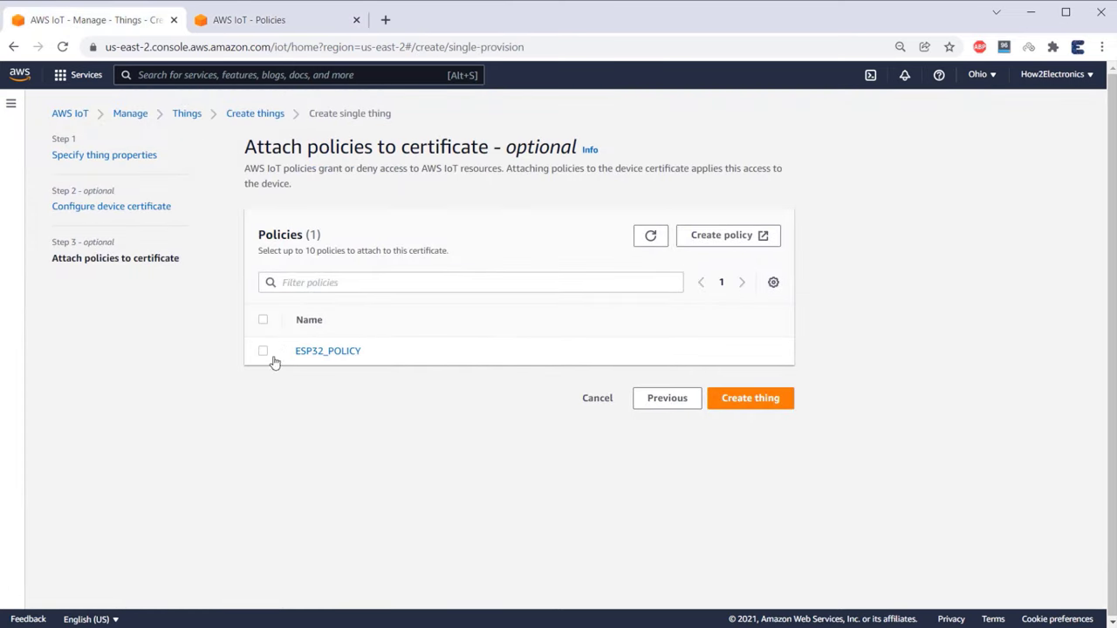
click(262, 349)
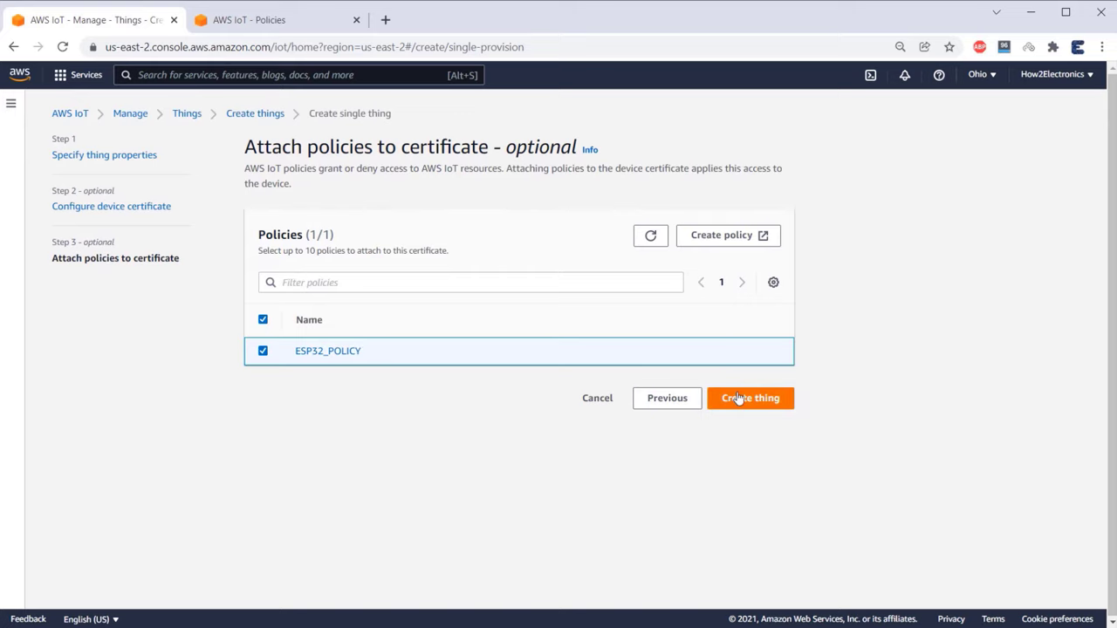
click(751, 398)
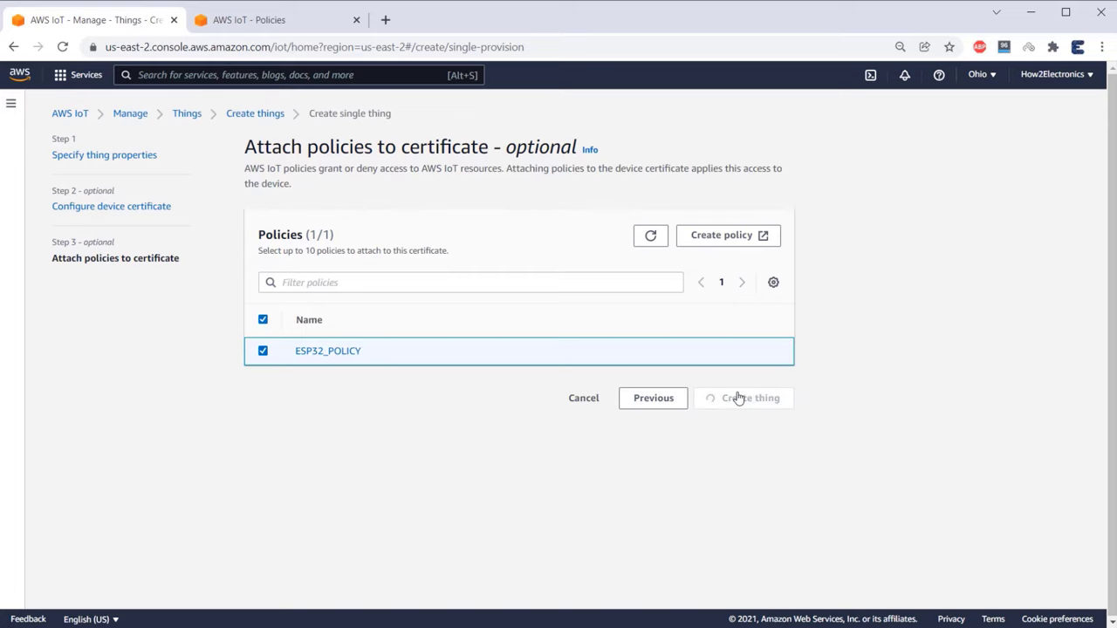
click(751, 398)
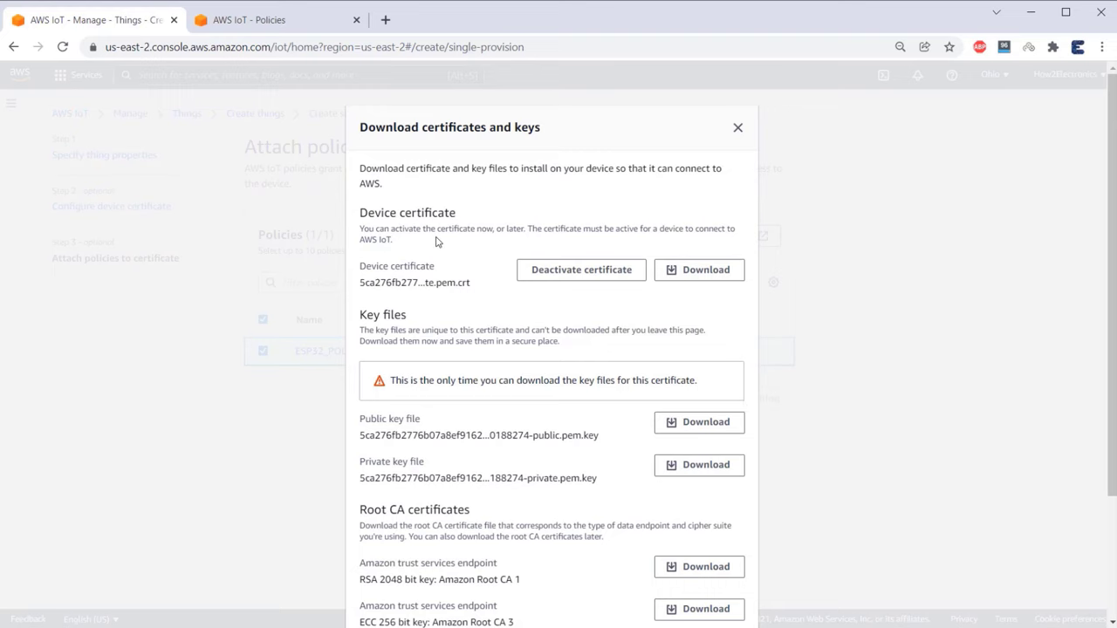
Download the device certificate, public key, private key and Amazon Root CA 1 files.
scroll(down, 3)
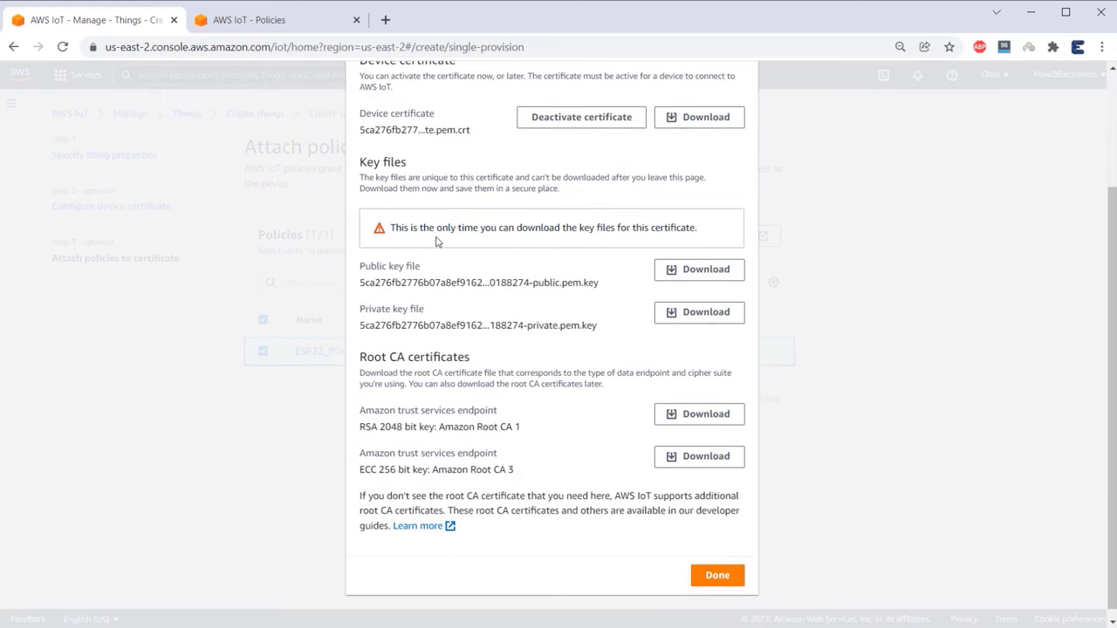
scroll(up, 3)
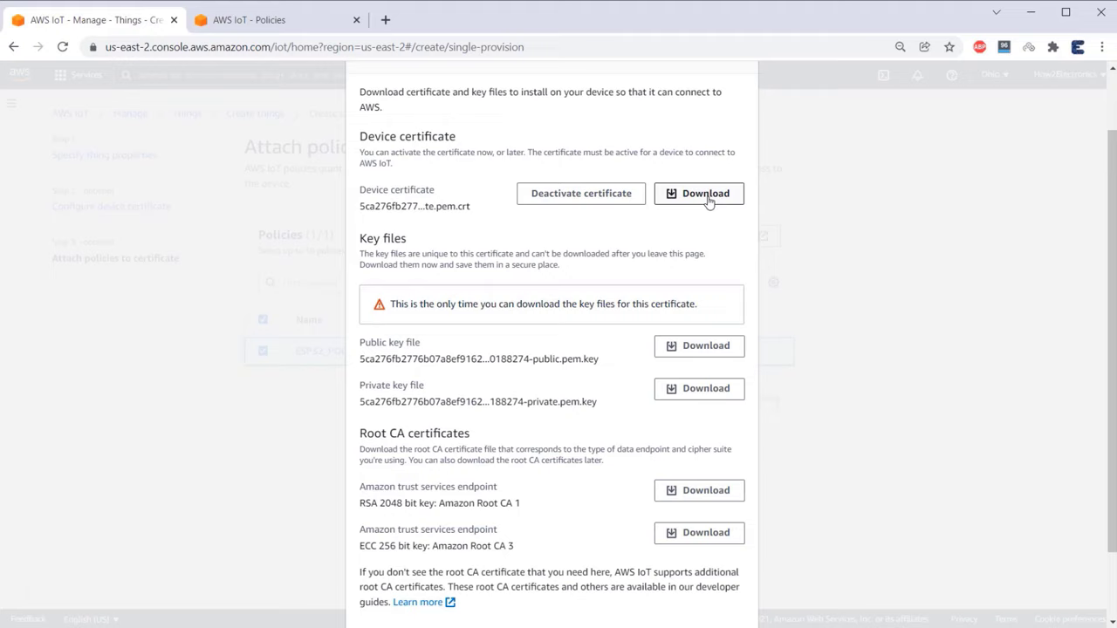
click(698, 192)
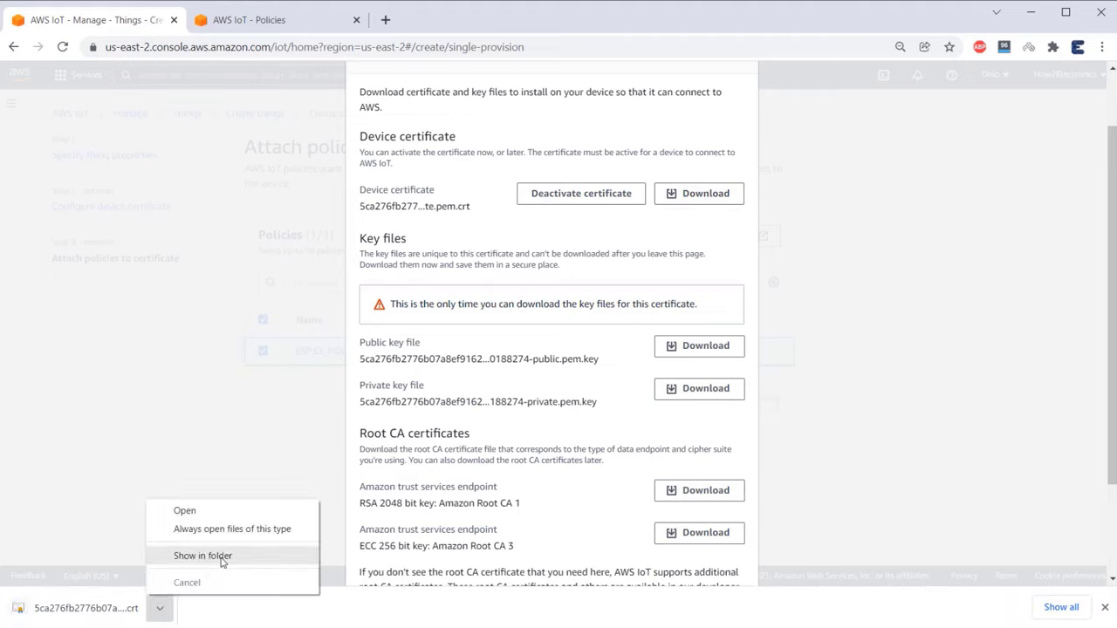
click(203, 555)
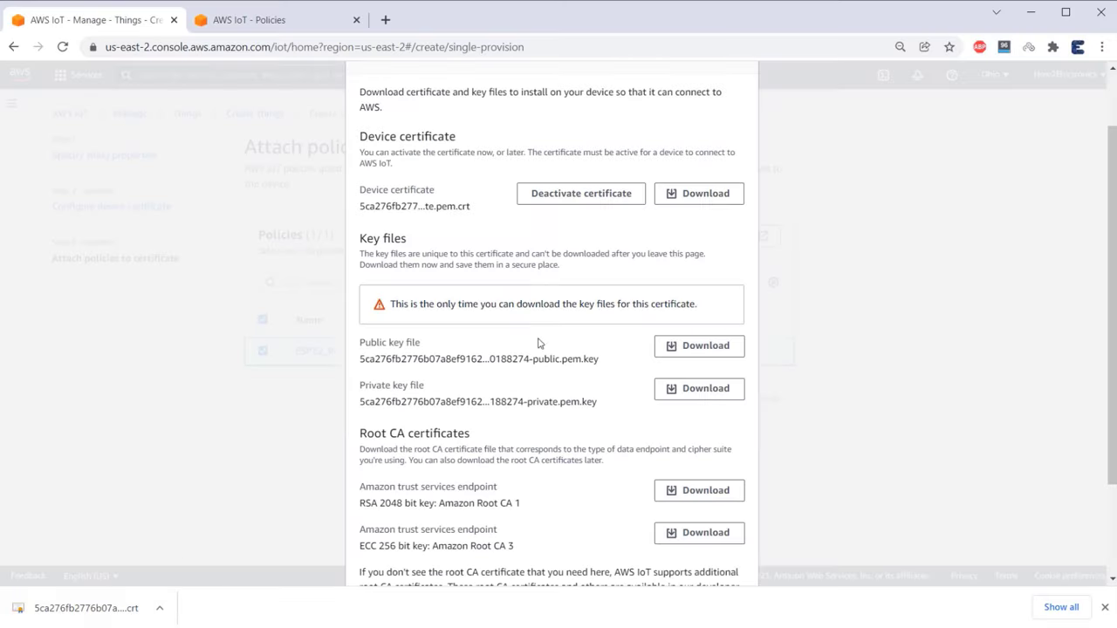
click(699, 346)
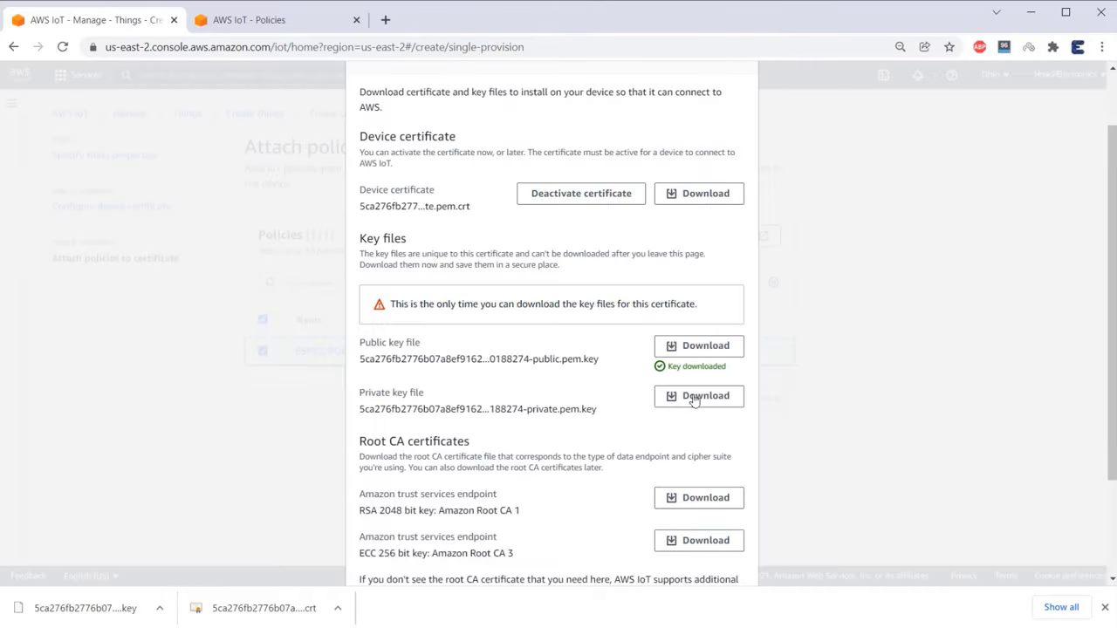
click(698, 395)
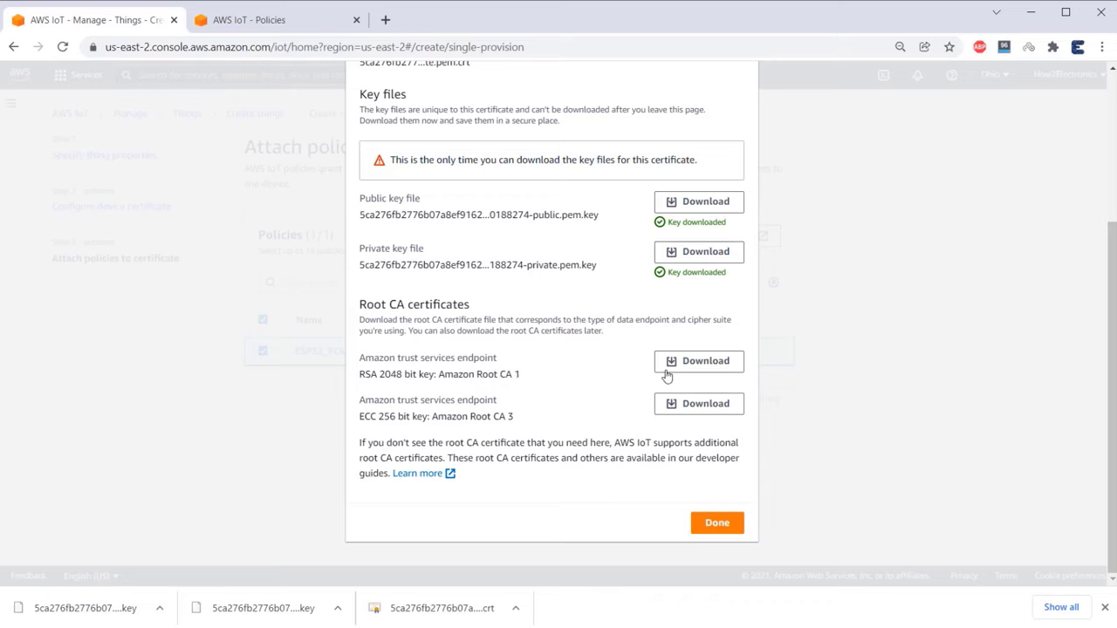
click(699, 360)
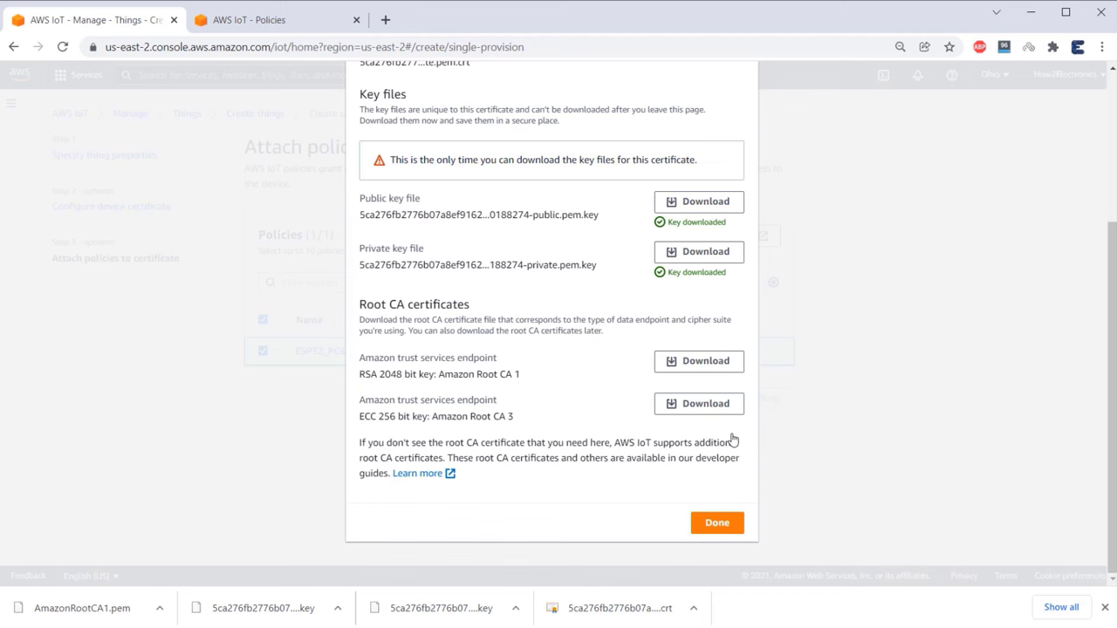
Finish creating ESP32_DHT11 and check its certificate and policy in the Secure lists.
click(716, 522)
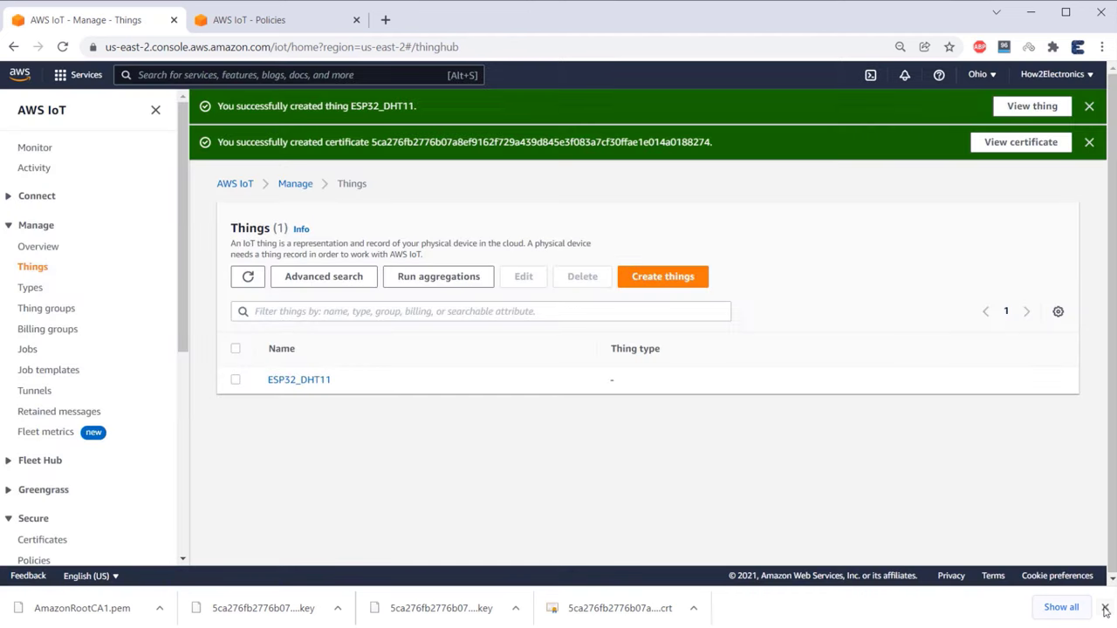
click(1103, 607)
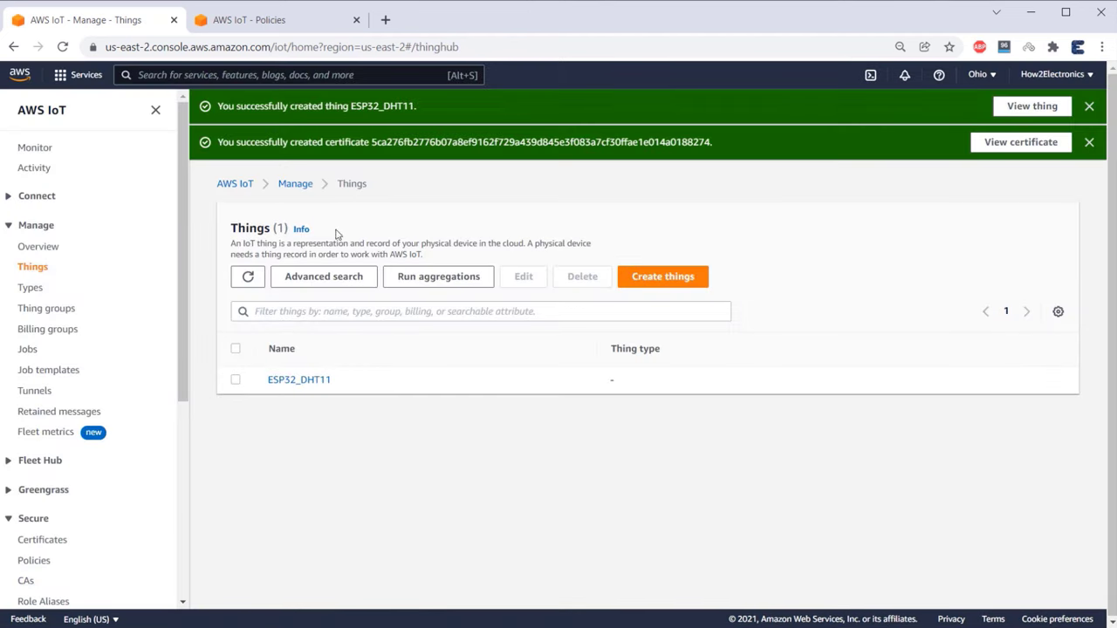
scroll(down, 3)
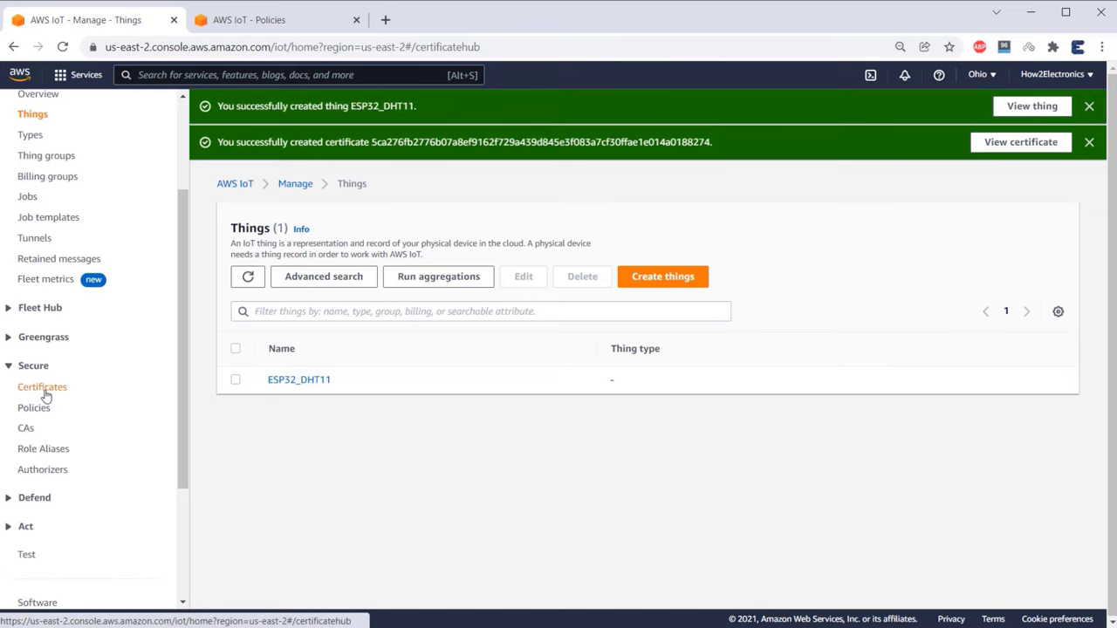
click(42, 387)
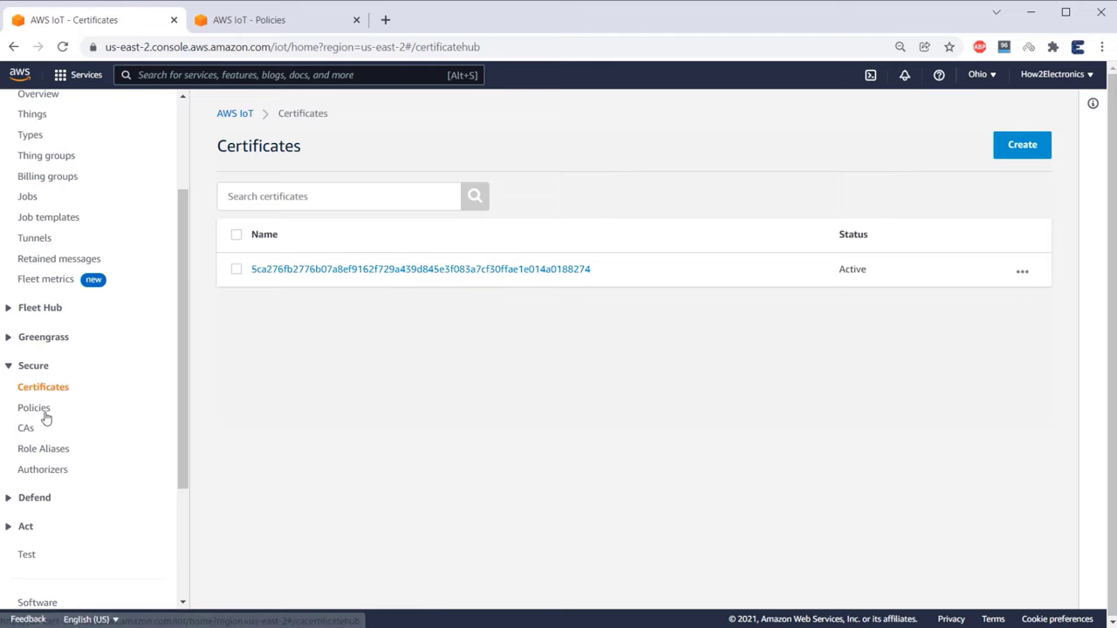
click(35, 409)
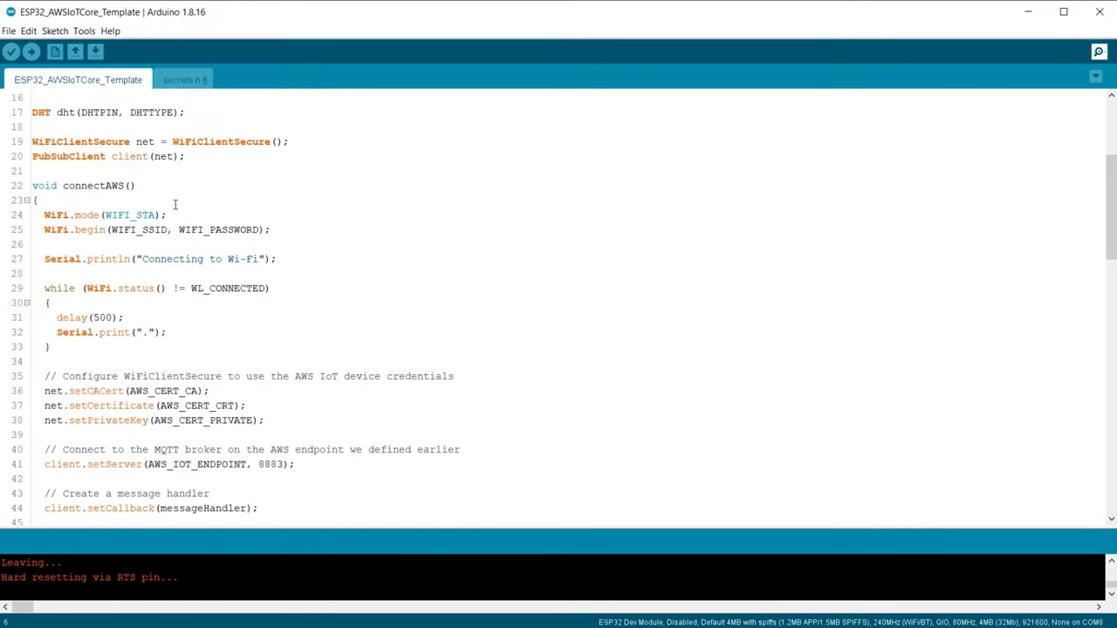
Fill secrets.h with thing name ESP32_DHT11 and the Wi-Fi SSID and password.
scroll(down, 3)
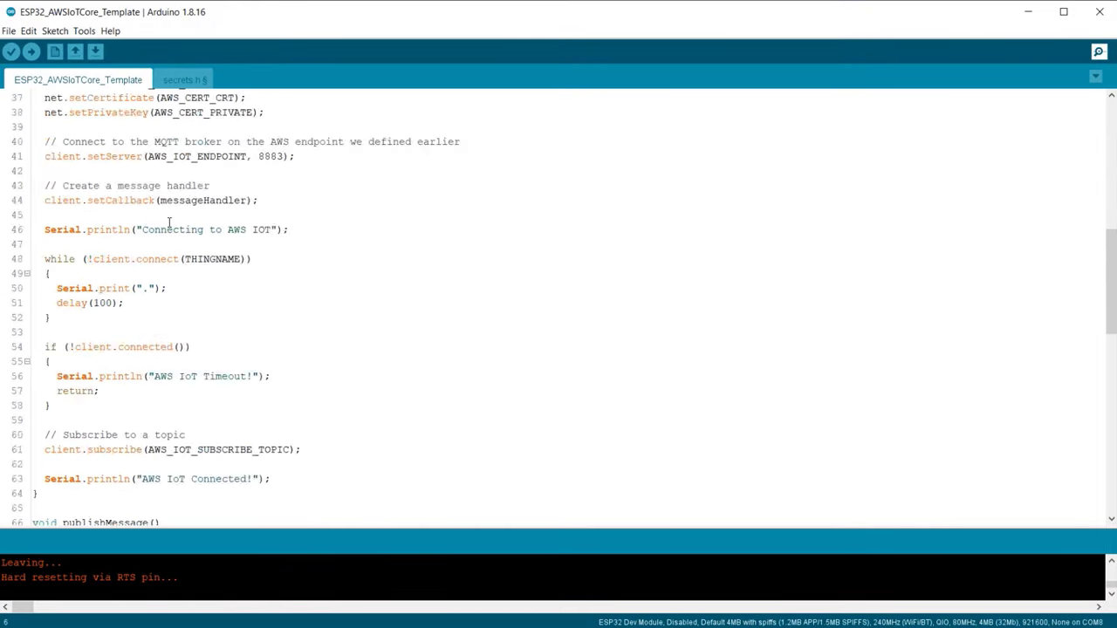
click(183, 81)
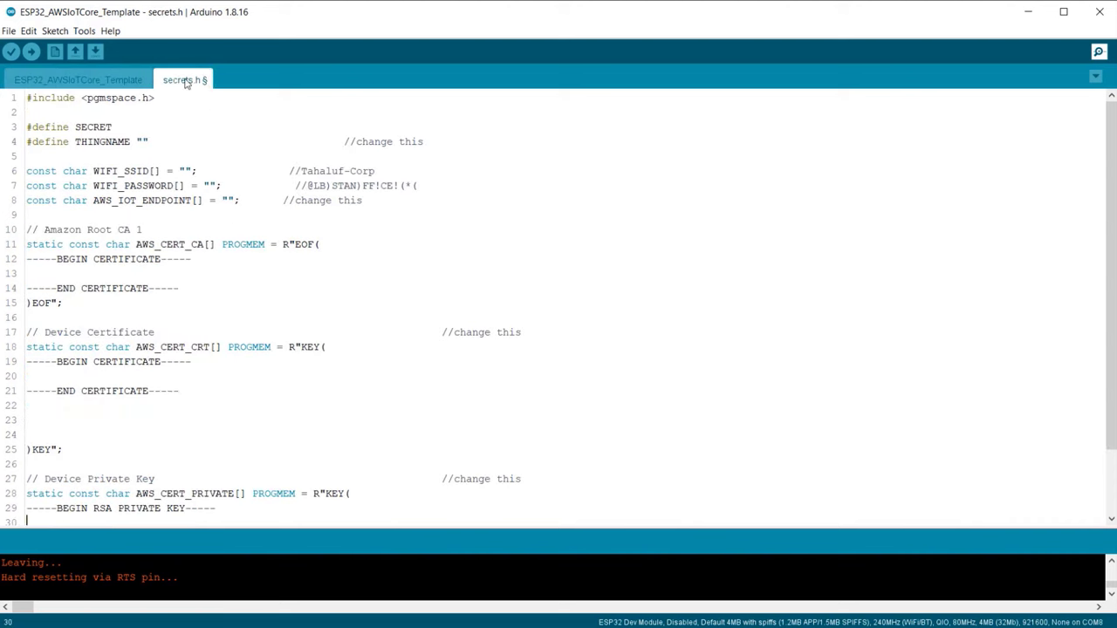
double_click(101, 141)
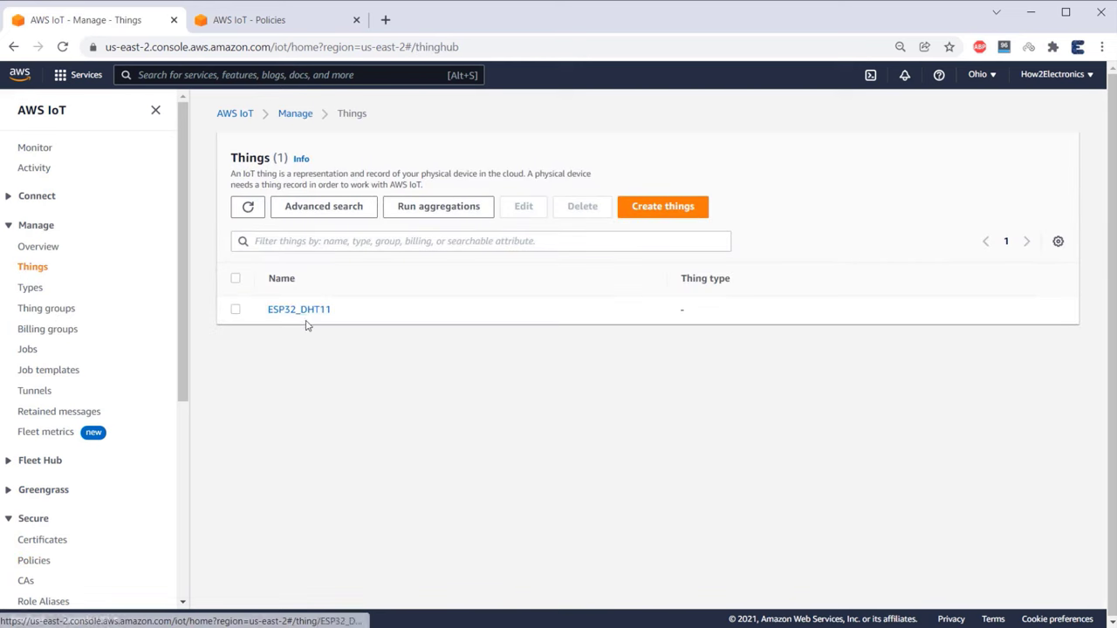
double_click(299, 309)
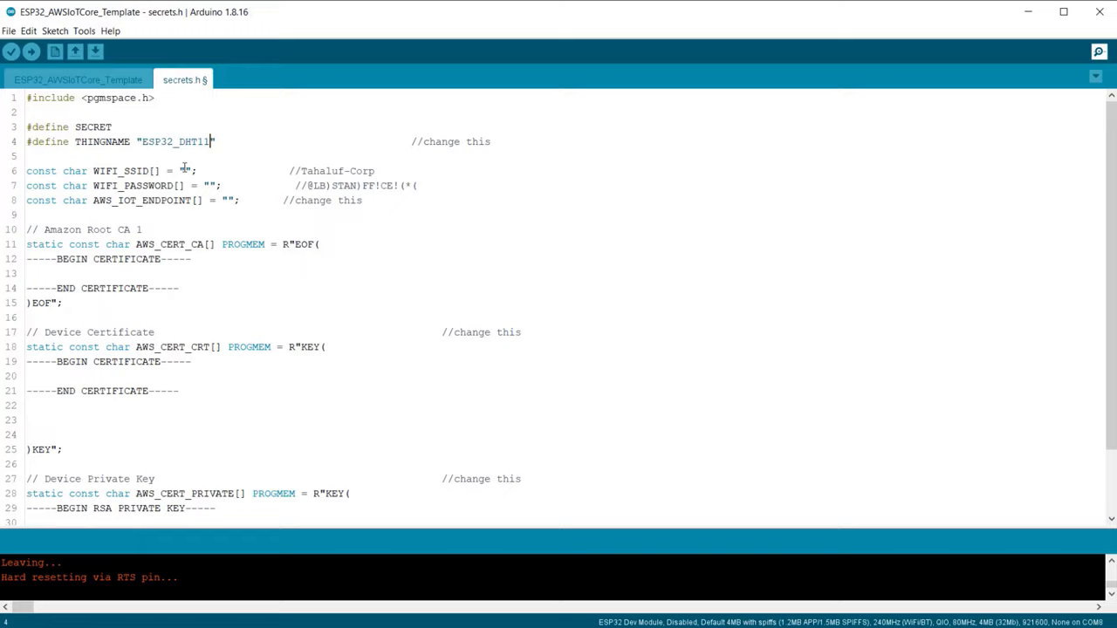
double_click(337, 171)
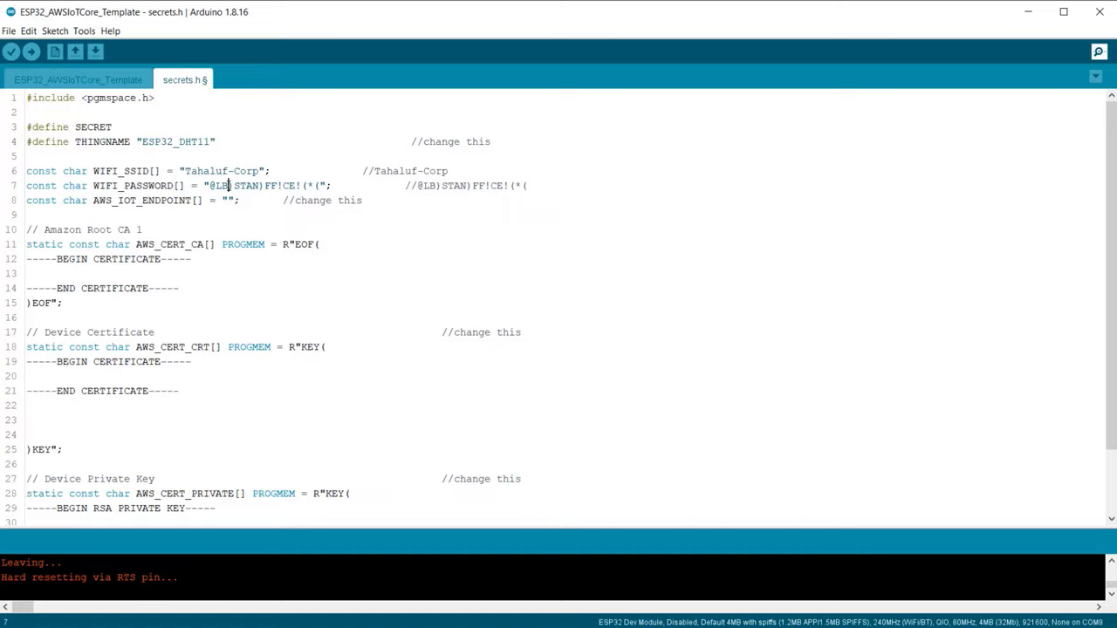
click(231, 199)
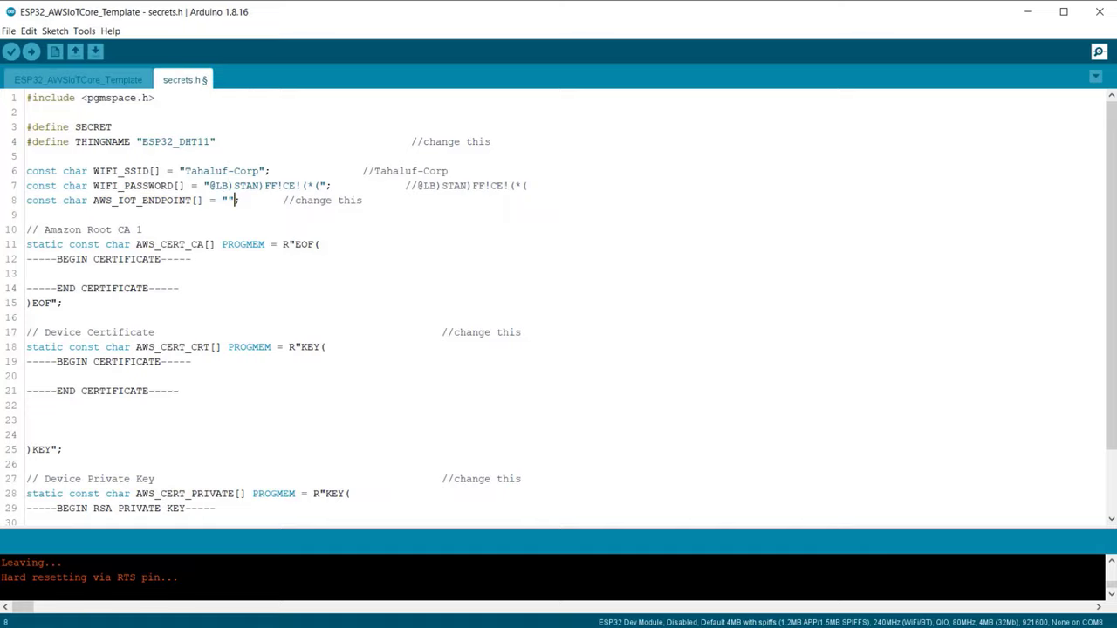
Copy the device data endpoint a2q8ivdj75lu4k-ats.iot.us-east-2.amazonaws.com into AWS_IOT_ENDPOINT in secrets.h.
click(87, 19)
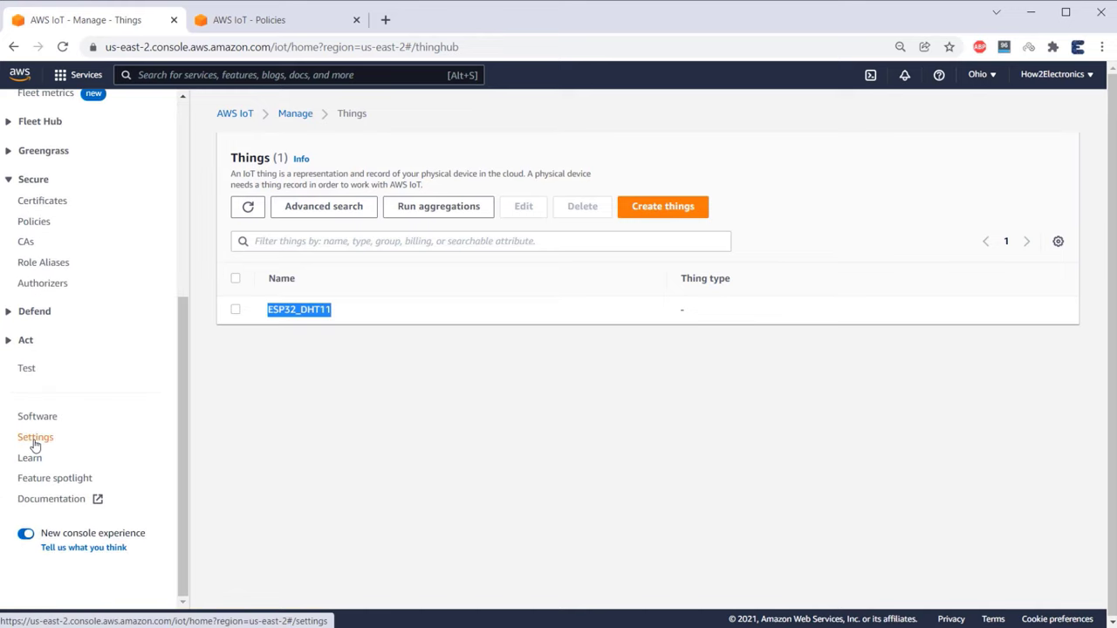
click(35, 436)
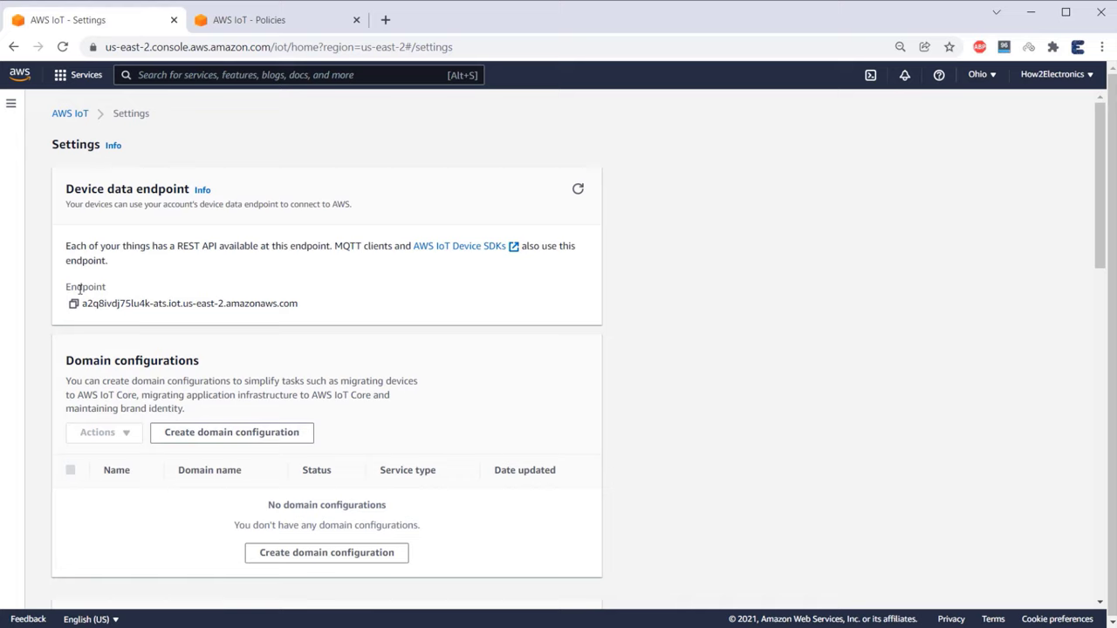
click(74, 303)
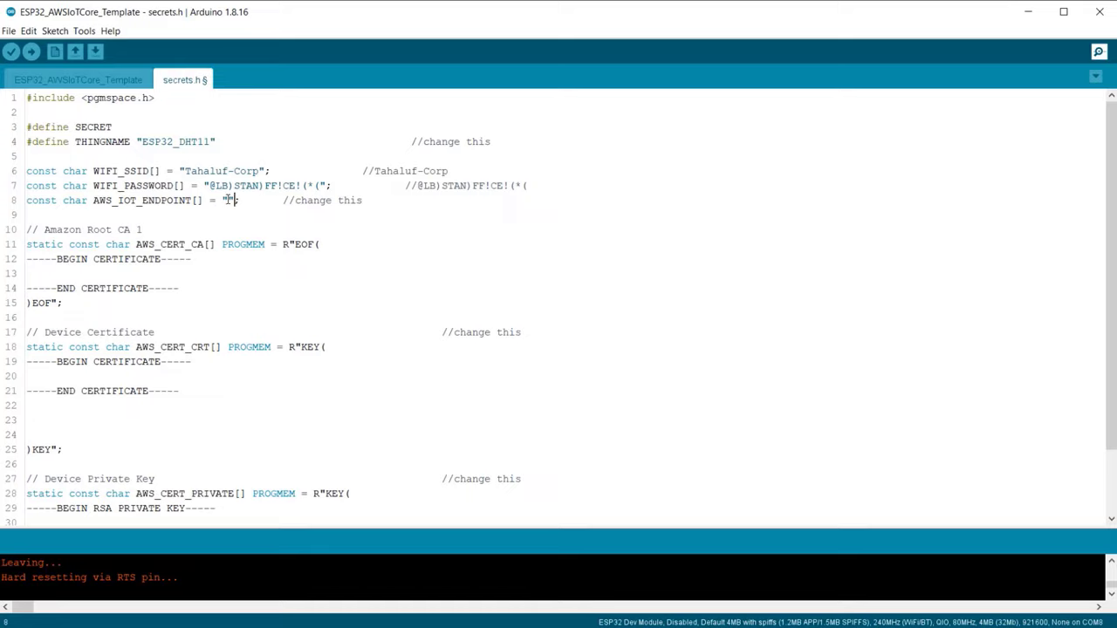
text(a2q8ivdj75lu4k-ats.iot.us-east-2.amazonaws.com)
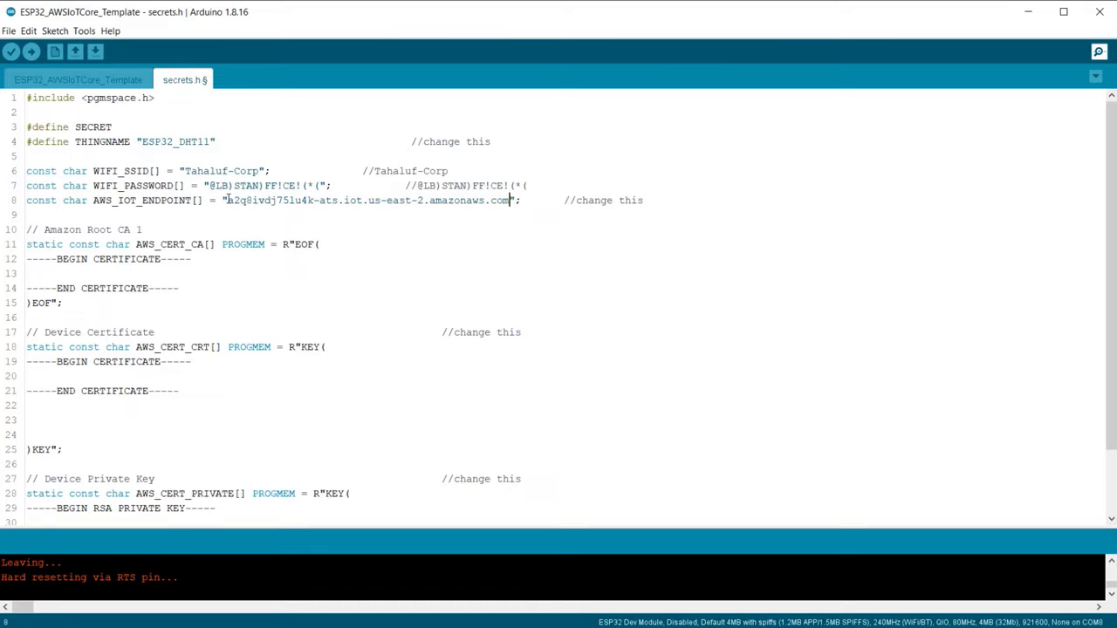
scroll(down, 3)
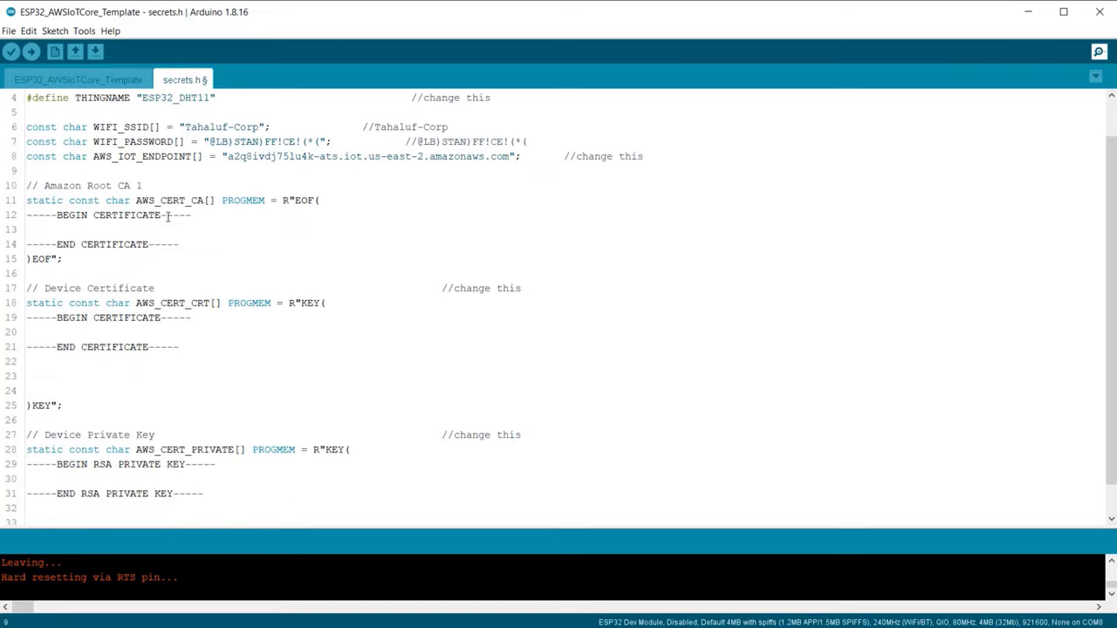
double_click(84, 185)
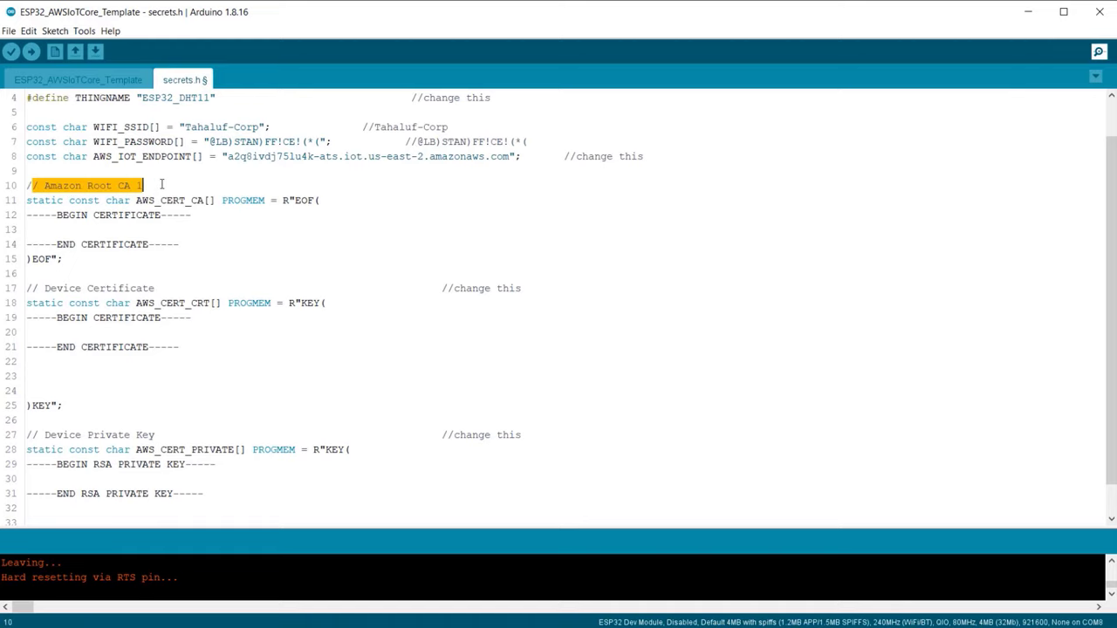
Locate AmazonRootCA1.pem in Downloads and open it with another program.
click(263, 194)
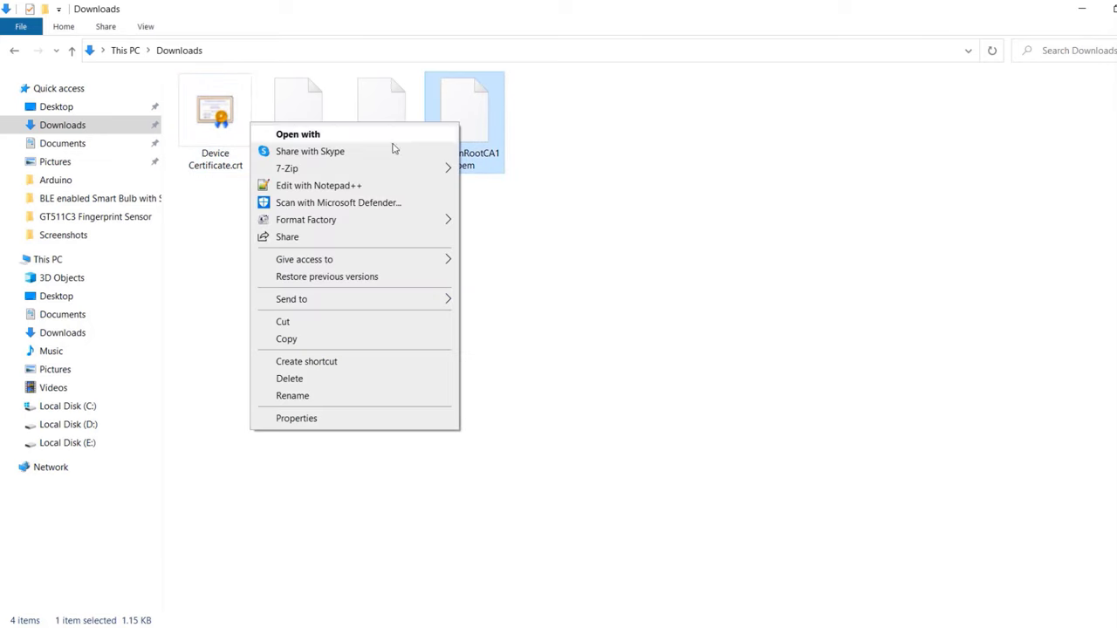
click(318, 185)
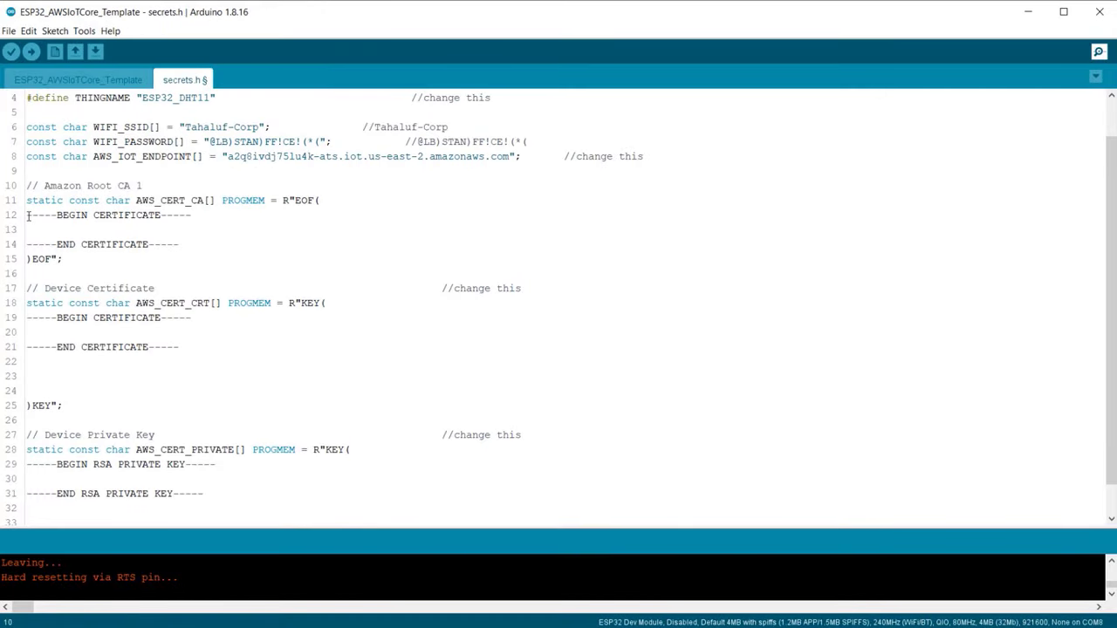
Replace the AWS_CERT_CA placeholder in secrets.h with the Amazon Root CA 1 certificate text.
drag(28, 215, 178, 245)
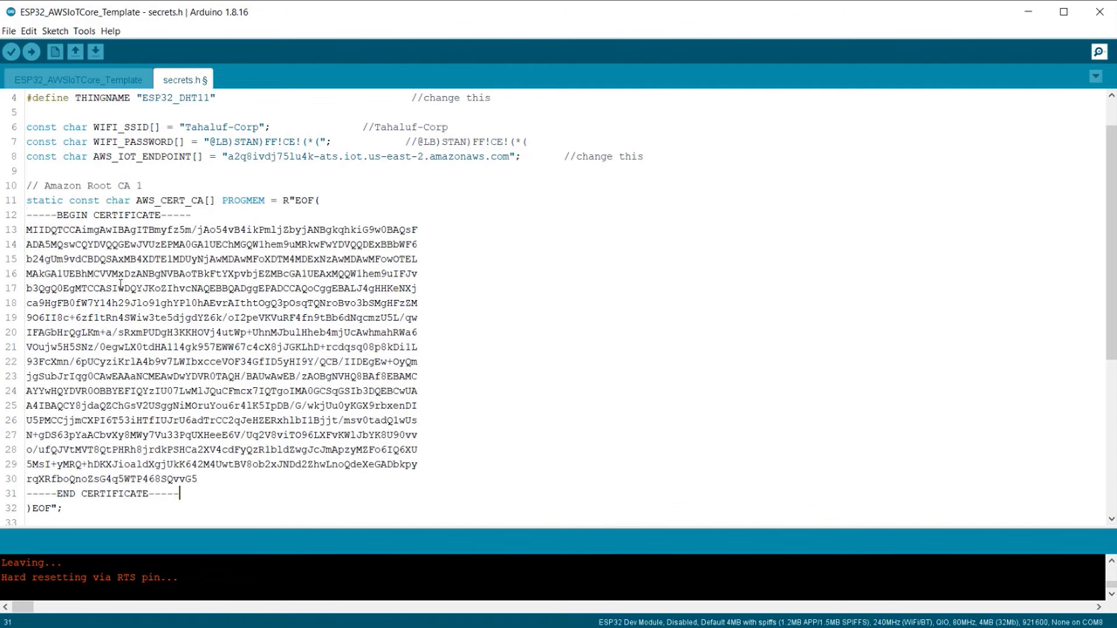
scroll(down, 3)
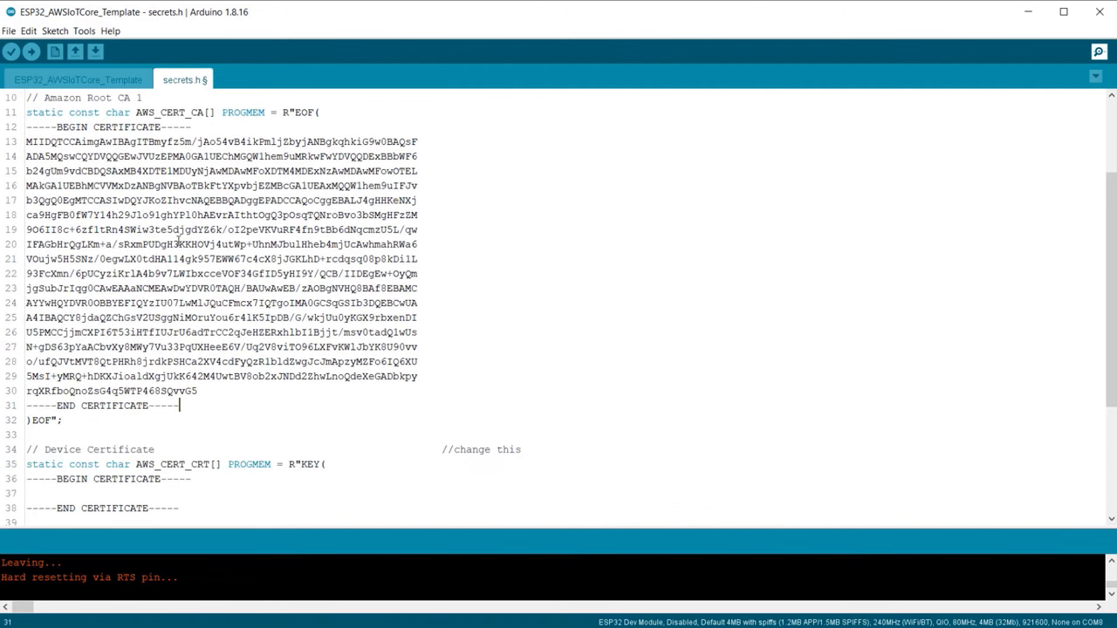
scroll(down, 3)
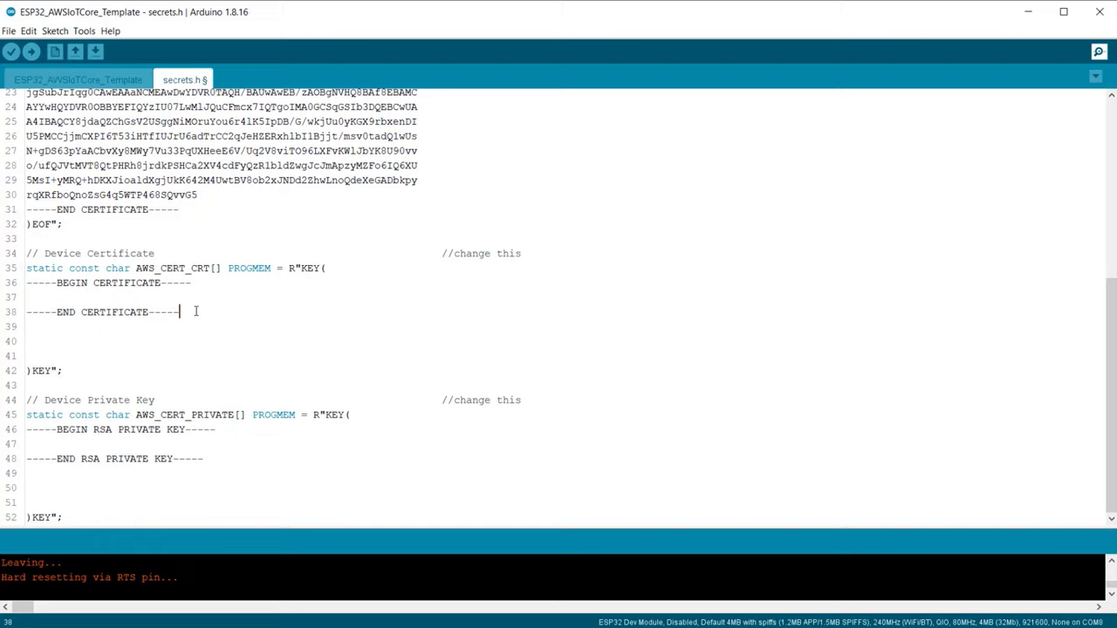
click(164, 254)
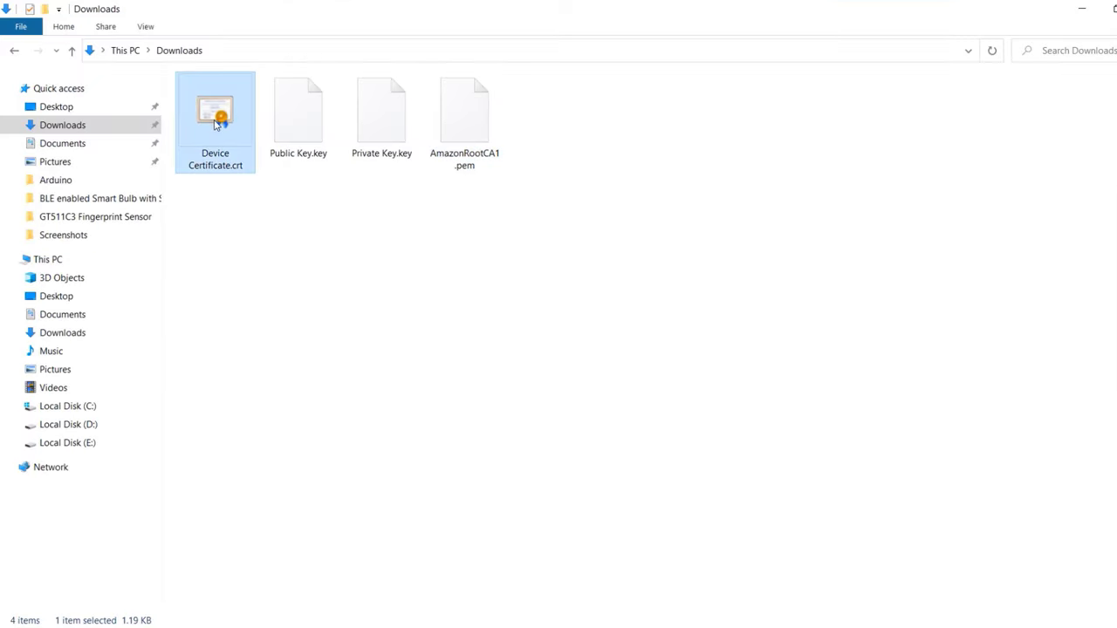
Replace the Device Certificate placeholder in secrets.h with the downloaded certificate text.
double_click(214, 113)
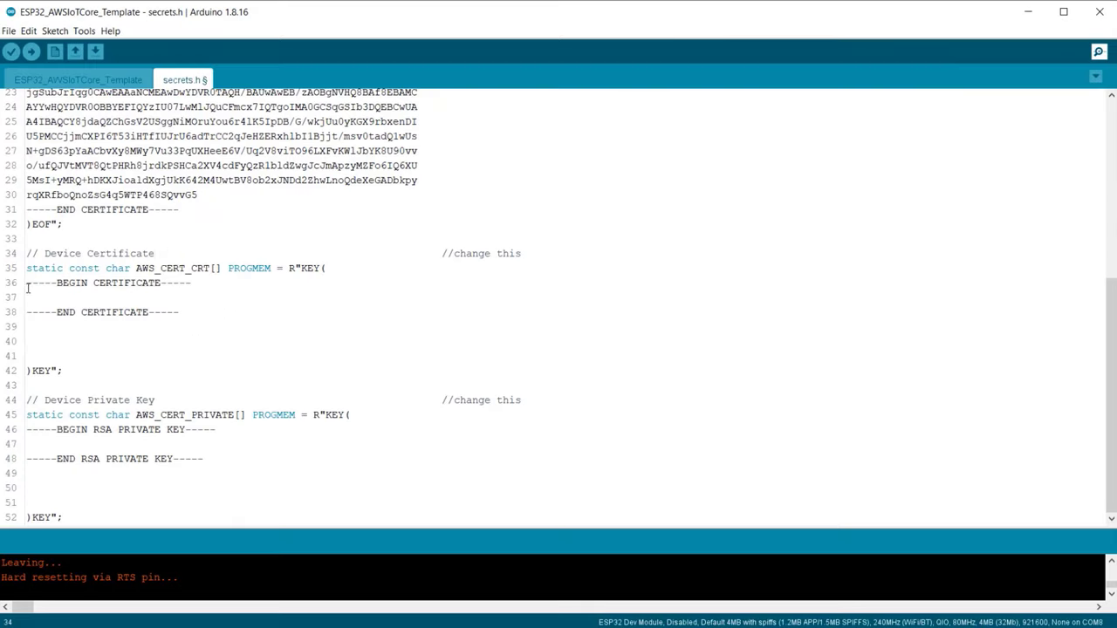
drag(26, 283, 182, 313)
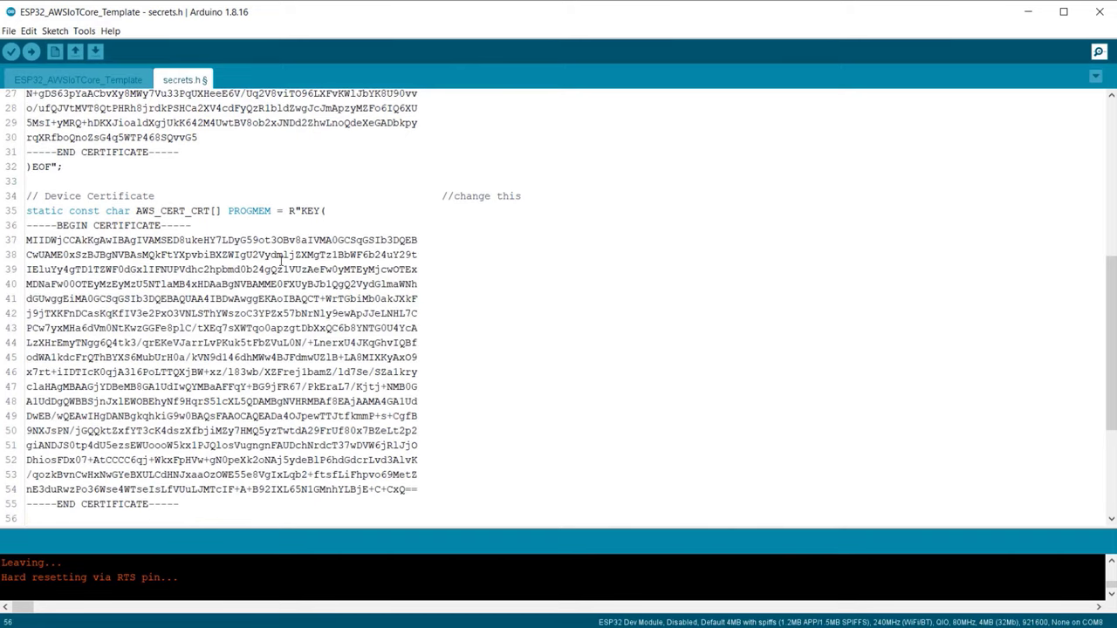
scroll(down, 3)
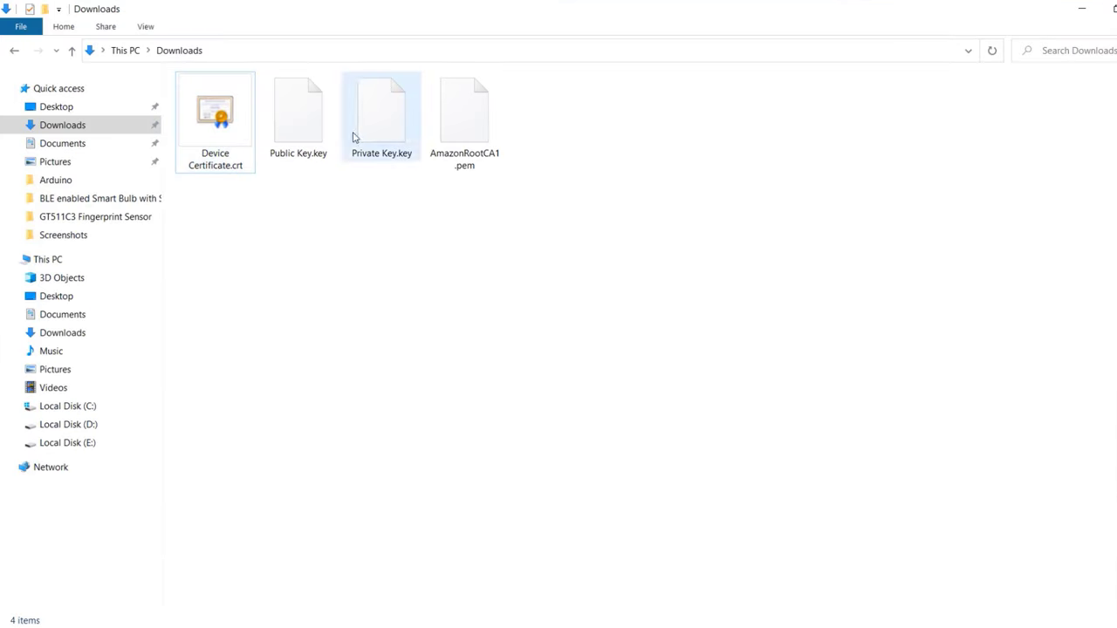
Copy Private Key.key contents into the AWS_CERT_PRIVATE block of secrets.h.
click(381, 113)
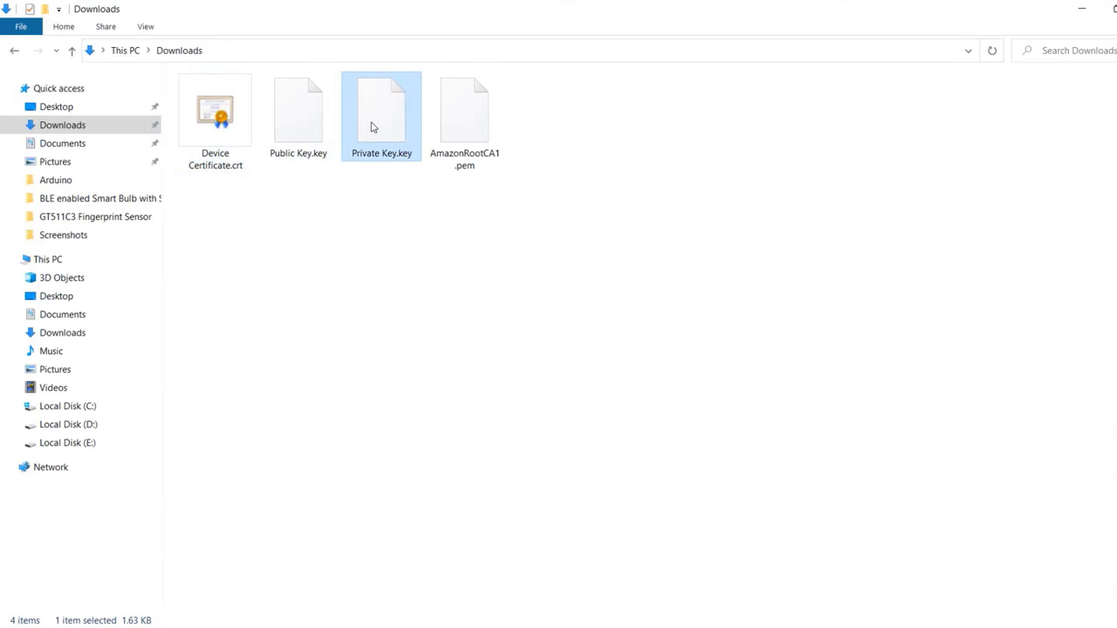
double_click(380, 108)
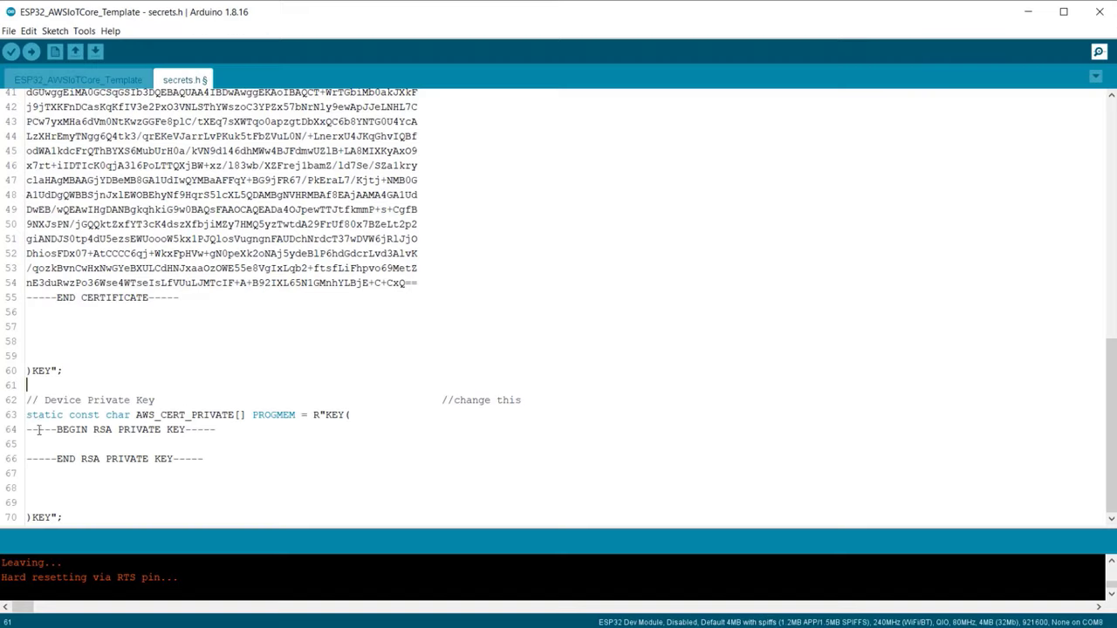
drag(26, 429, 210, 458)
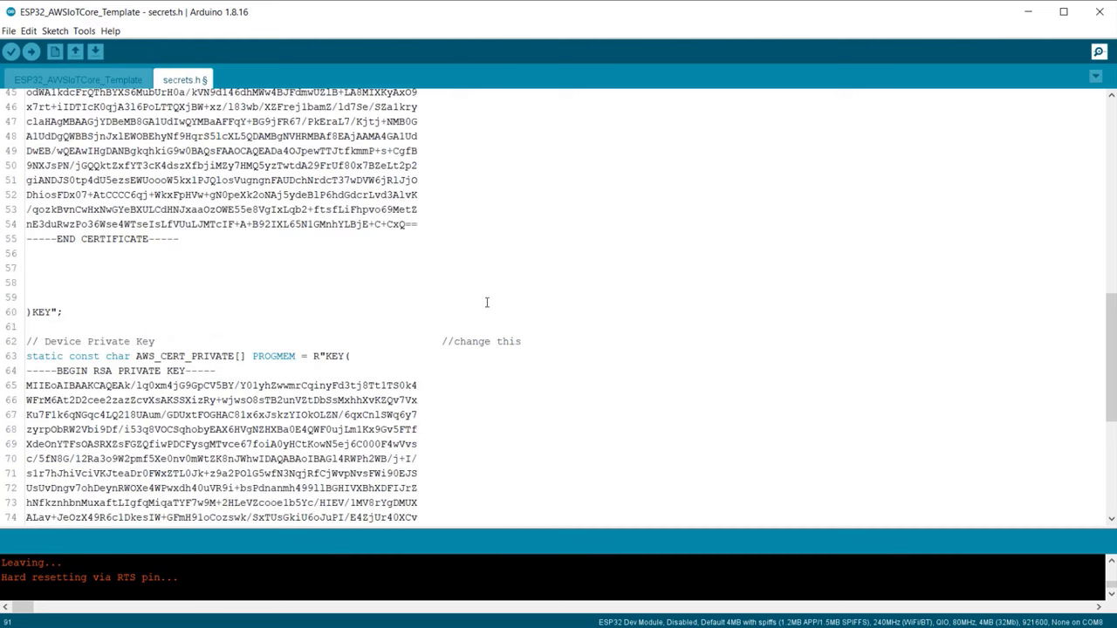
scroll(up, 3)
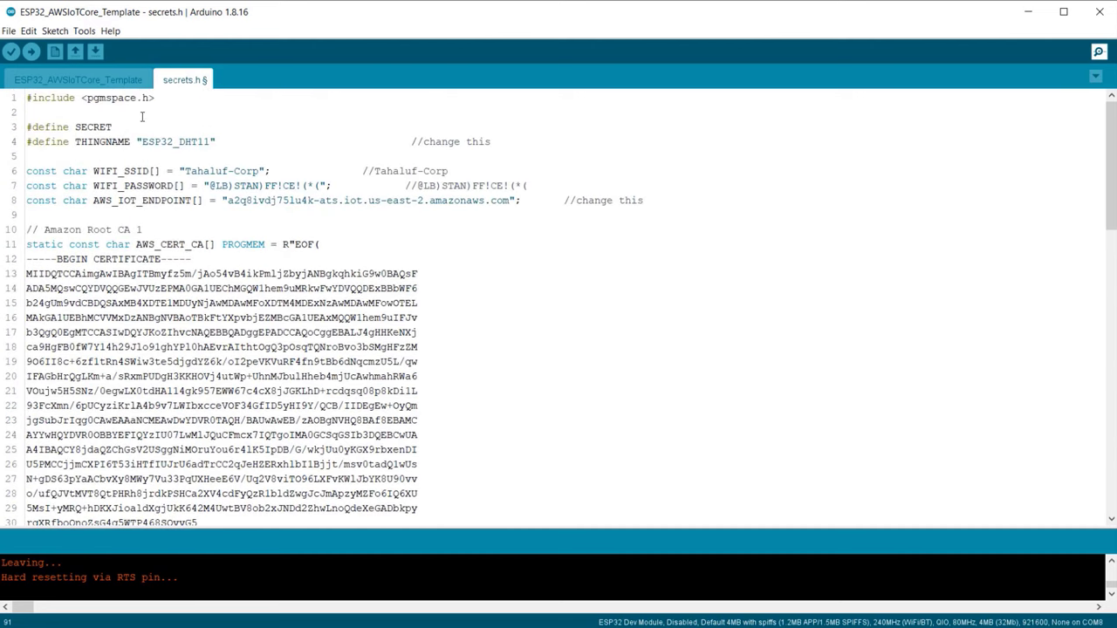
Upload the main sketch to the ESP32 on COM8 and return to the AWS IoT Things page.
click(77, 81)
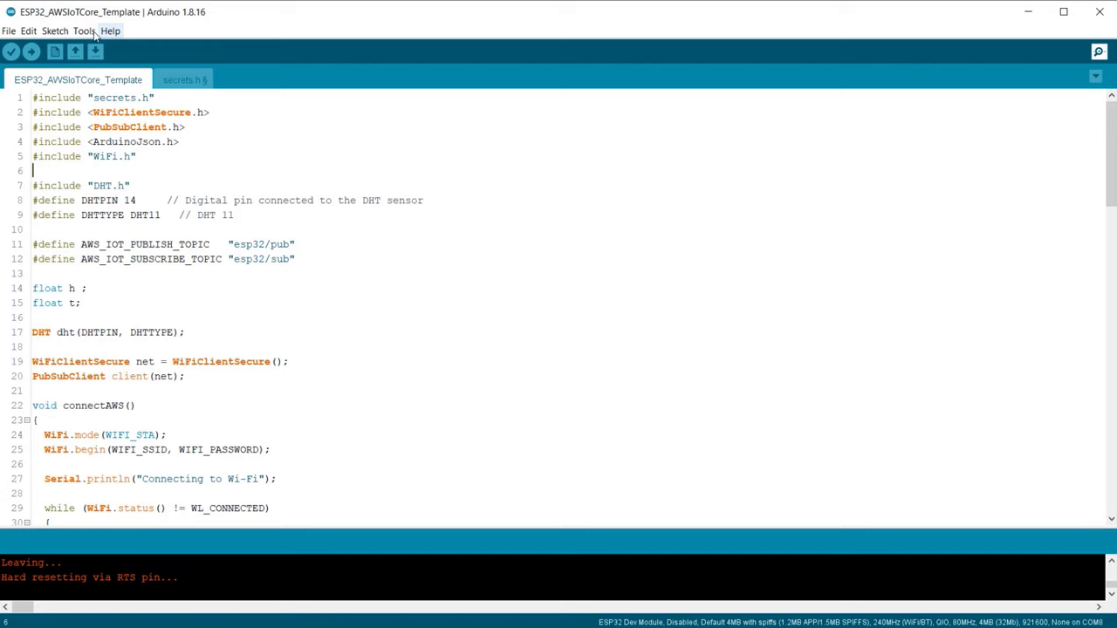
click(84, 32)
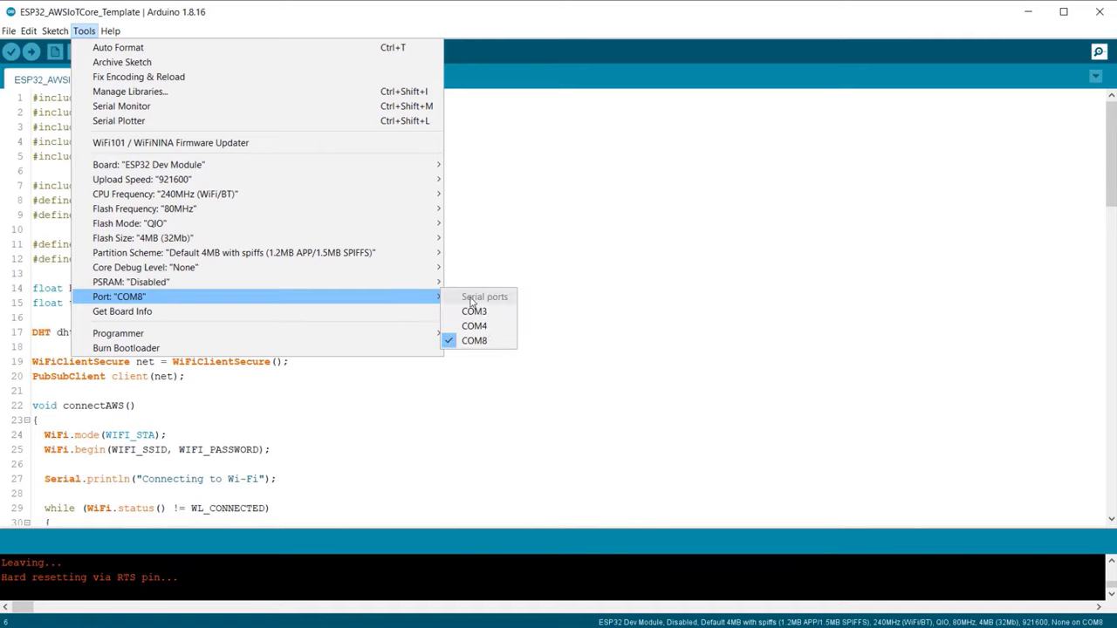
click(475, 341)
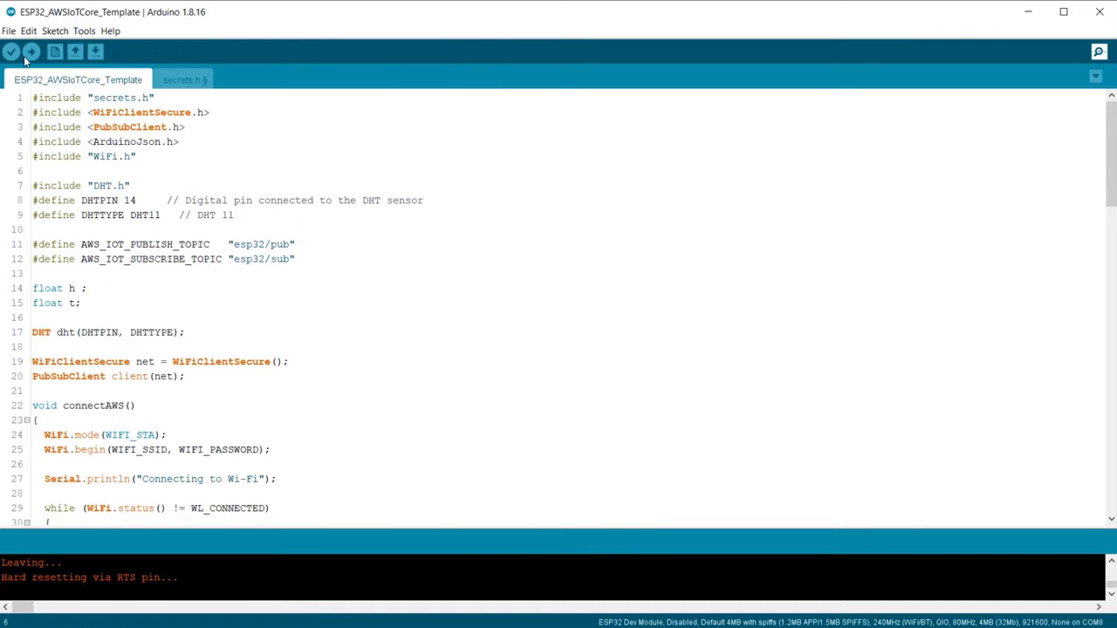
click(32, 52)
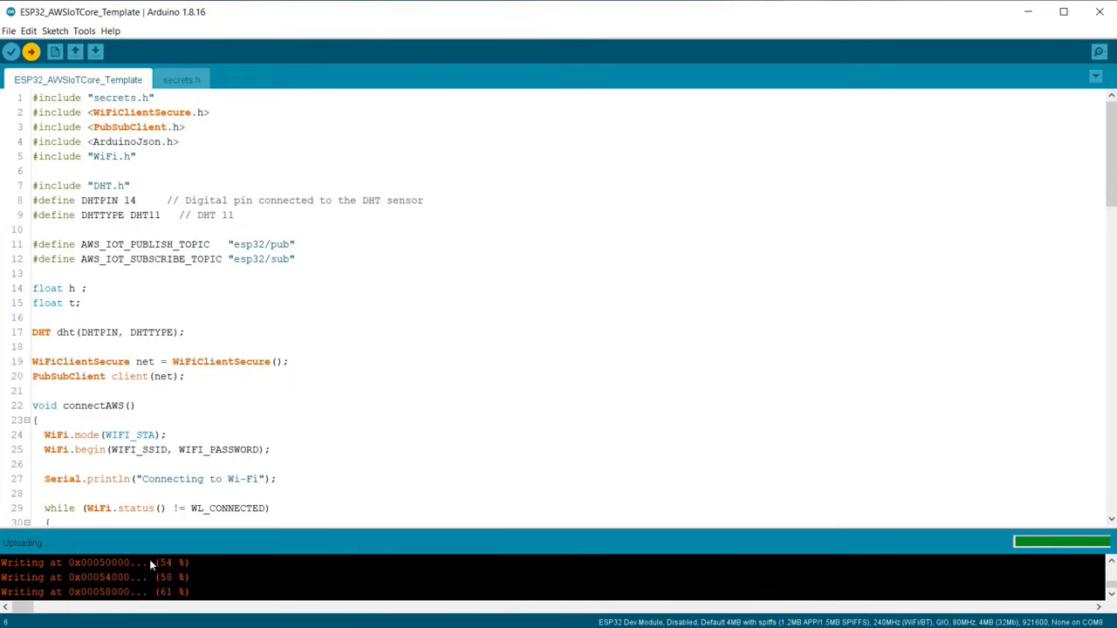
click(1100, 52)
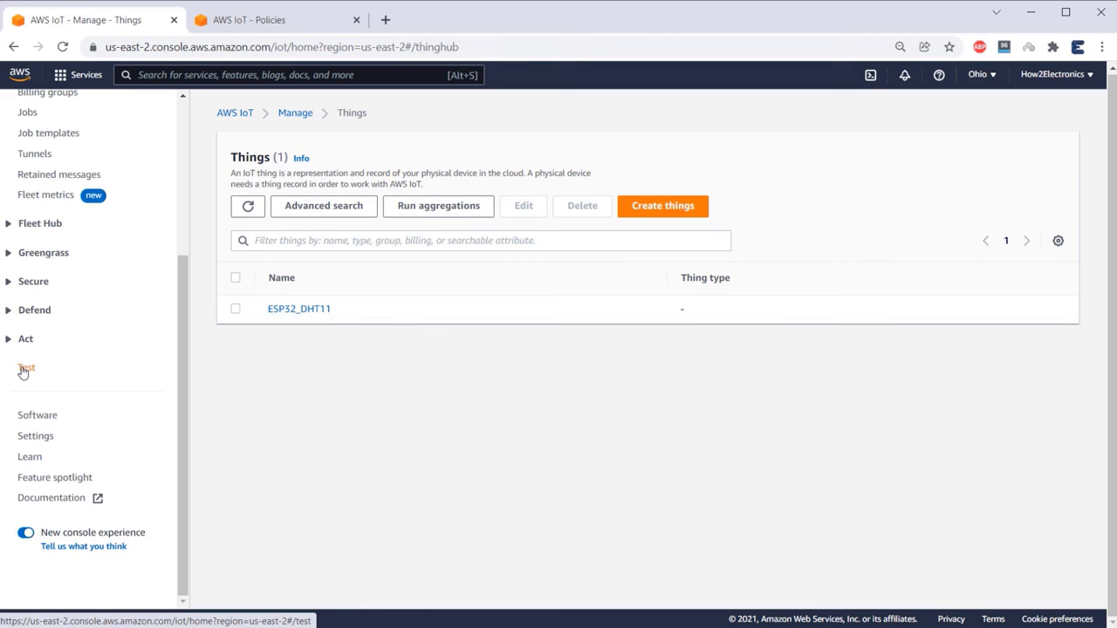
Subscribe the MQTT test client to the esp32/pub topic copied from the sketch.
click(27, 367)
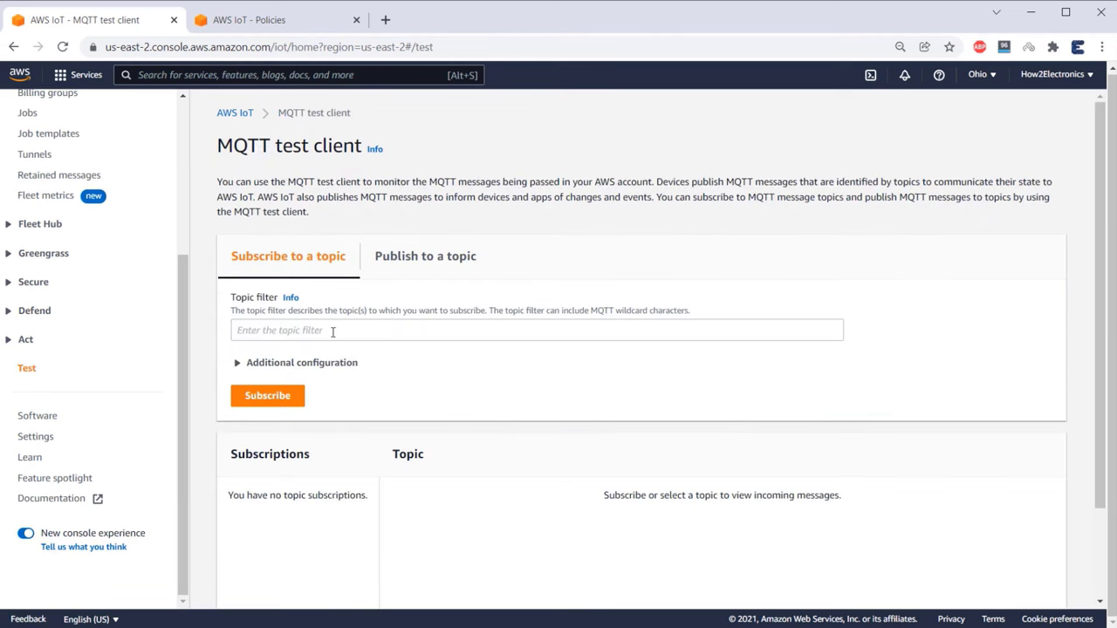
click(537, 330)
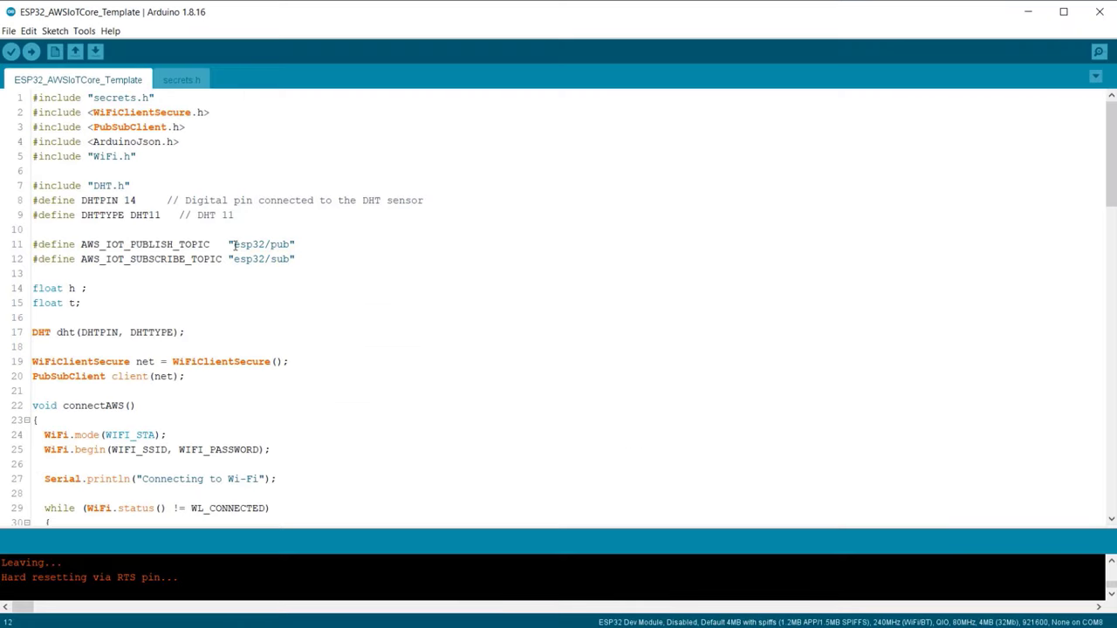
double_click(260, 244)
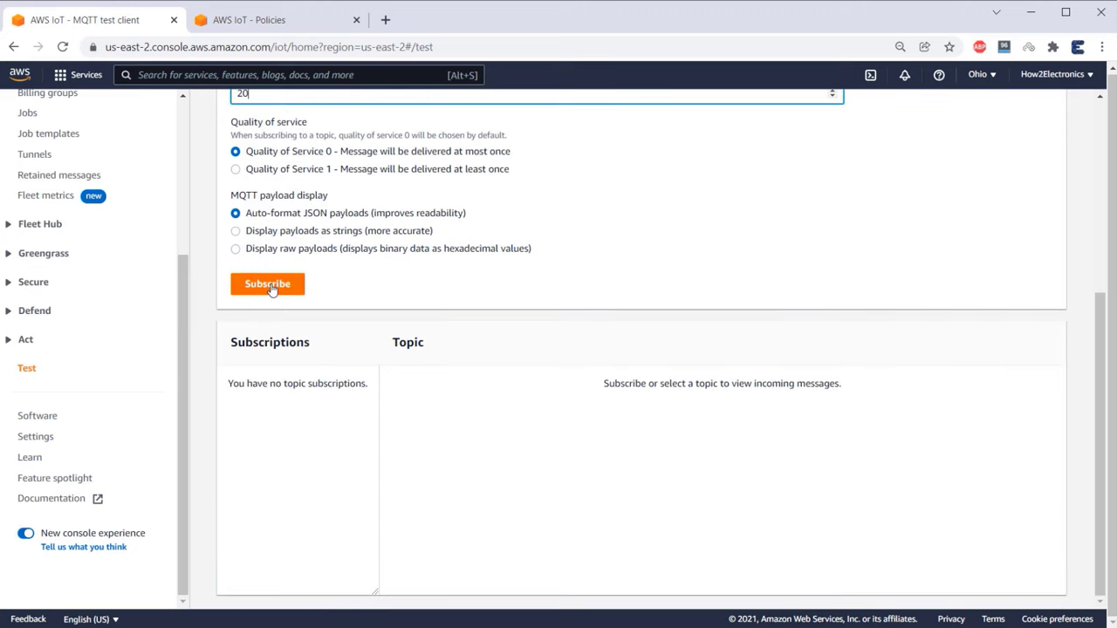
click(268, 283)
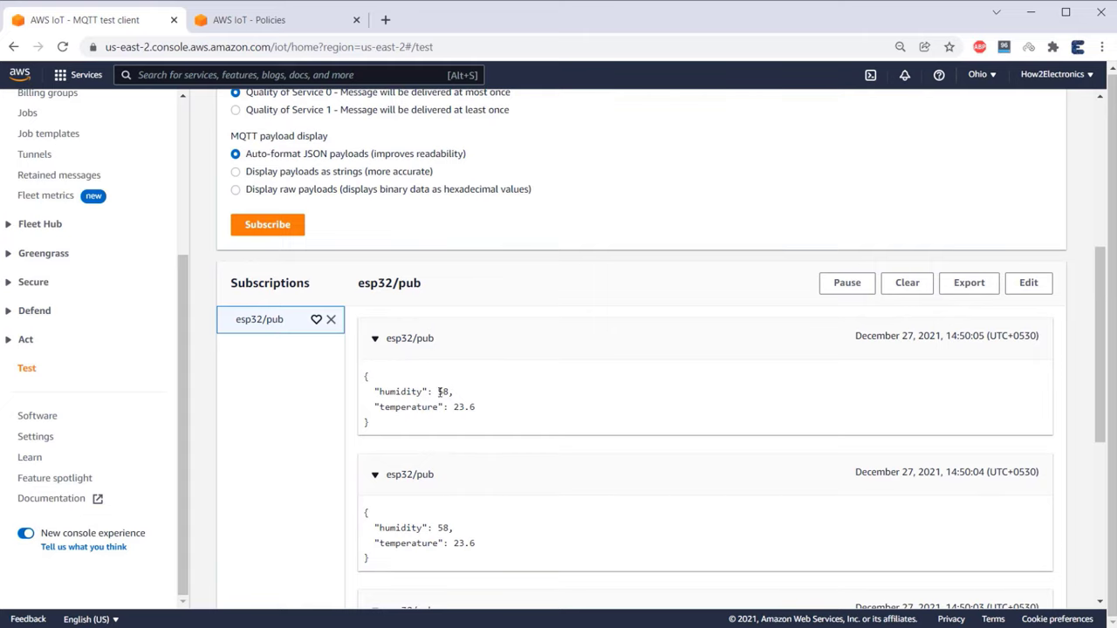
mouse_move(443, 386)
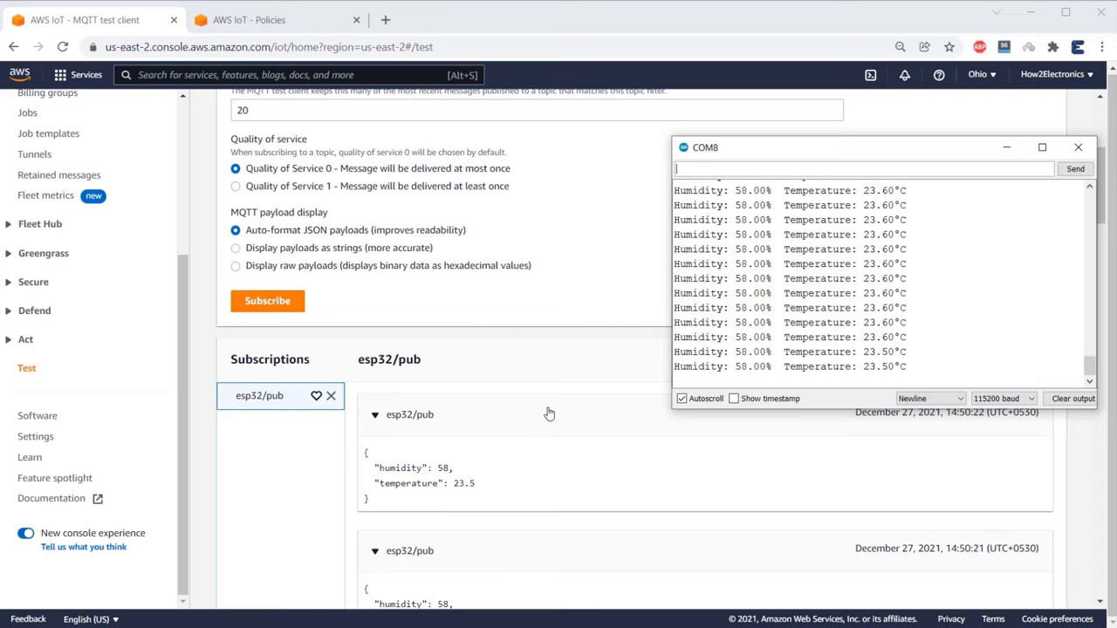
mouse_move(510, 252)
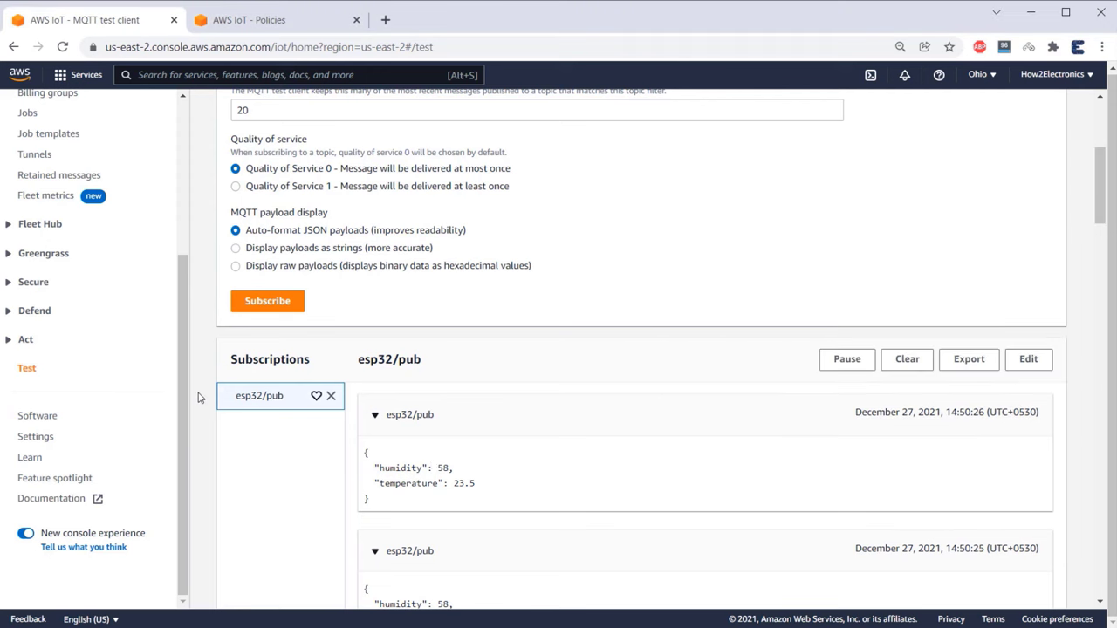
Publish the default greeting message to the esp32/sub topic.
scroll(up, 3)
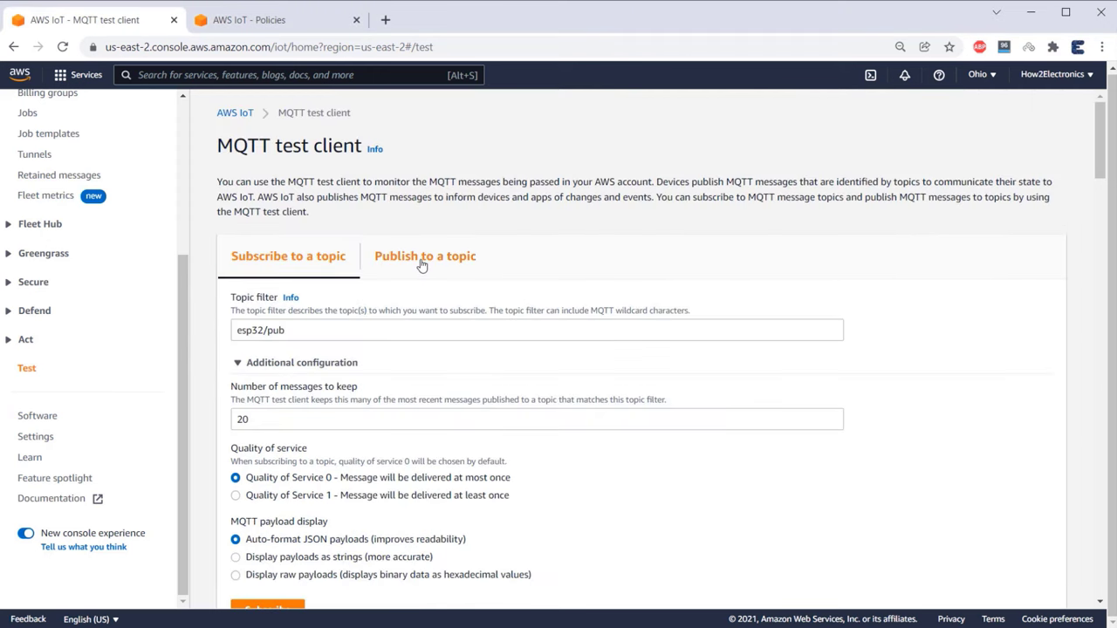
click(426, 255)
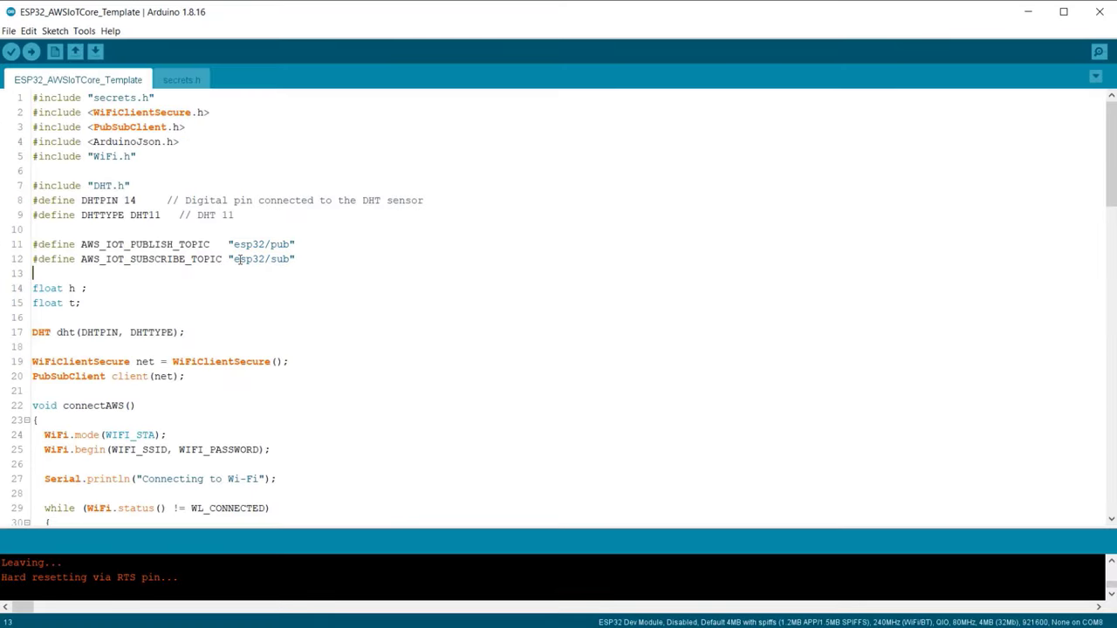
double_click(262, 258)
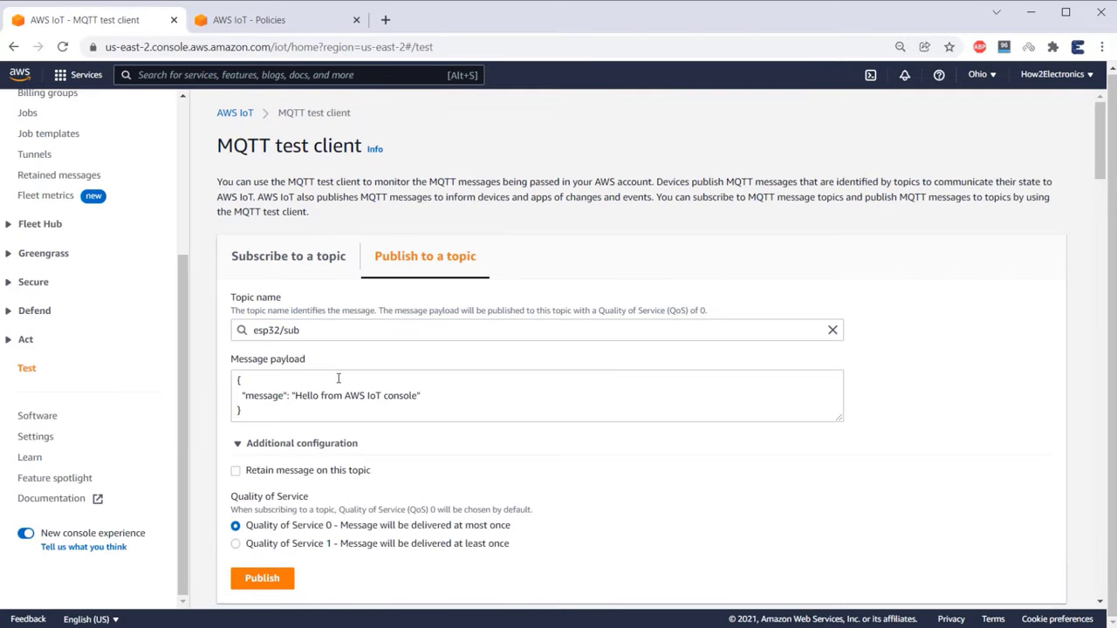
scroll(down, 3)
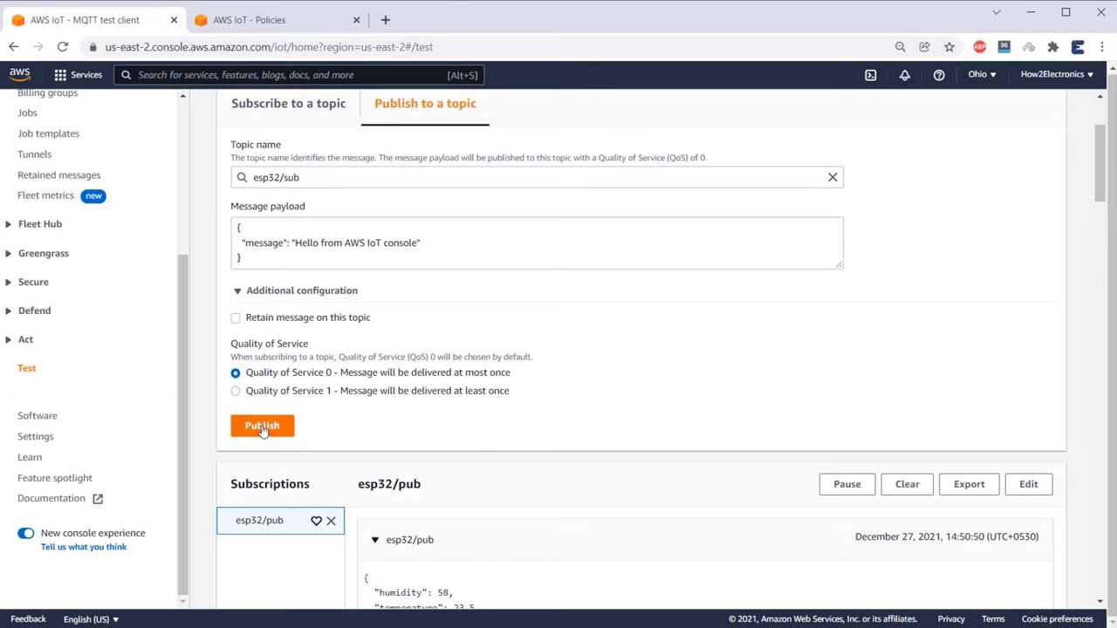
click(262, 426)
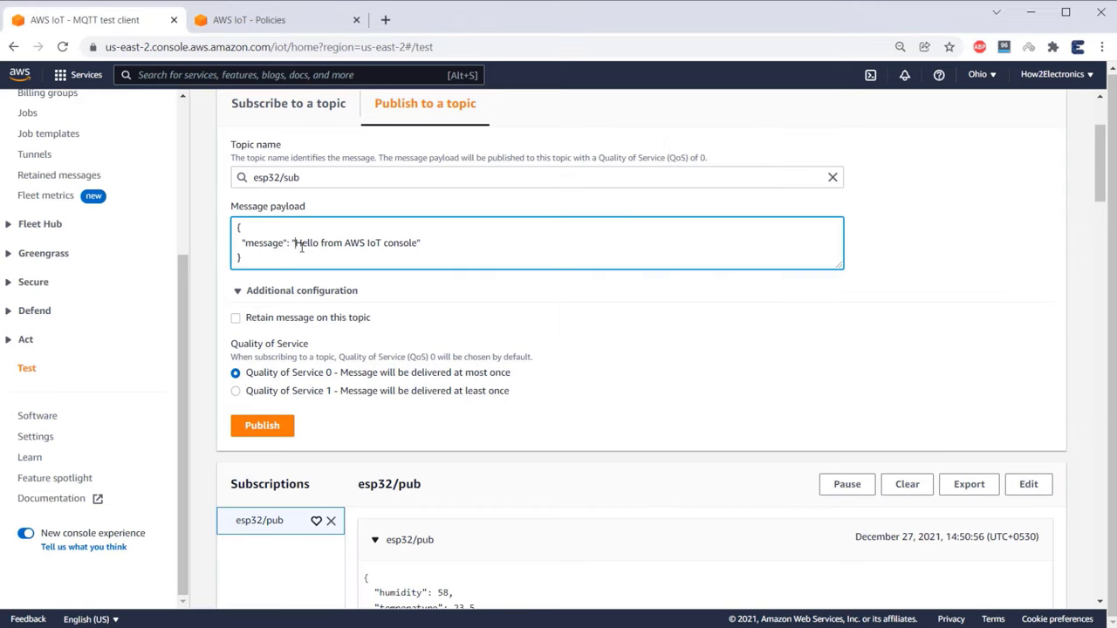
Edit the payload to a 'How To Electronics' message and publish it to esp32/sub.
text(How T)
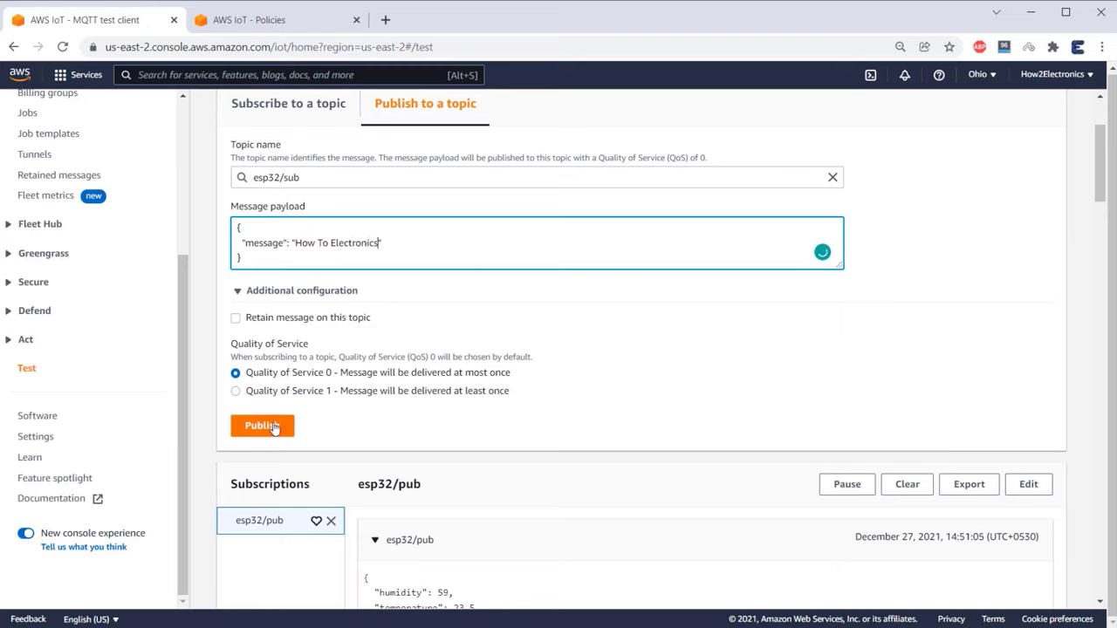
click(262, 426)
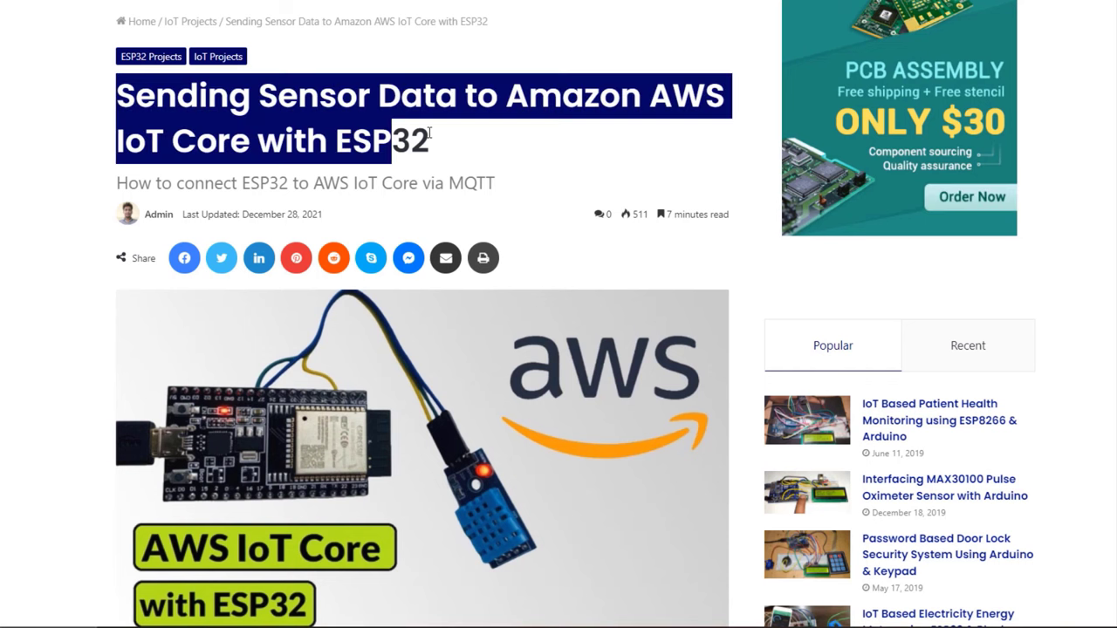
scroll(down, 3)
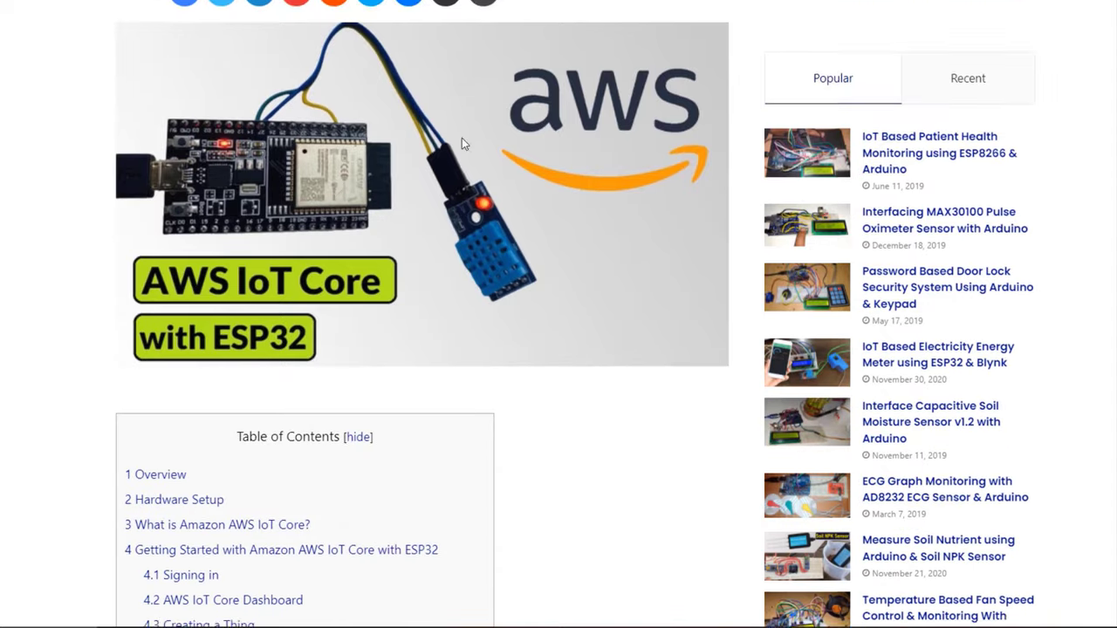
scroll(down, 3)
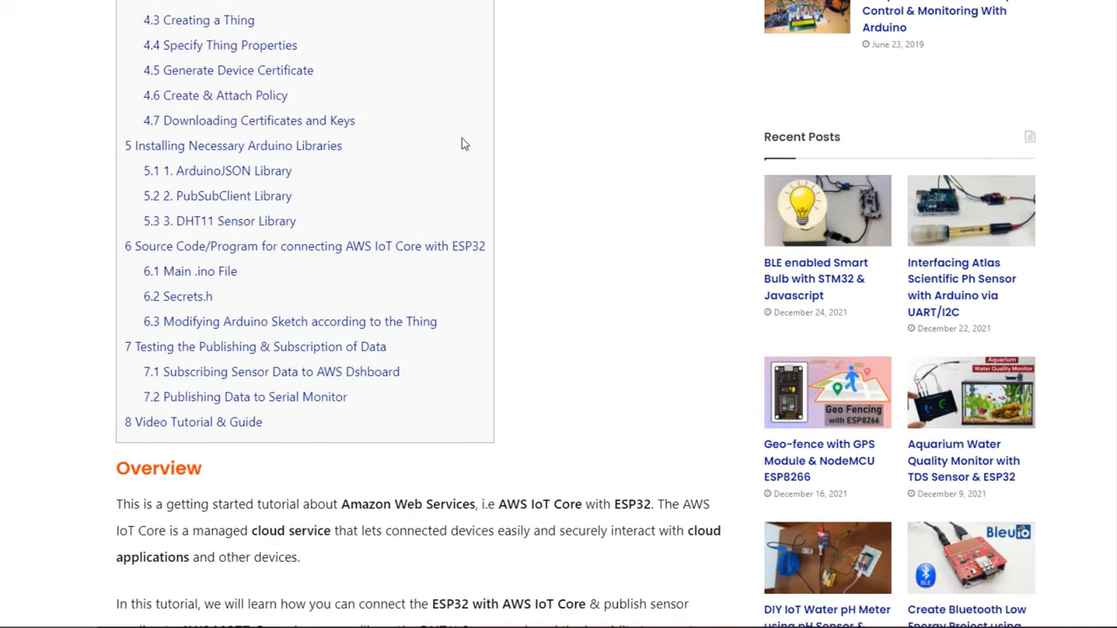
scroll(down, 3)
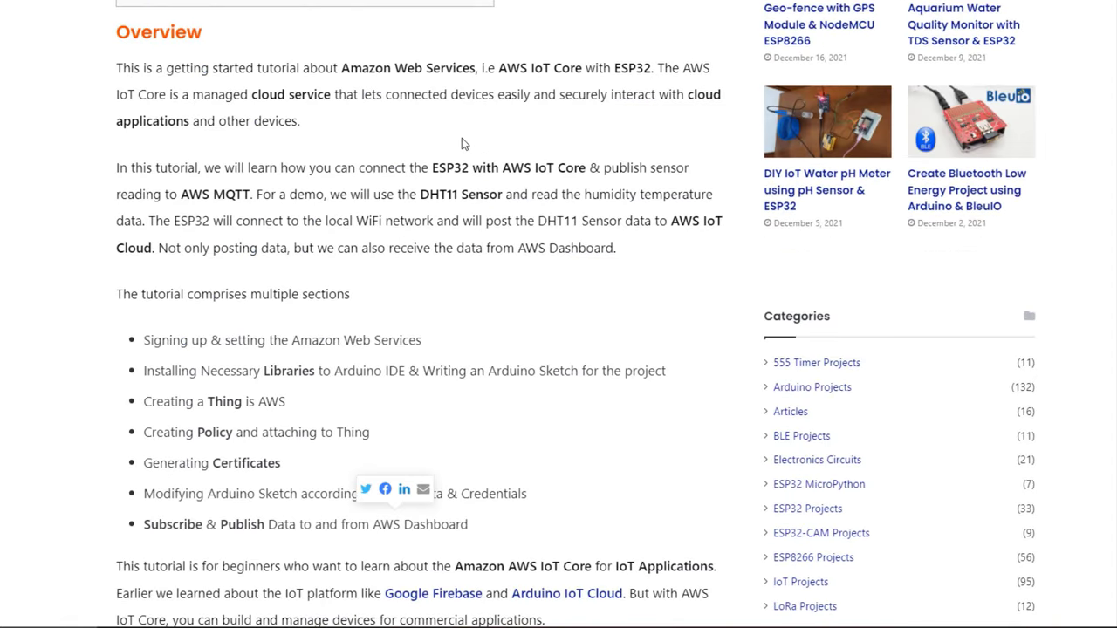
scroll(down, 3)
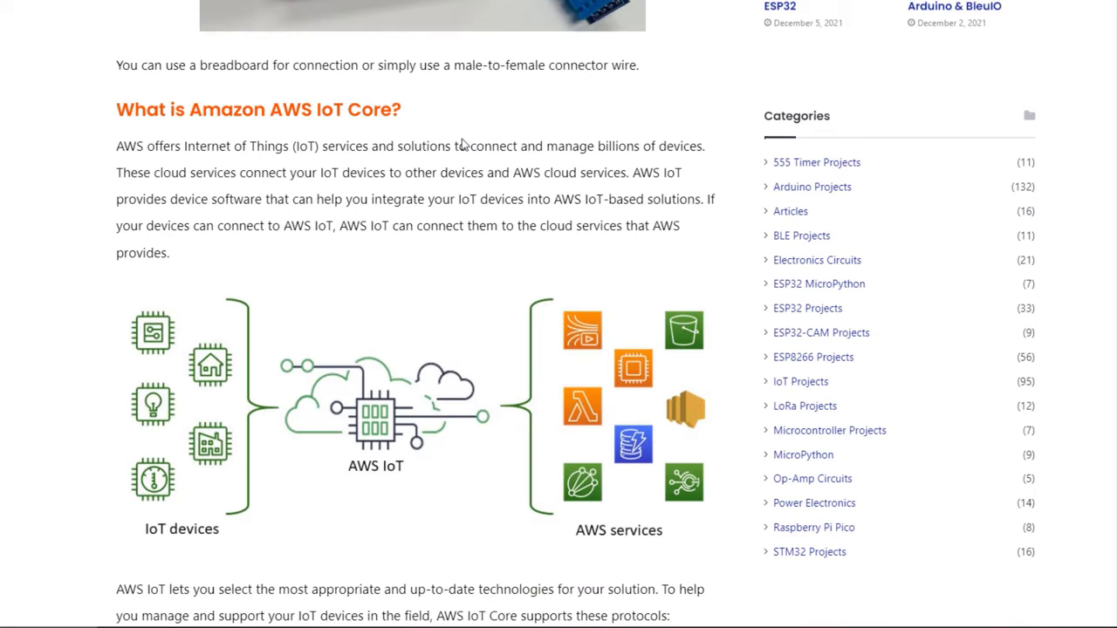
scroll(down, 3)
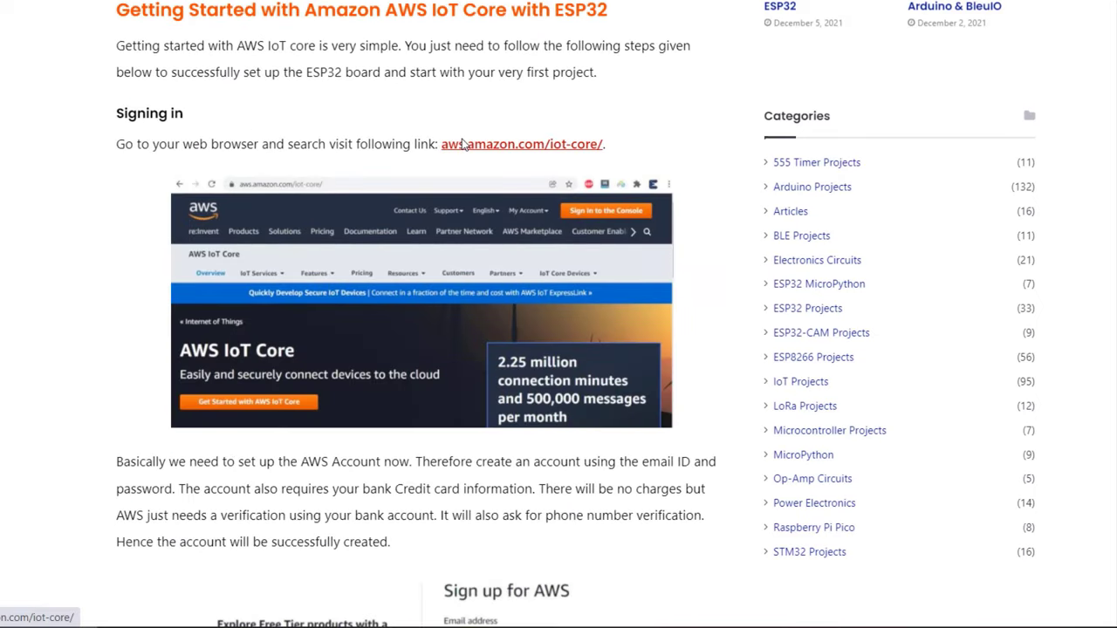
scroll(down, 3)
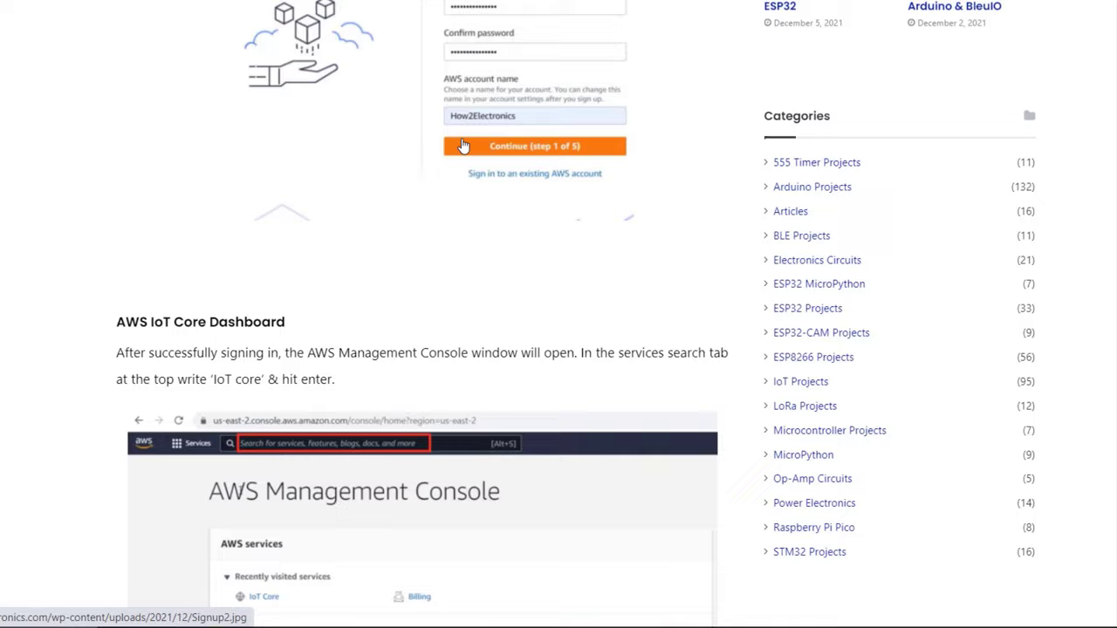